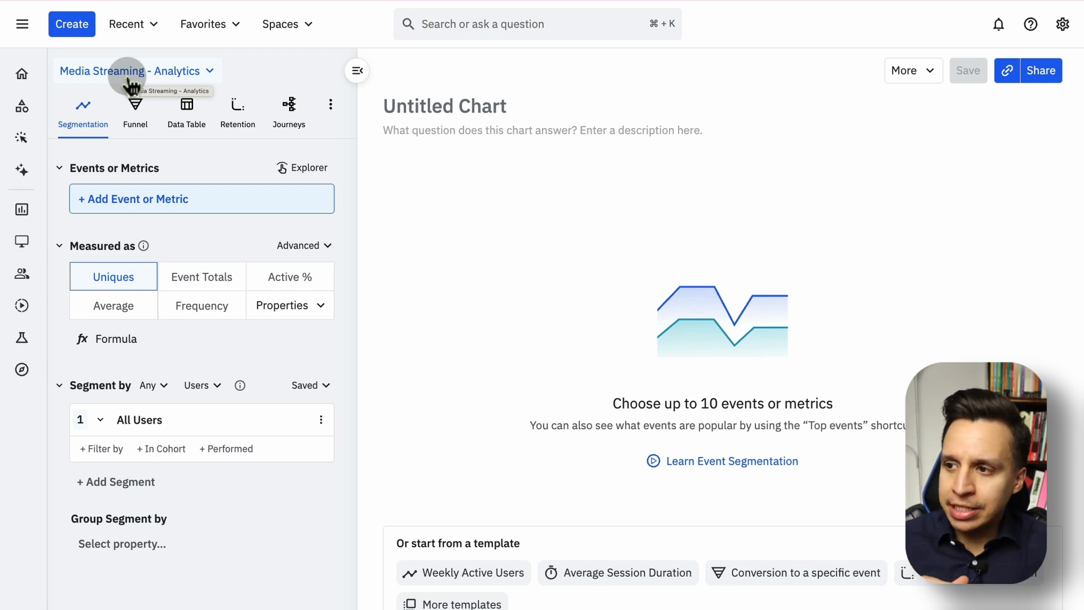
pyautogui.moveTo(176, 244)
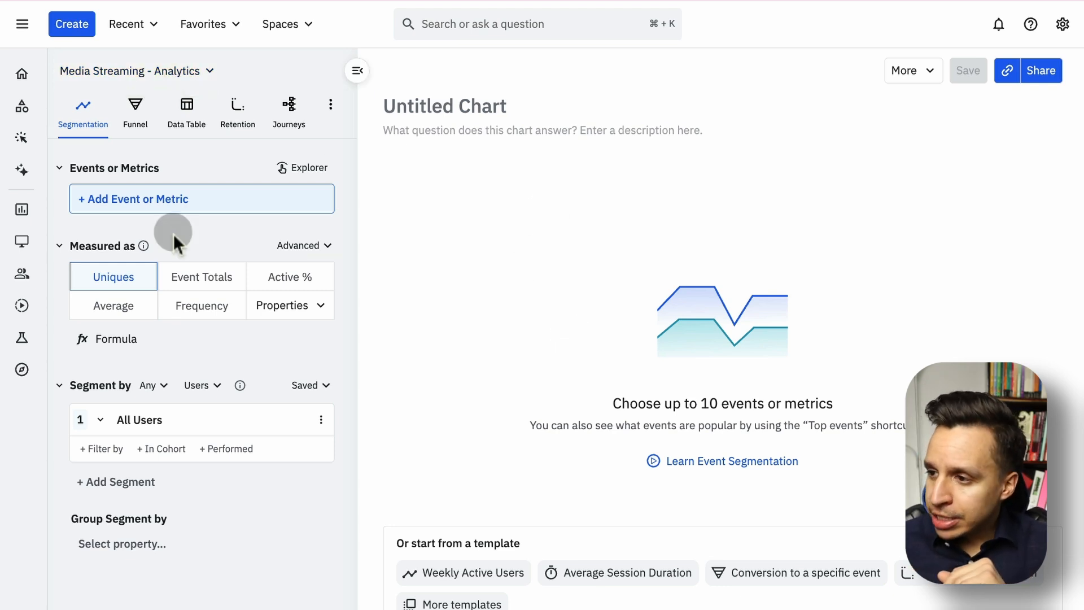
# Step: Open the event picker with + Add Event or Metric in the new Segmentation chart
pyautogui.click(200, 199)
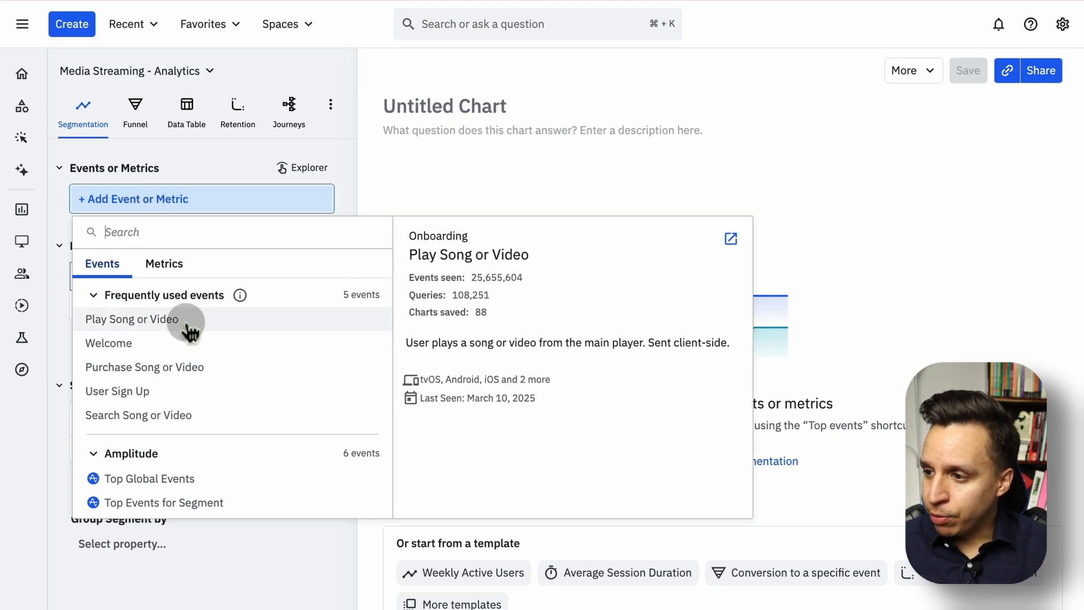
# Step: Chart Play Song or Video from Frequently used events as daily unique users
pyautogui.click(132, 319)
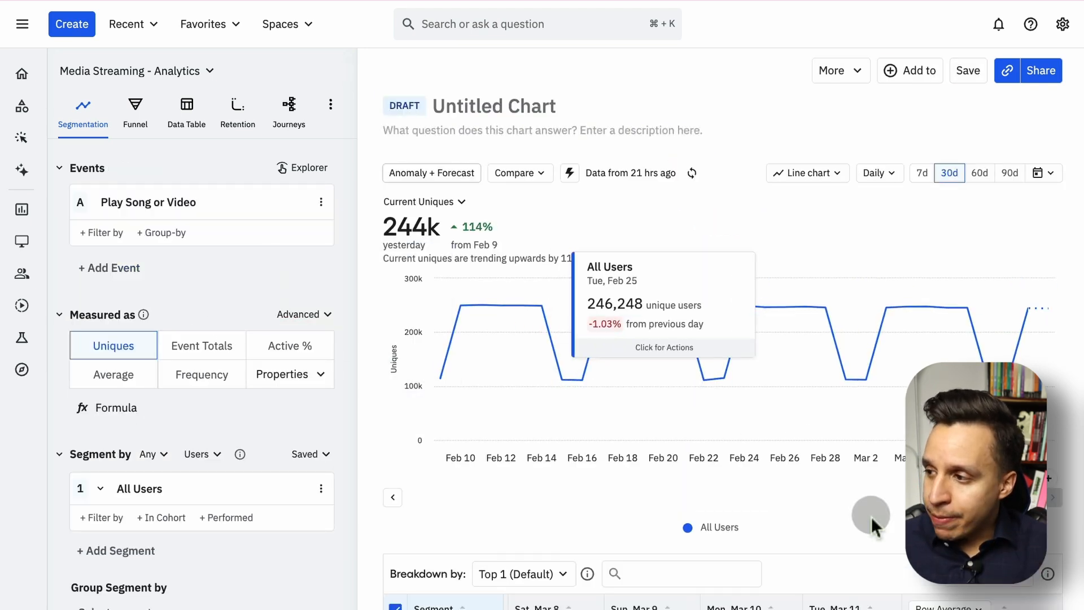
pyautogui.moveTo(394, 364)
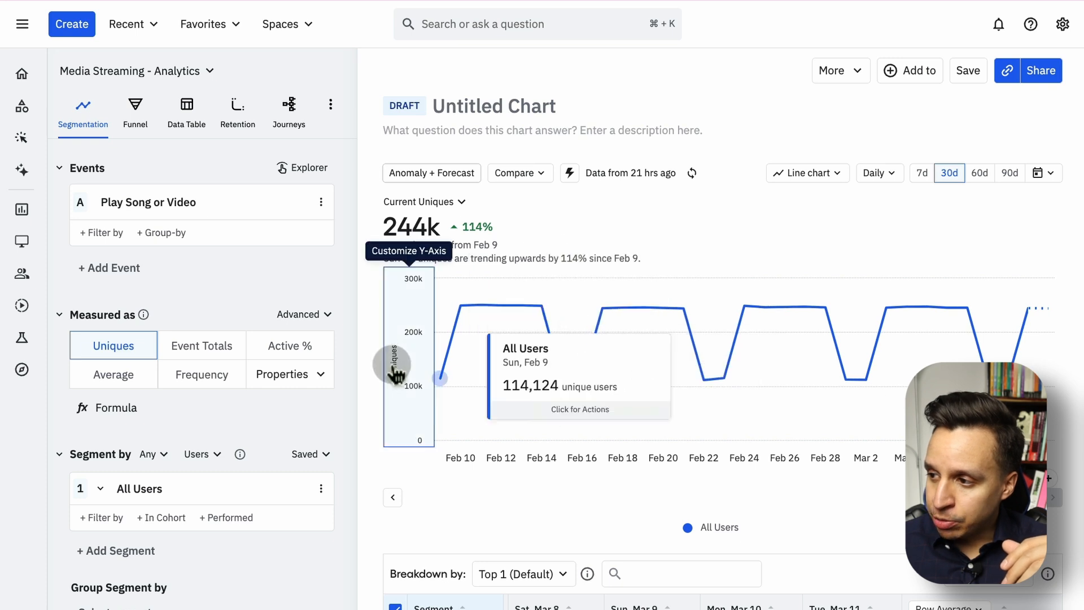
pyautogui.moveTo(632, 204)
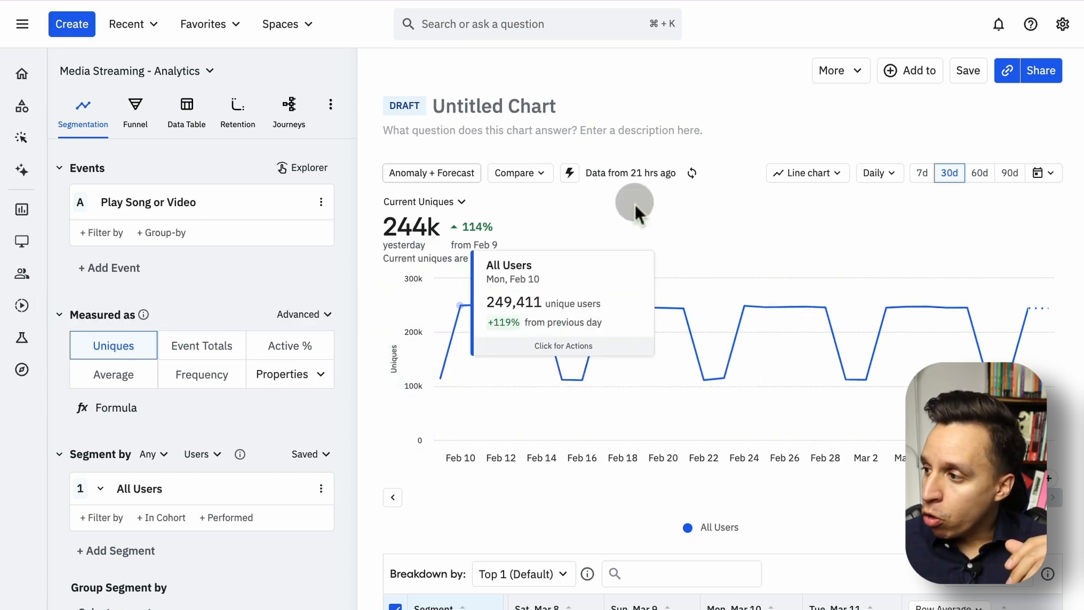
pyautogui.moveTo(878, 173)
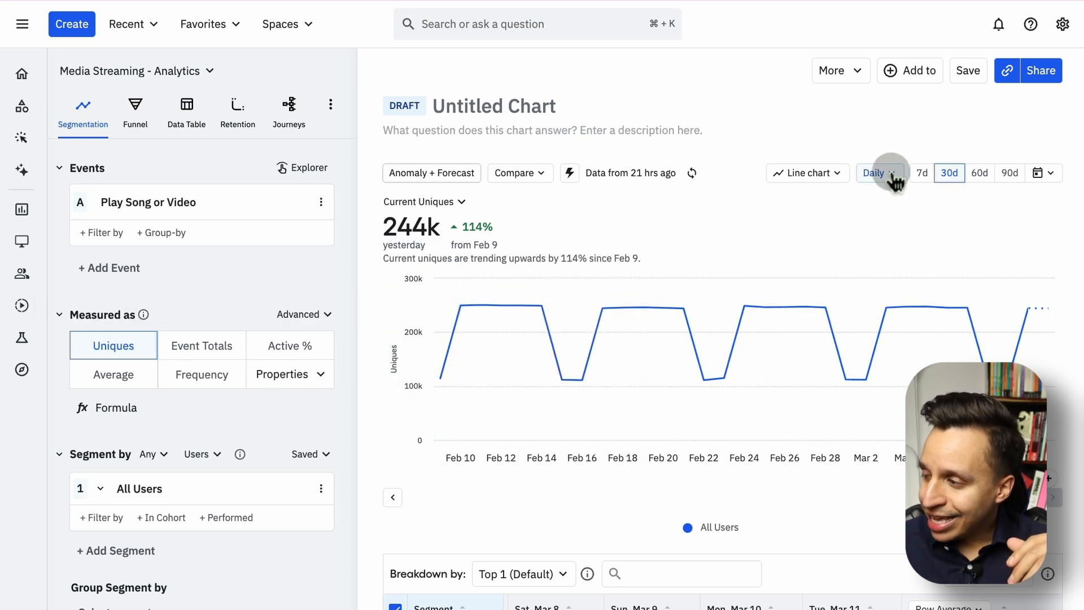
pyautogui.moveTo(437, 366)
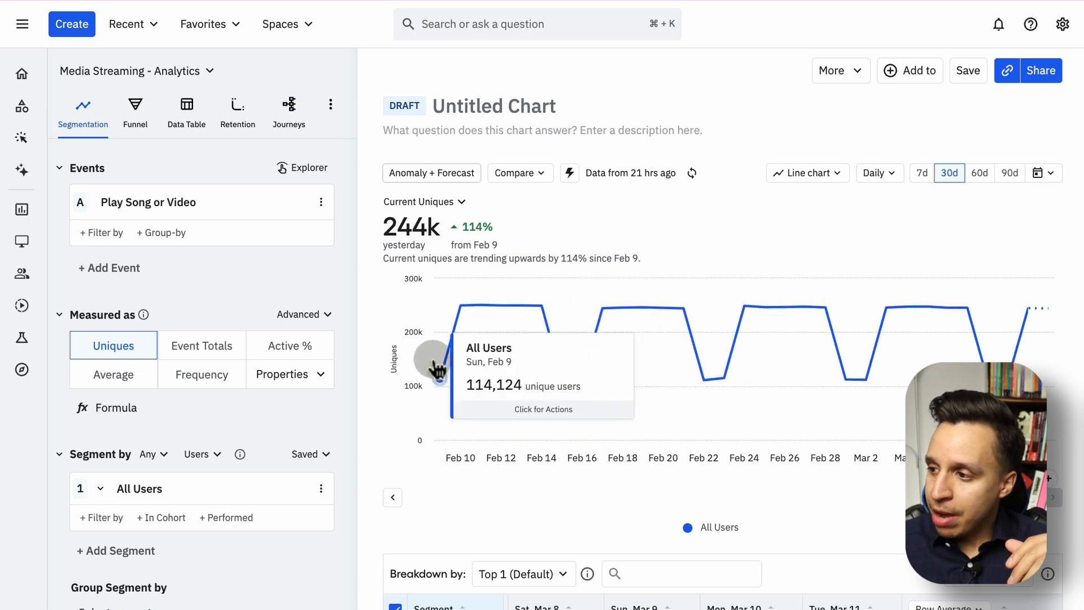
pyautogui.moveTo(805, 384)
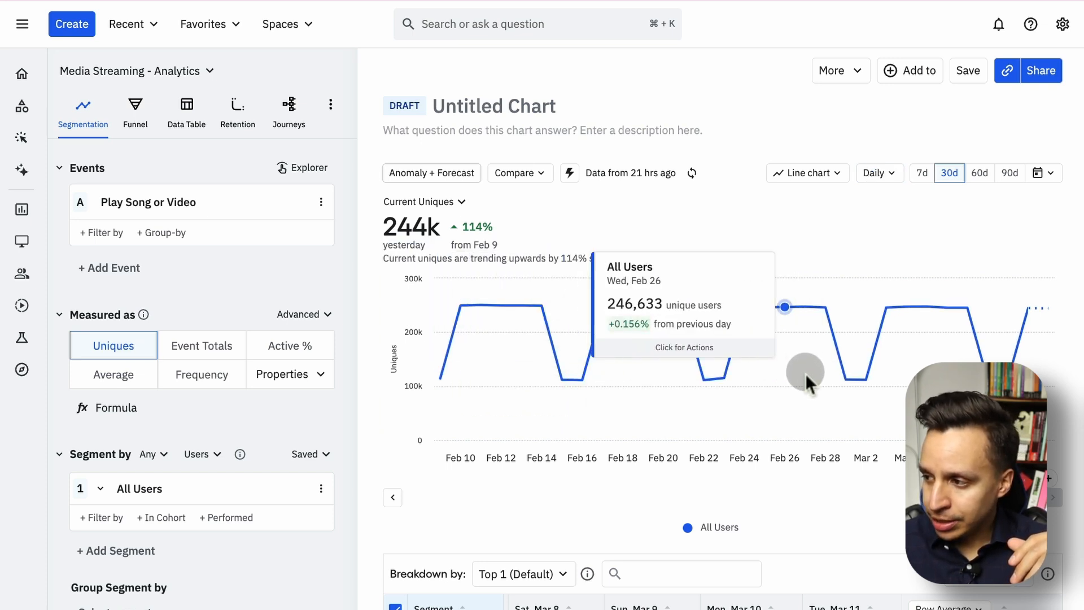
pyautogui.moveTo(1035, 351)
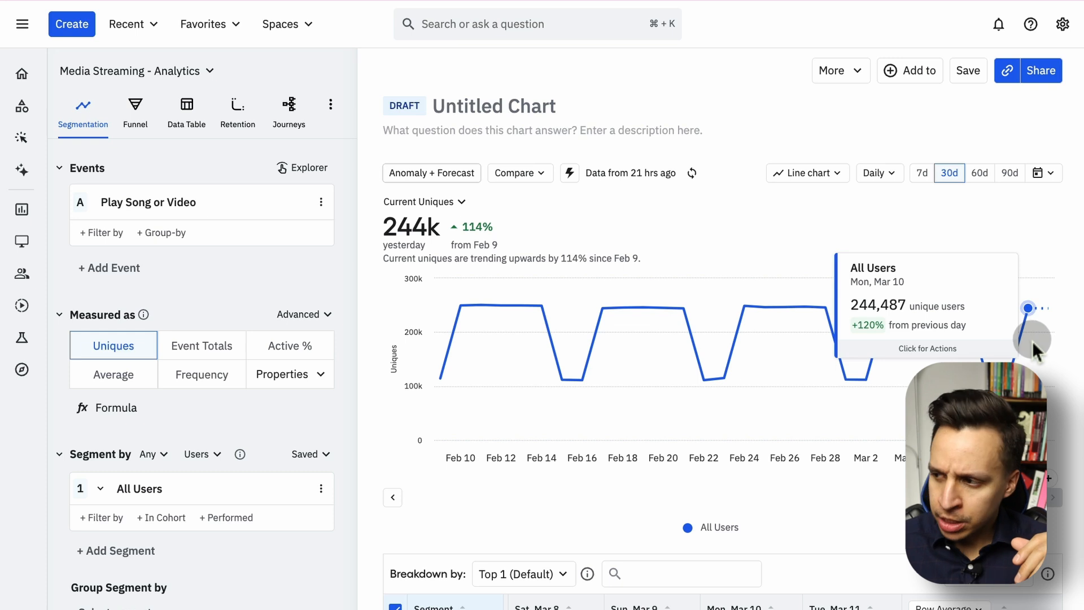
pyautogui.moveTo(701, 379)
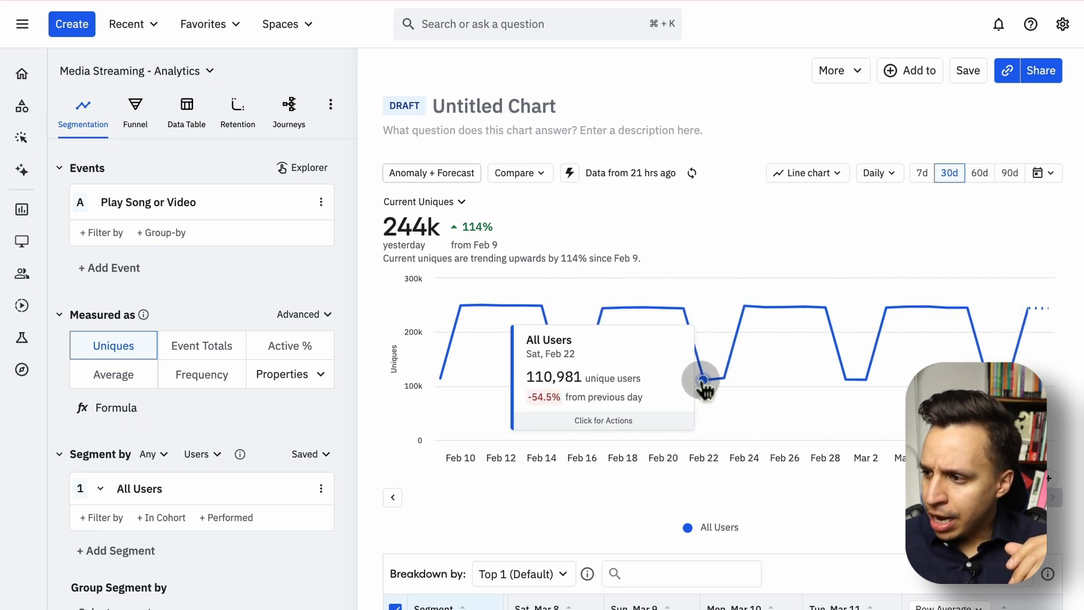
pyautogui.moveTo(745, 344)
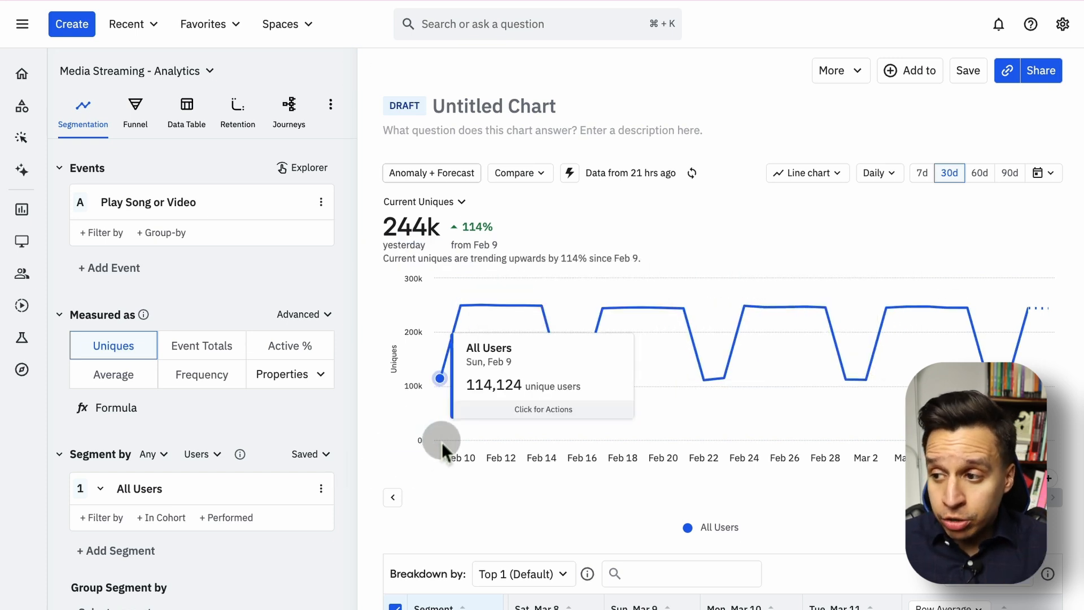
pyautogui.moveTo(308, 407)
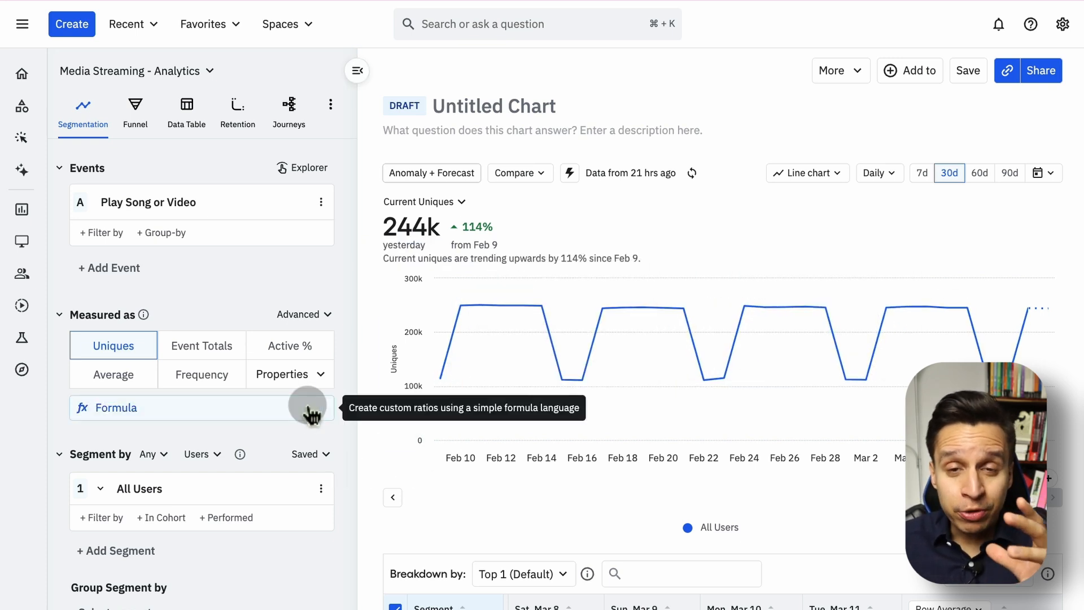
pyautogui.moveTo(203, 344)
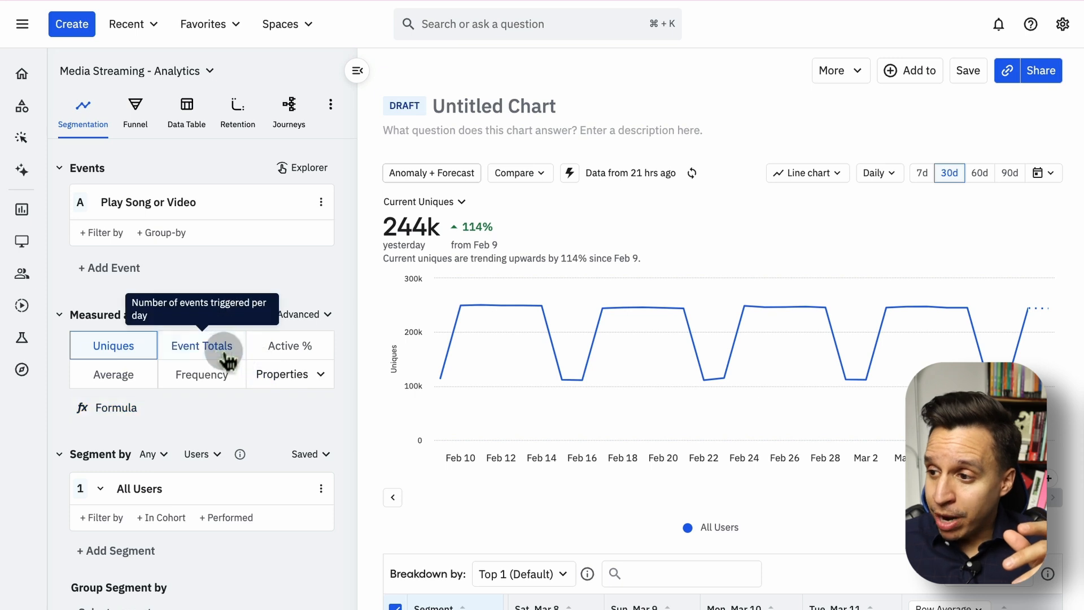
# Step: Try Event Totals and Average, return to Uniques, then group by Genre_Type
pyautogui.click(202, 345)
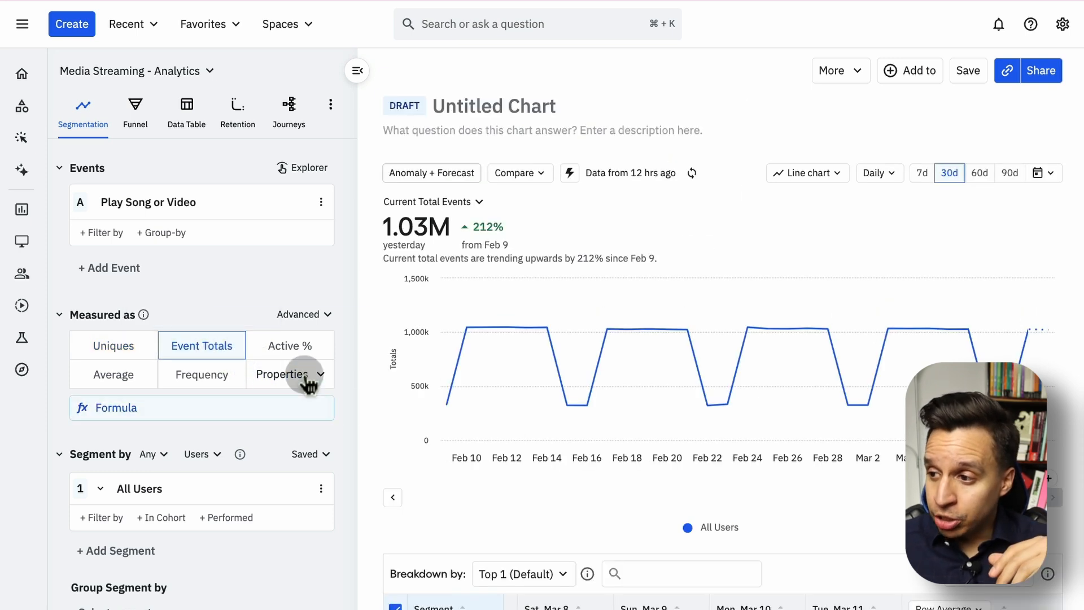
pyautogui.click(113, 374)
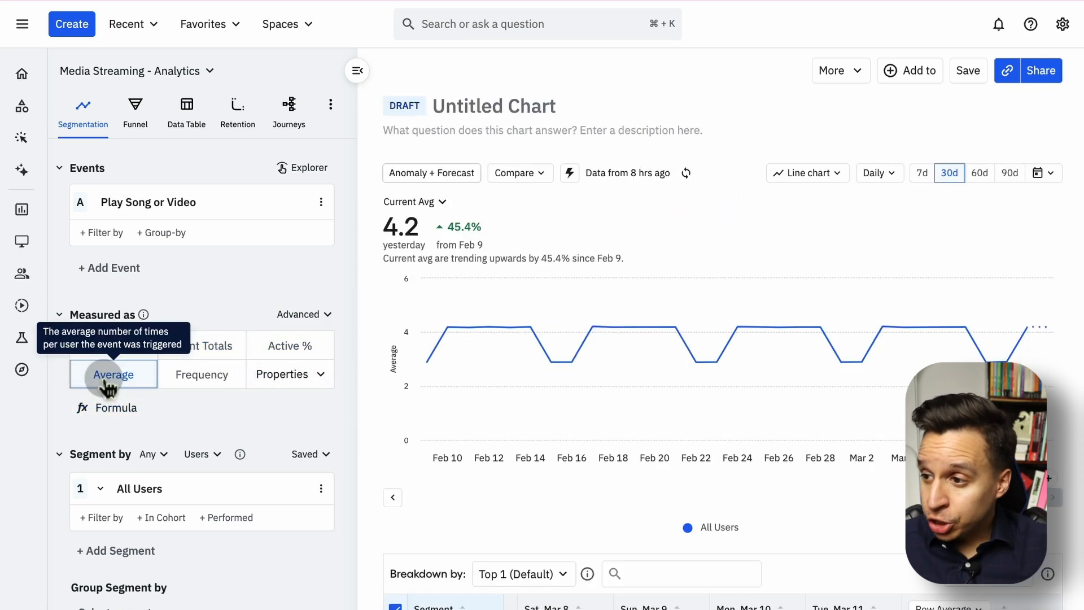
pyautogui.moveTo(653, 327)
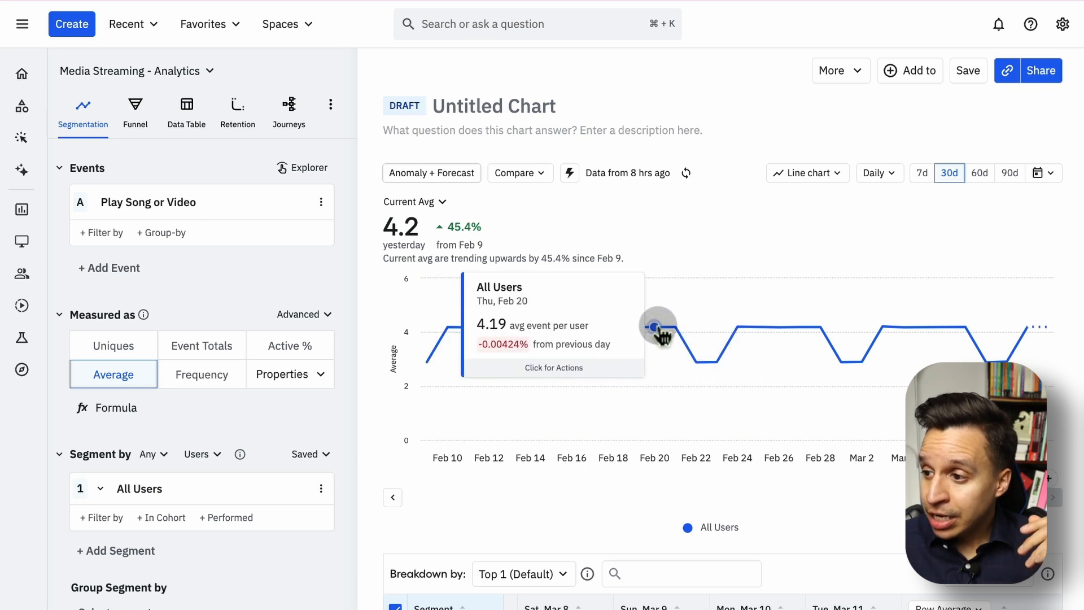
pyautogui.click(113, 344)
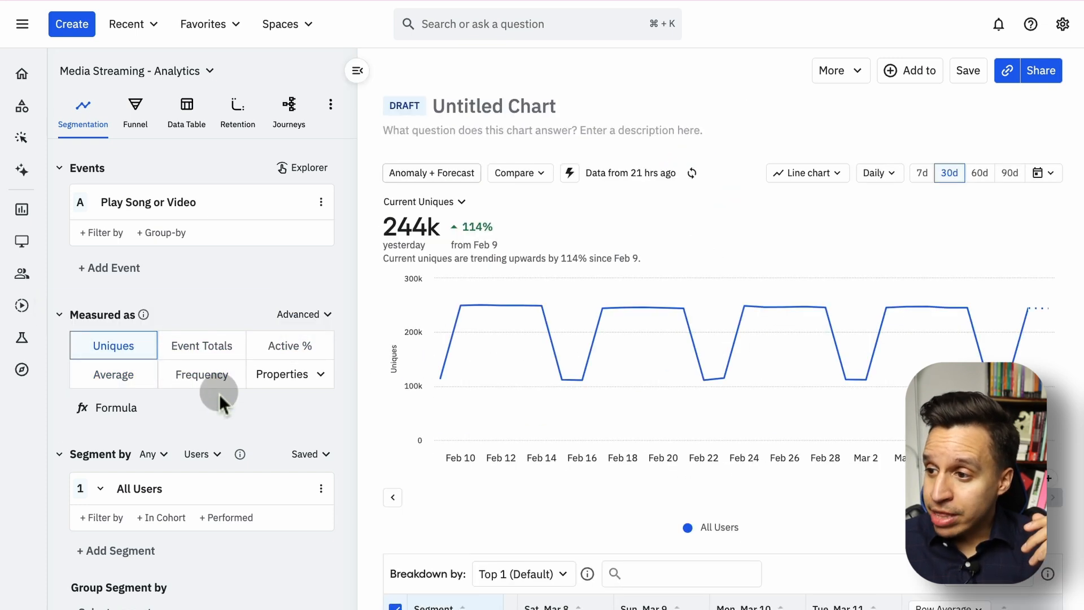
pyautogui.click(161, 232)
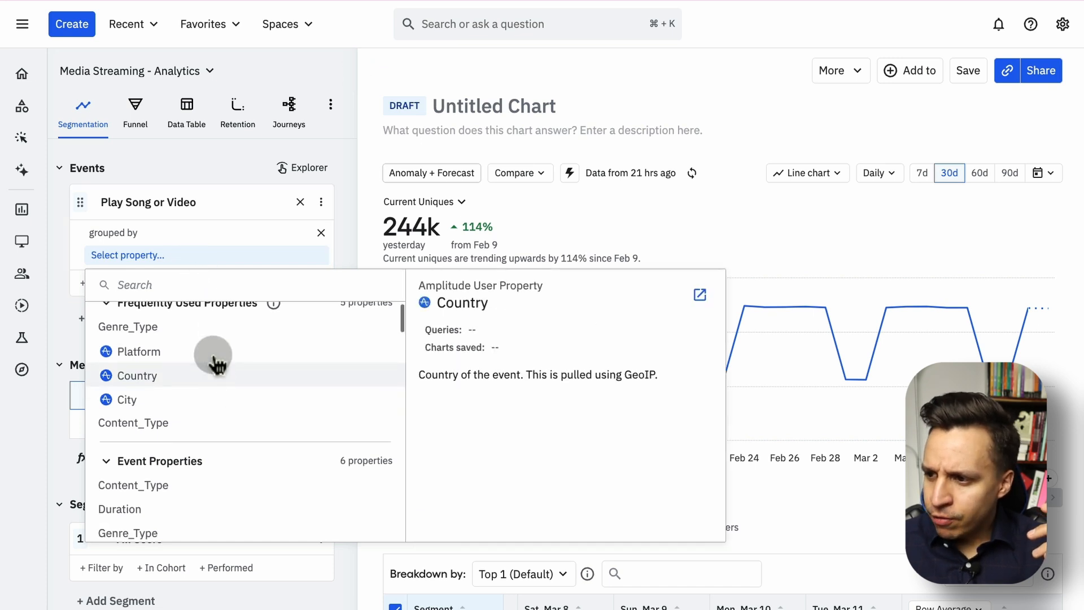
pyautogui.click(126, 326)
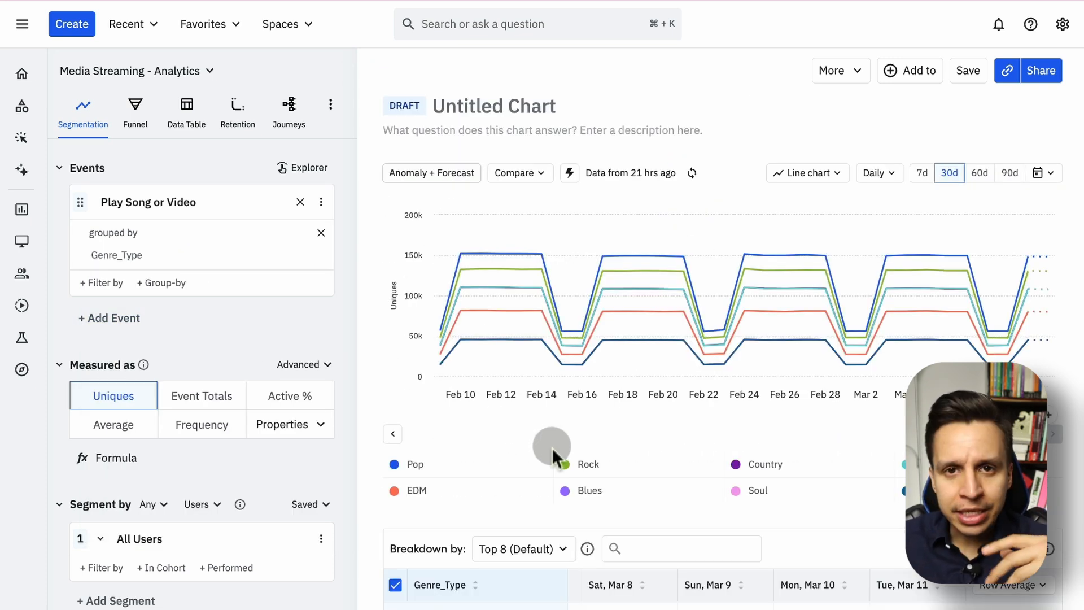
pyautogui.moveTo(833, 207)
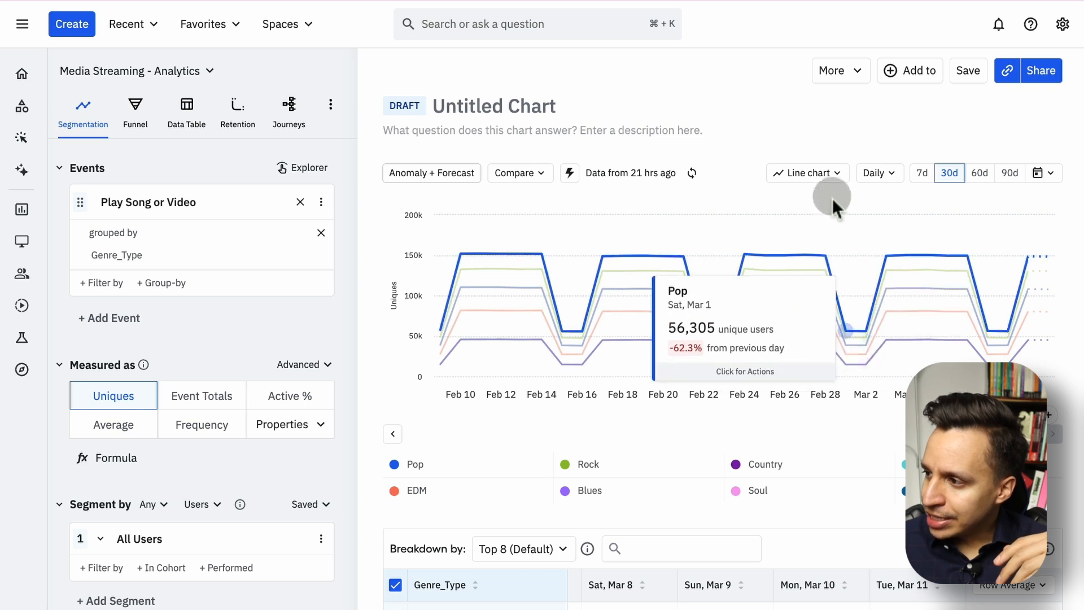
# Step: Try Stacked area, then display the genre breakdown as a Horizontal bar chart
pyautogui.click(807, 173)
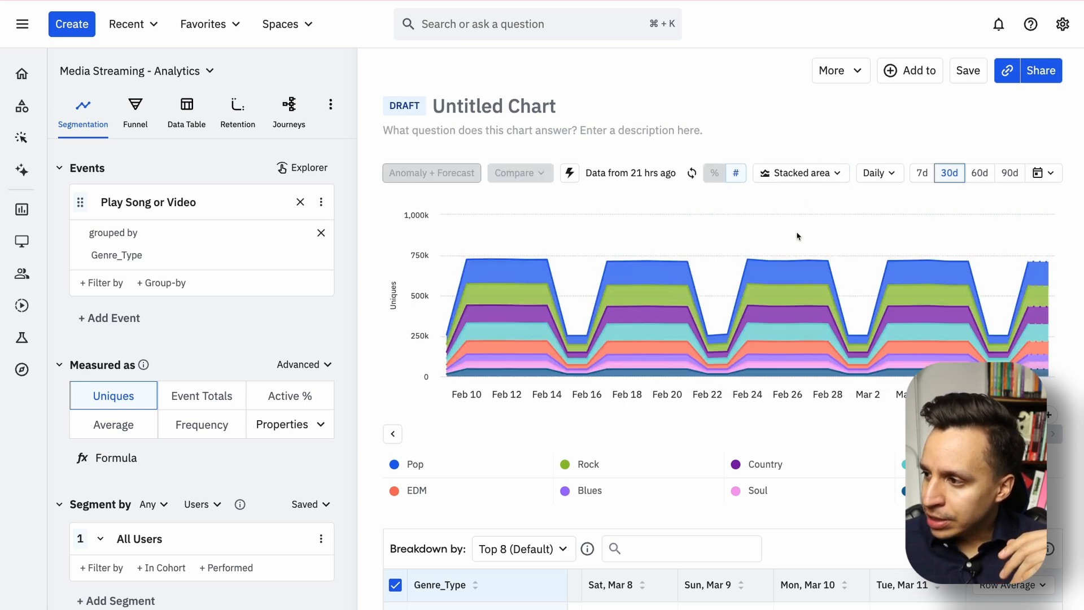
pyautogui.click(800, 173)
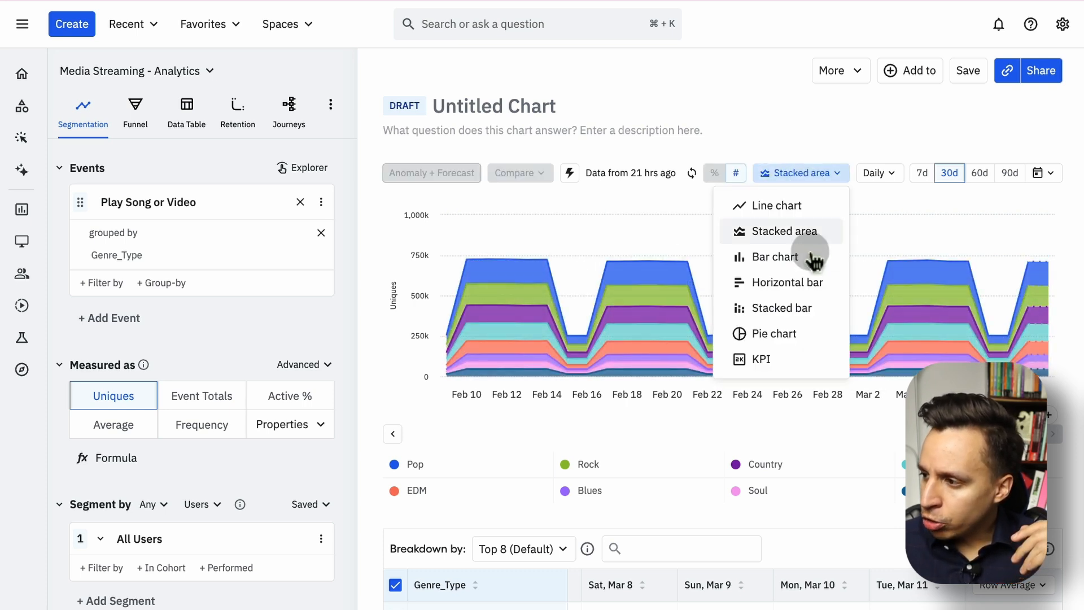
pyautogui.click(785, 282)
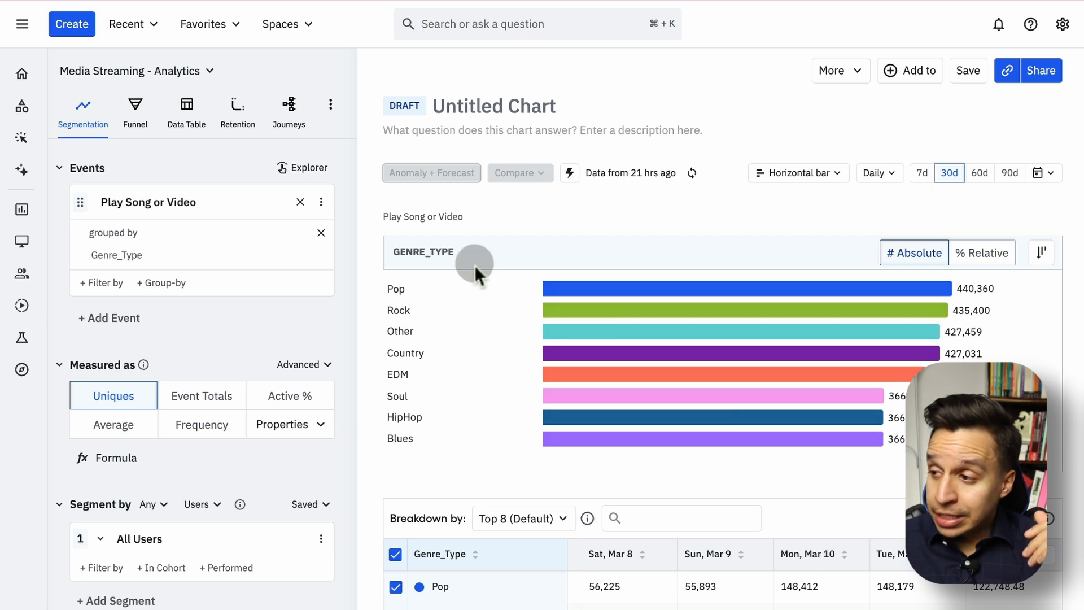
pyautogui.moveTo(514, 225)
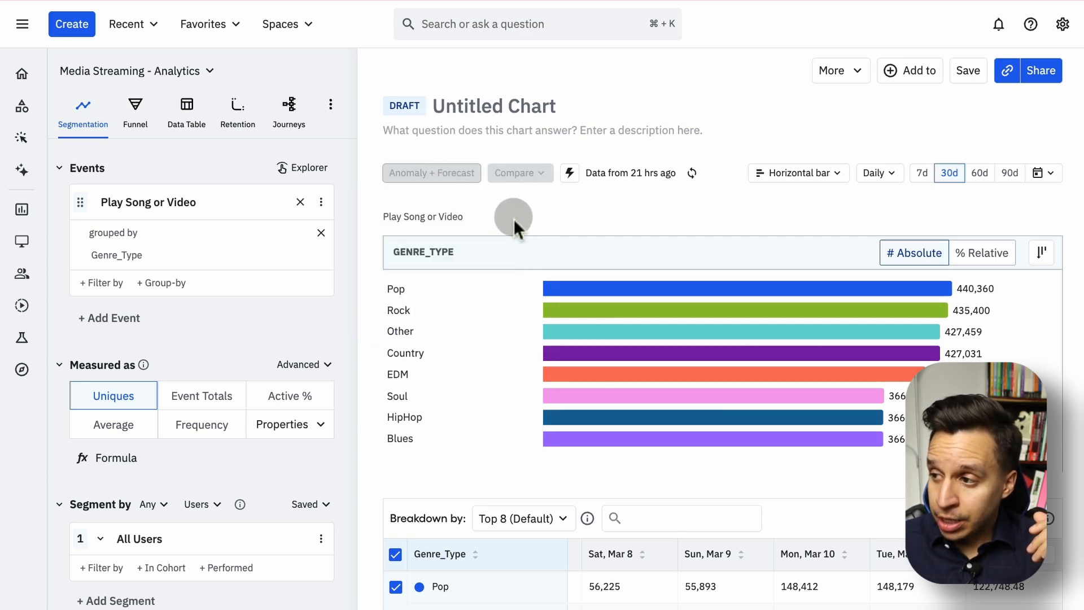
pyautogui.moveTo(498, 207)
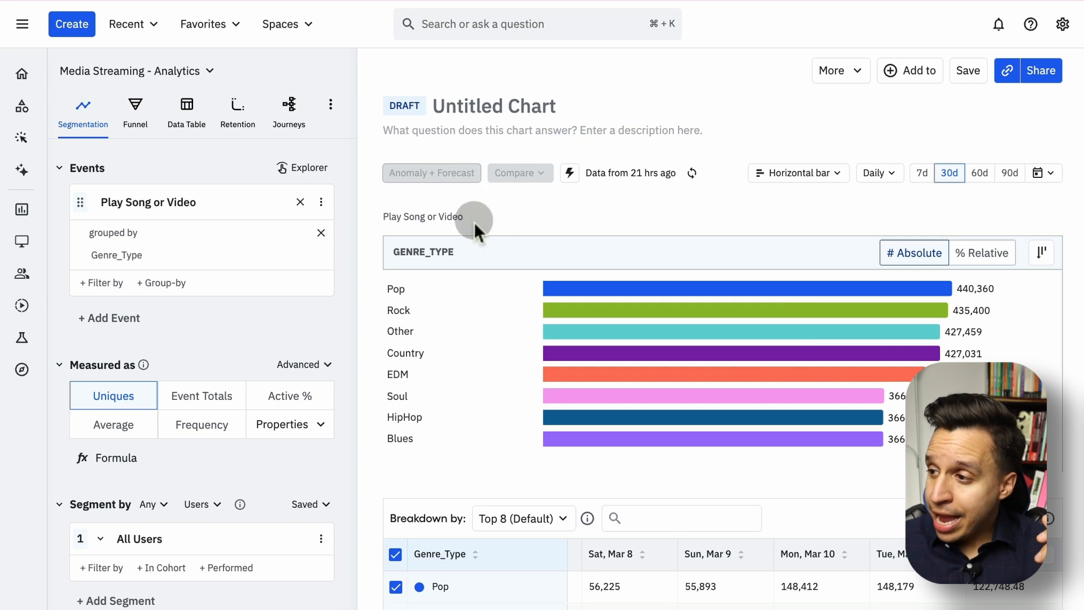
pyautogui.moveTo(425, 182)
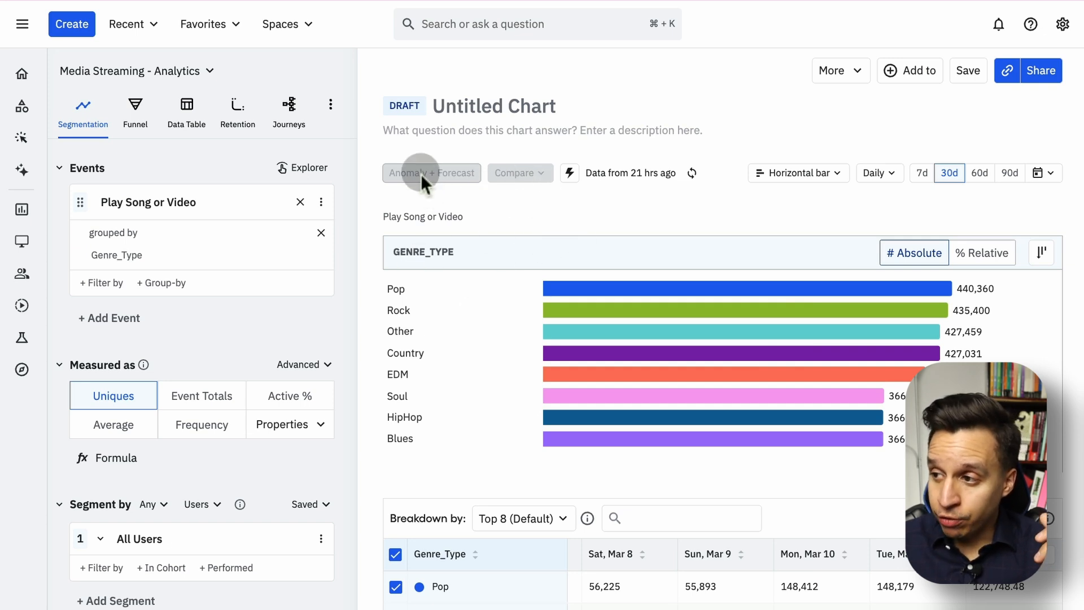
# Step: Scroll through the per-genre table and begin editing the Untitled Chart title
pyautogui.scroll(-3)
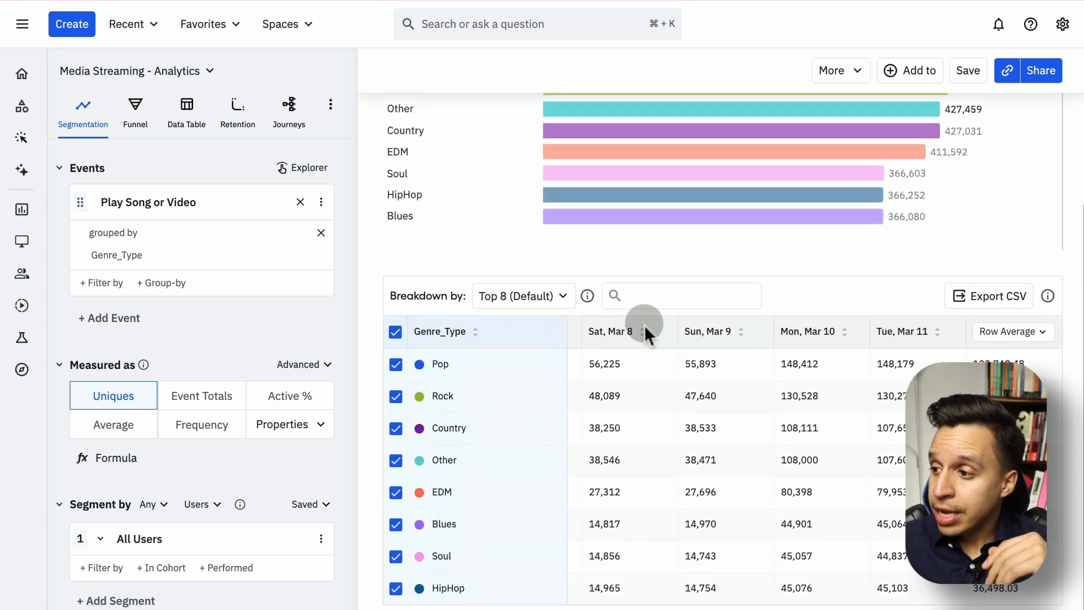
pyautogui.scroll(3)
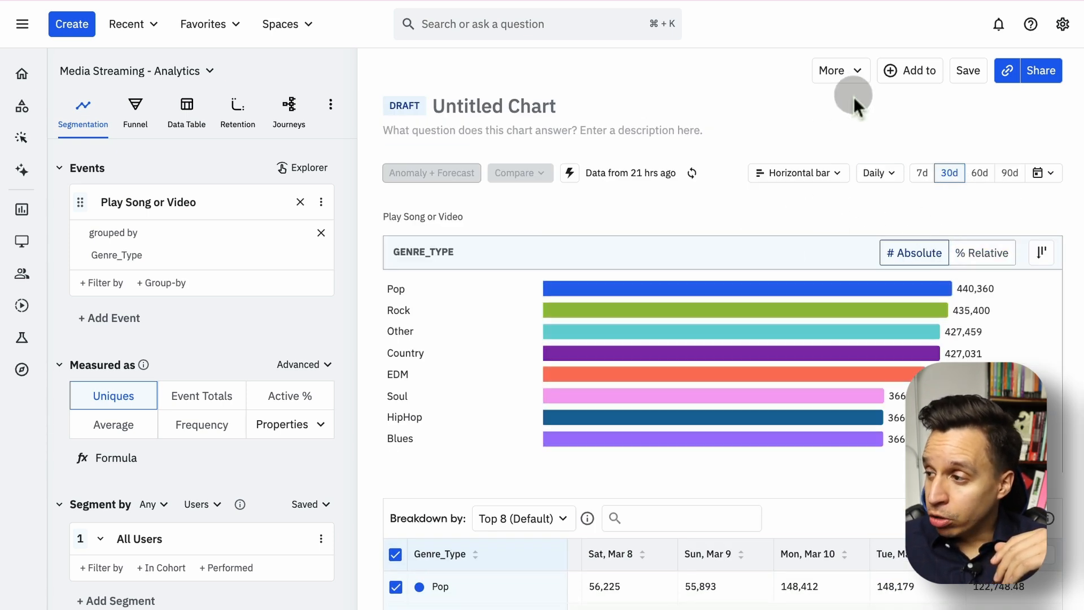
pyautogui.click(494, 106)
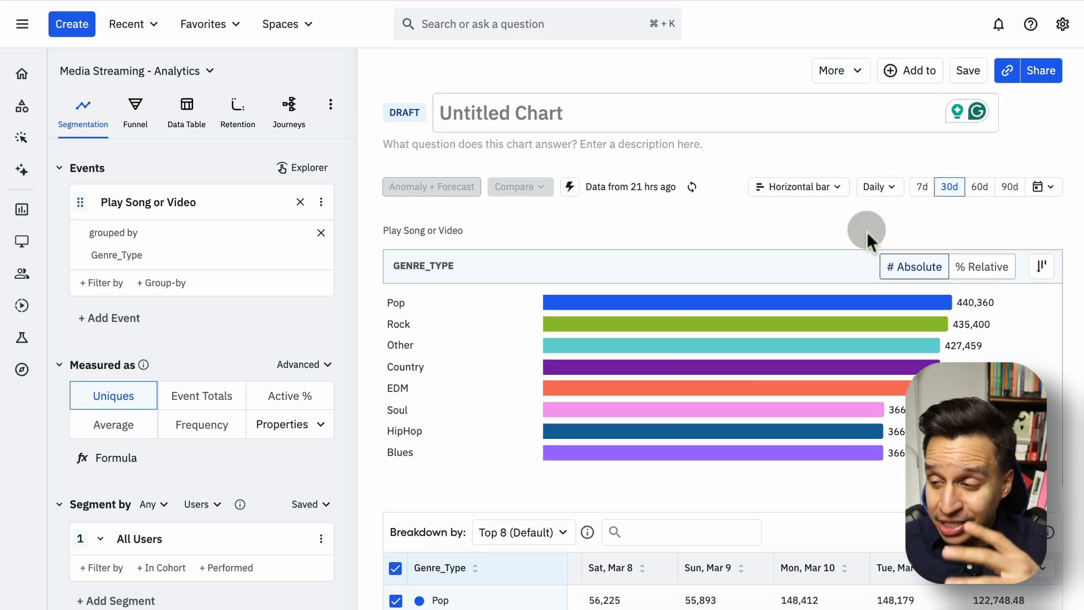
# Step: Switch to a new Funnel chart and open its first-step event list
pyautogui.click(501, 113)
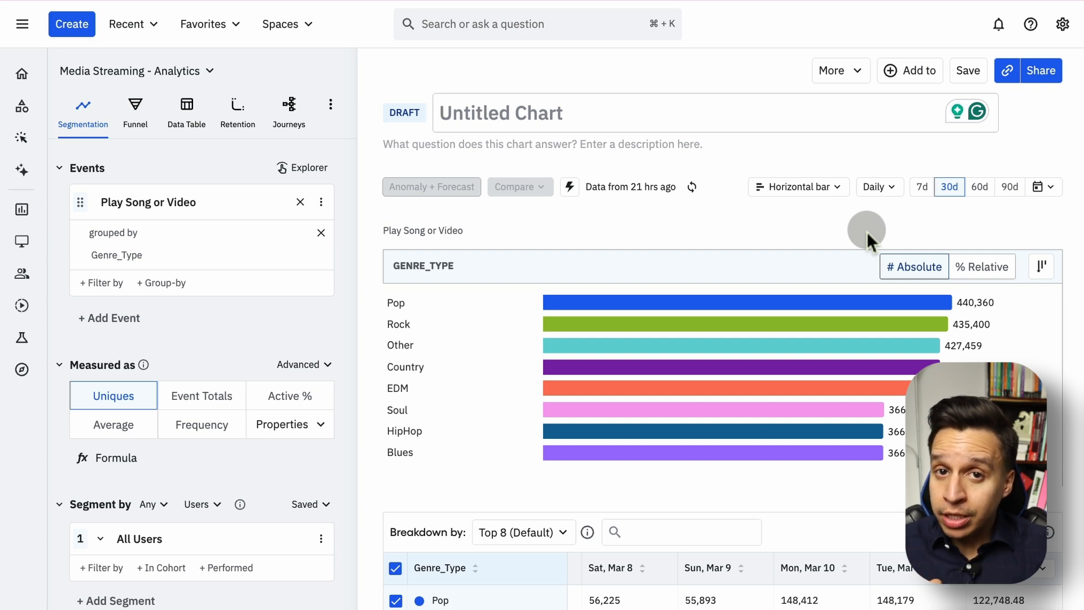
pyautogui.click(135, 110)
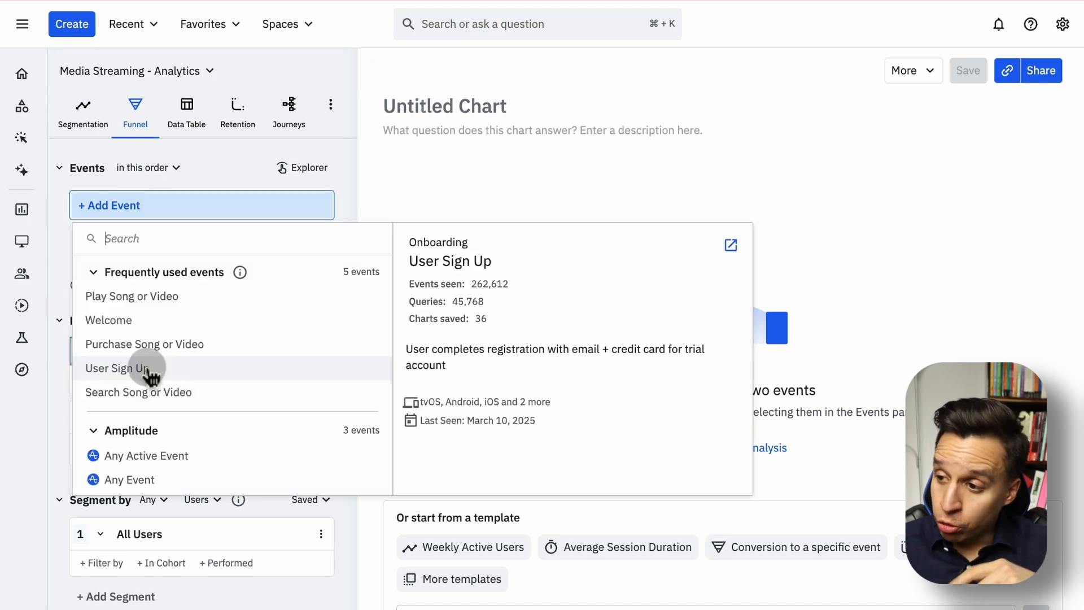
# Step: Set funnel steps User Sign Up, Search Song or Video, then Play Song or Video
pyautogui.click(117, 368)
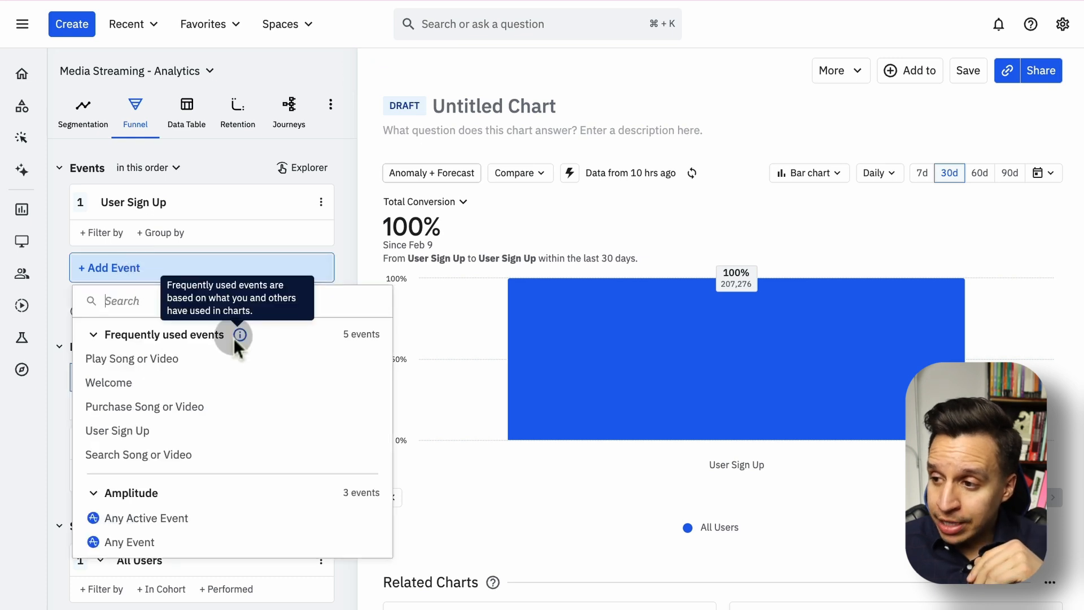
pyautogui.click(132, 357)
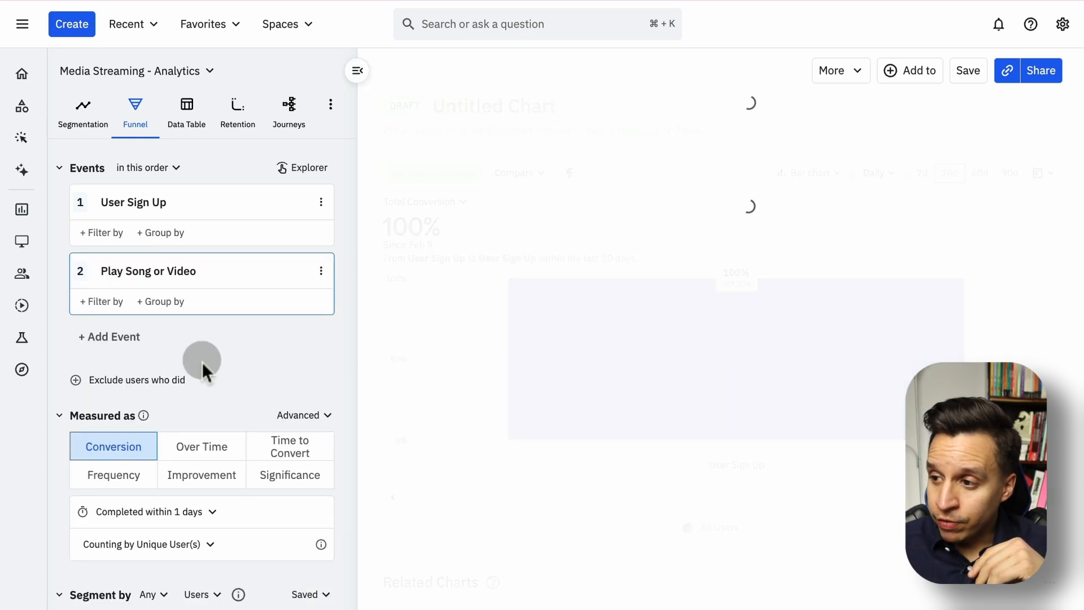
pyautogui.click(147, 271)
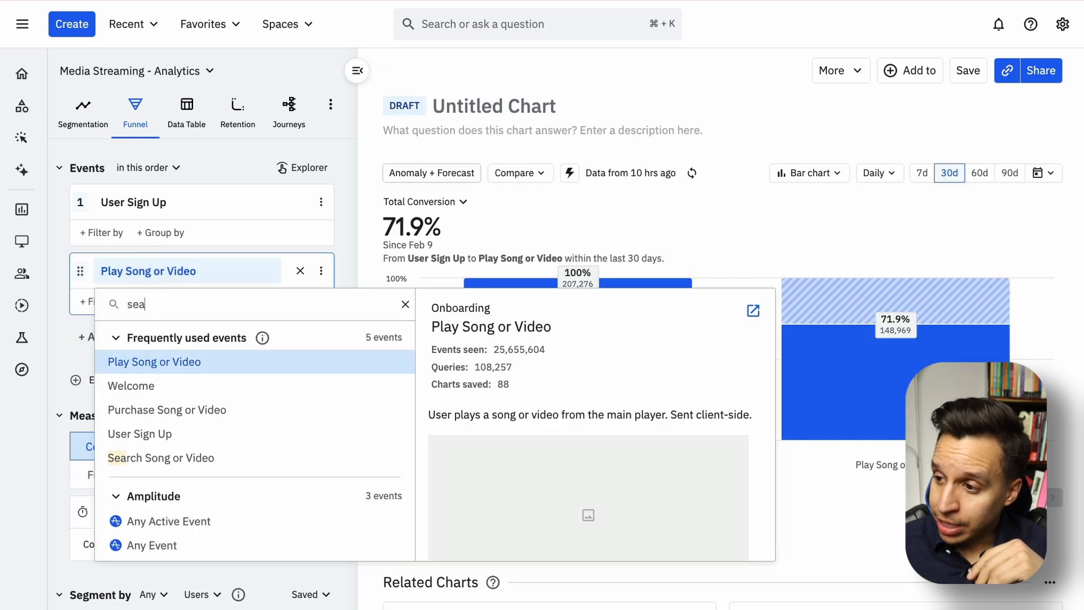
pyautogui.click(160, 456)
pyautogui.write('pl')
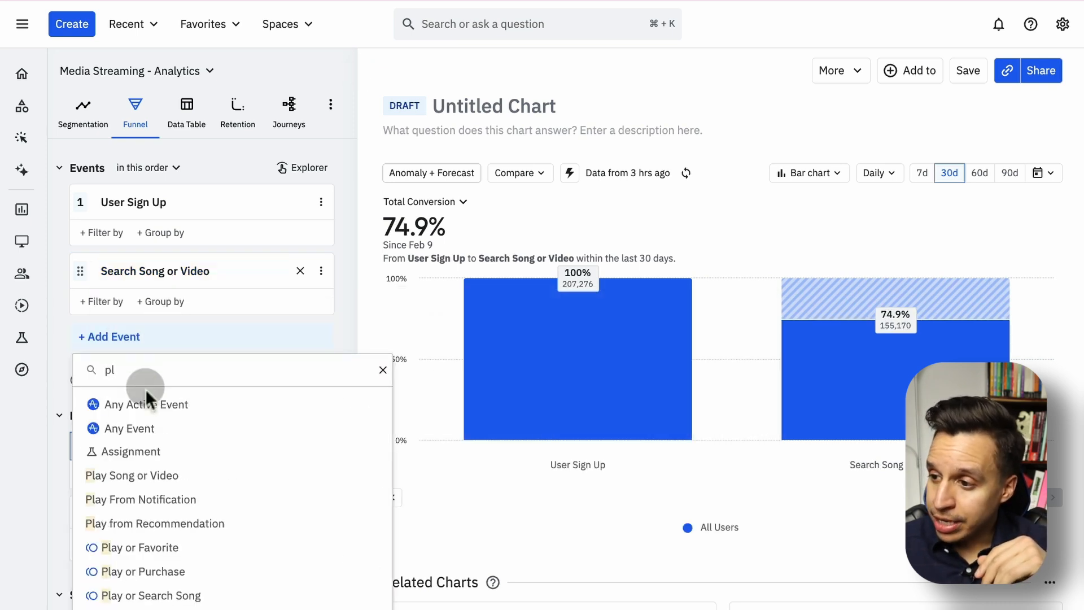
pyautogui.click(132, 475)
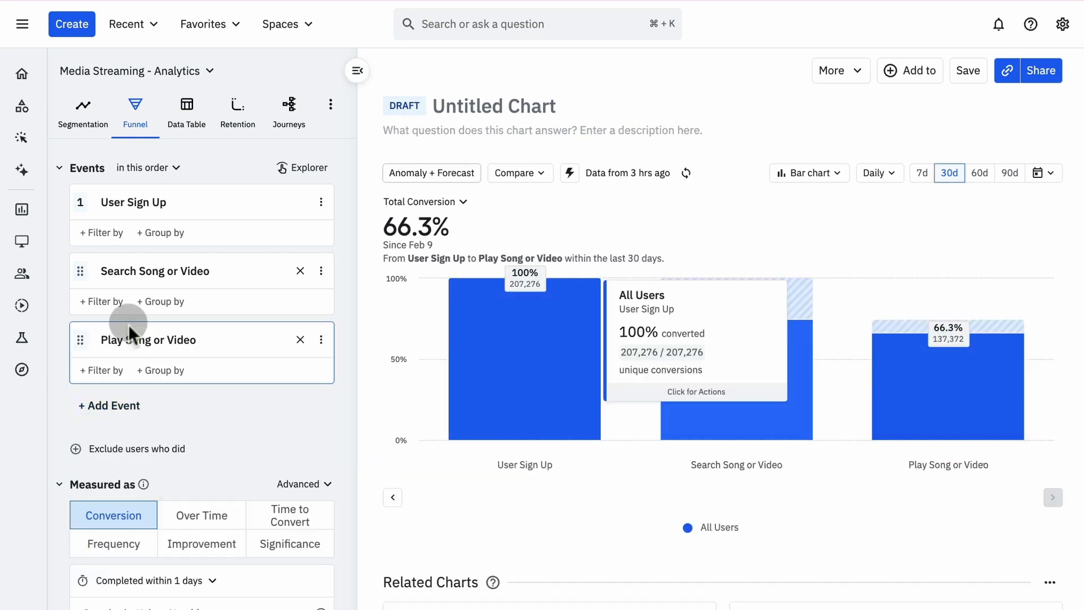
# Step: Change the funnel completion window from 1 day to 10 minutes
pyautogui.scroll(-3)
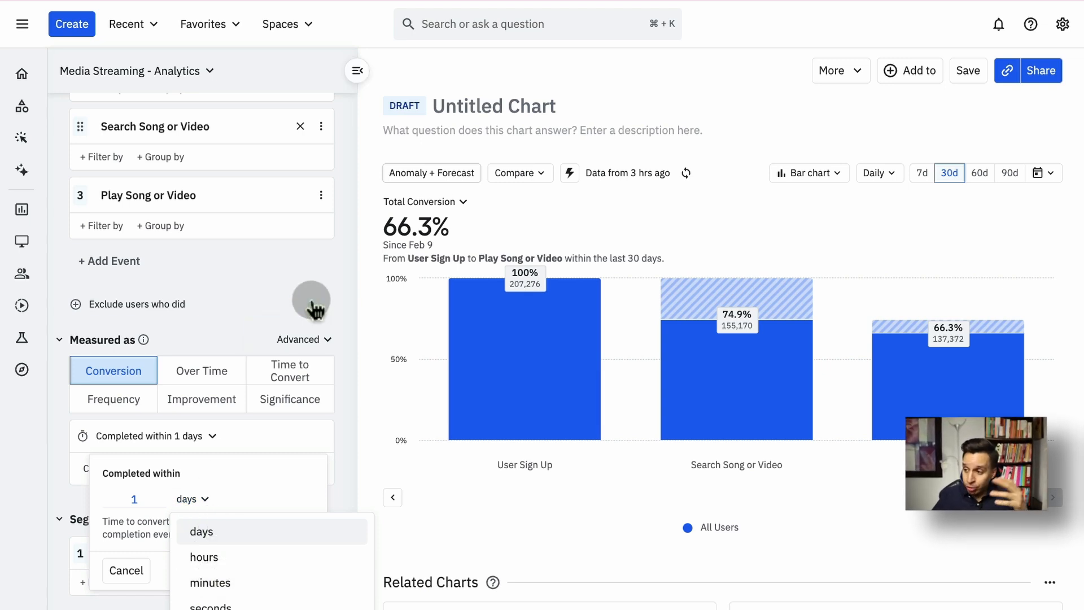
pyautogui.moveTo(232, 357)
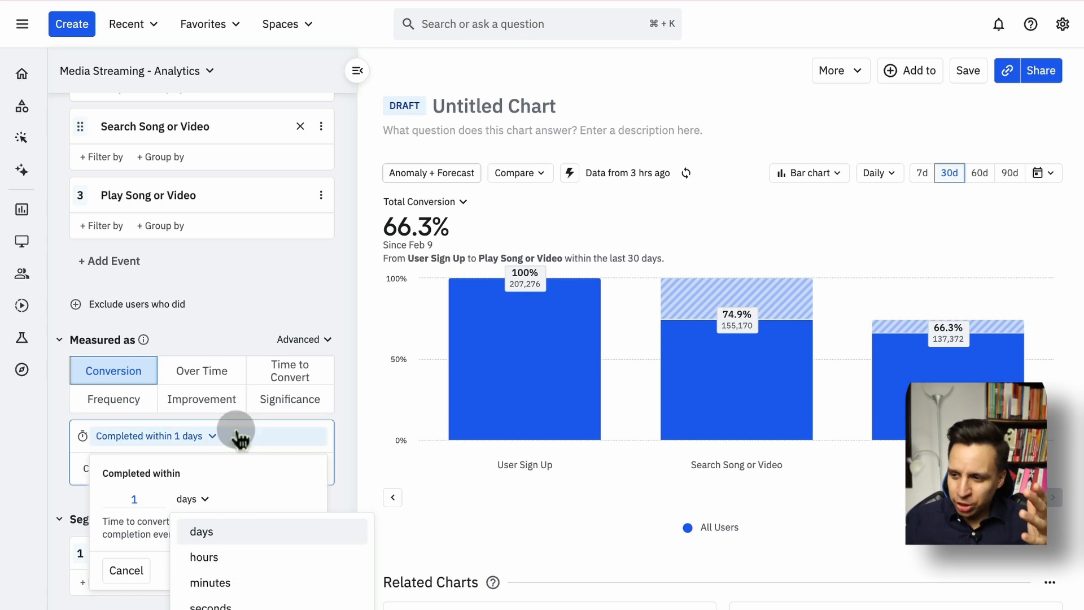
pyautogui.click(210, 582)
pyautogui.write('0')
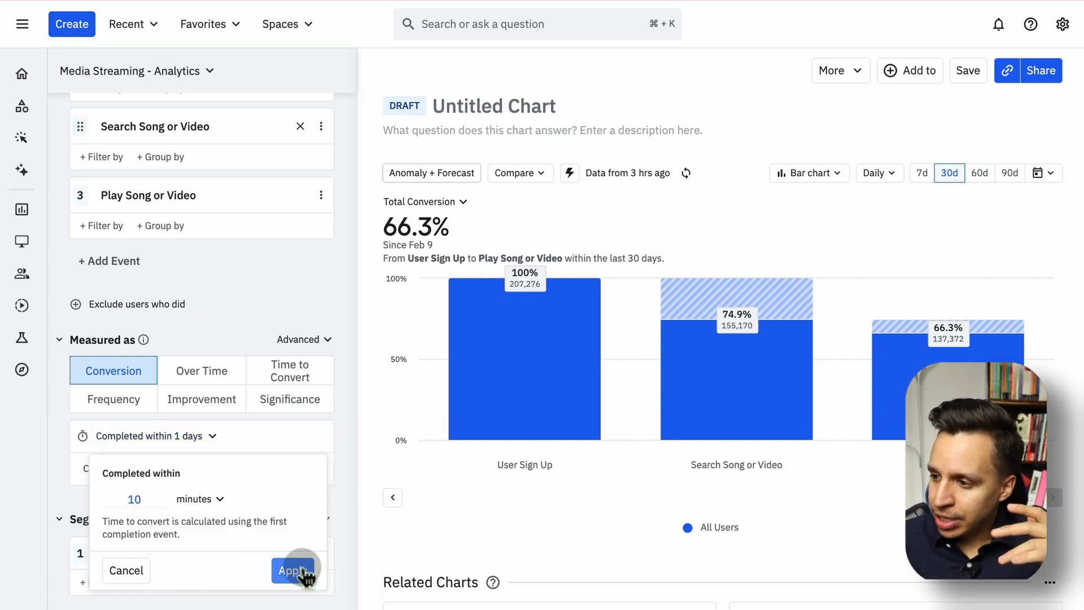
pyautogui.click(293, 570)
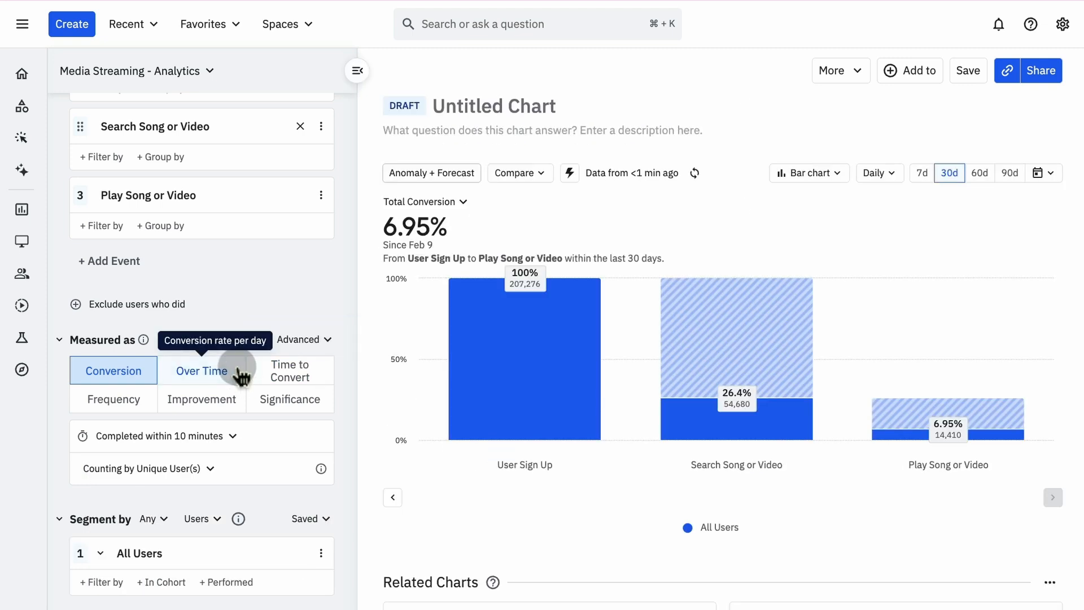
pyautogui.scroll(3)
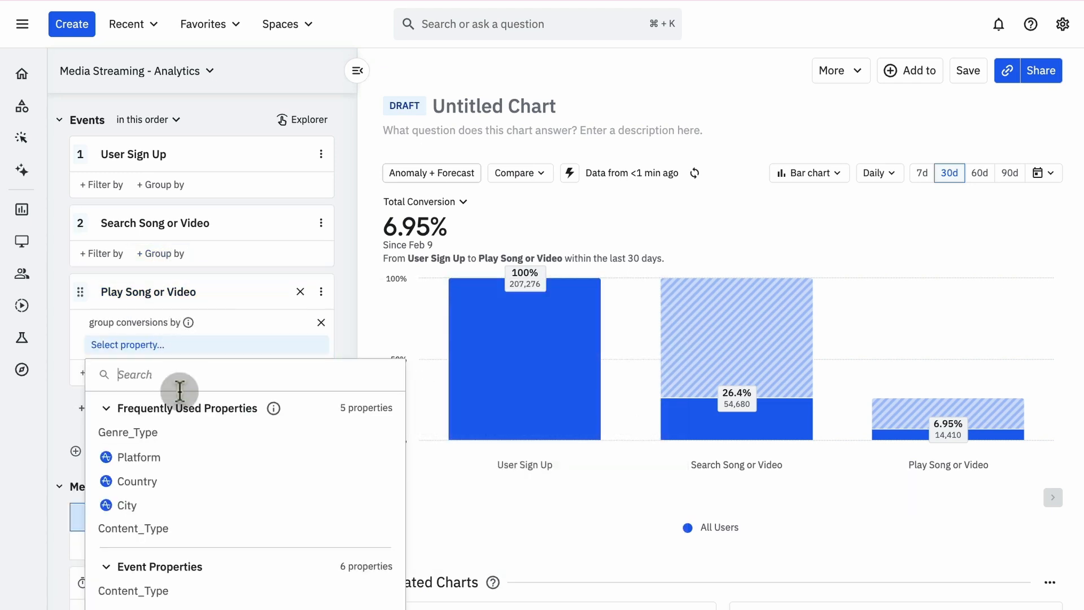
pyautogui.click(127, 432)
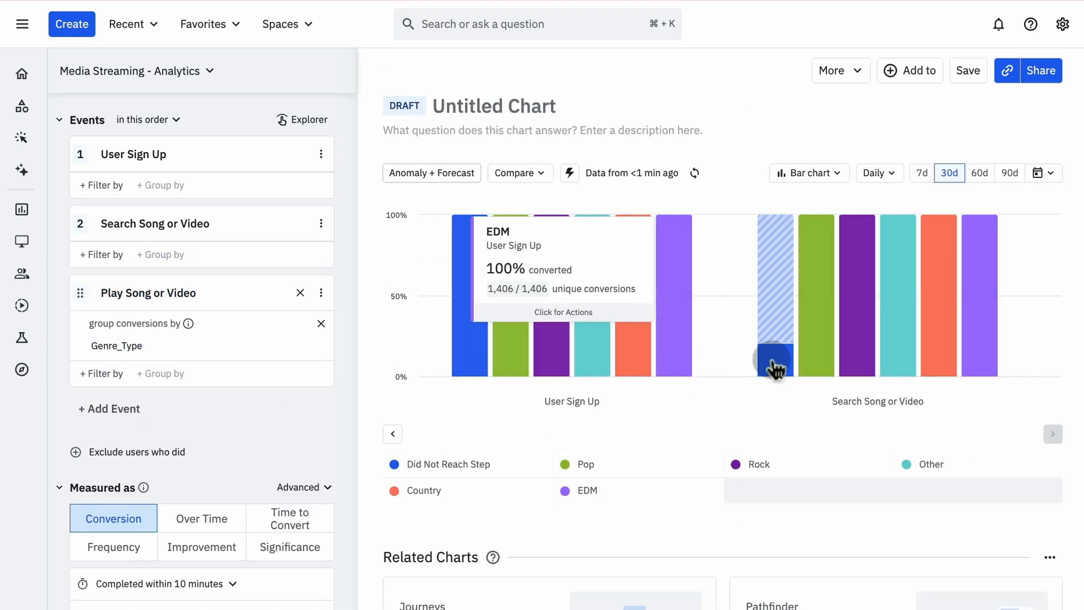
pyautogui.moveTo(646, 342)
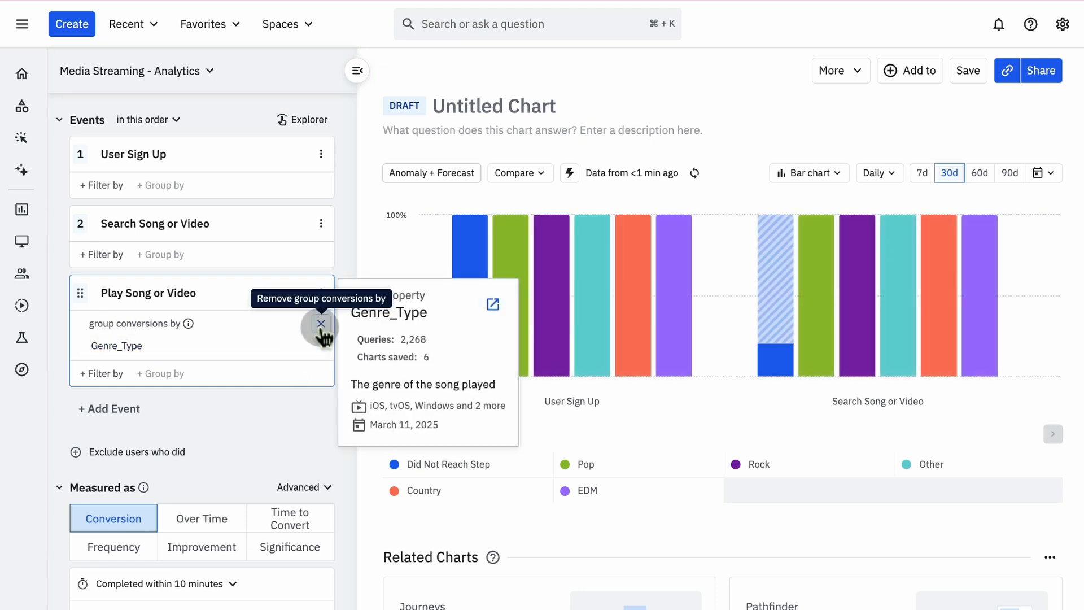
pyautogui.click(320, 324)
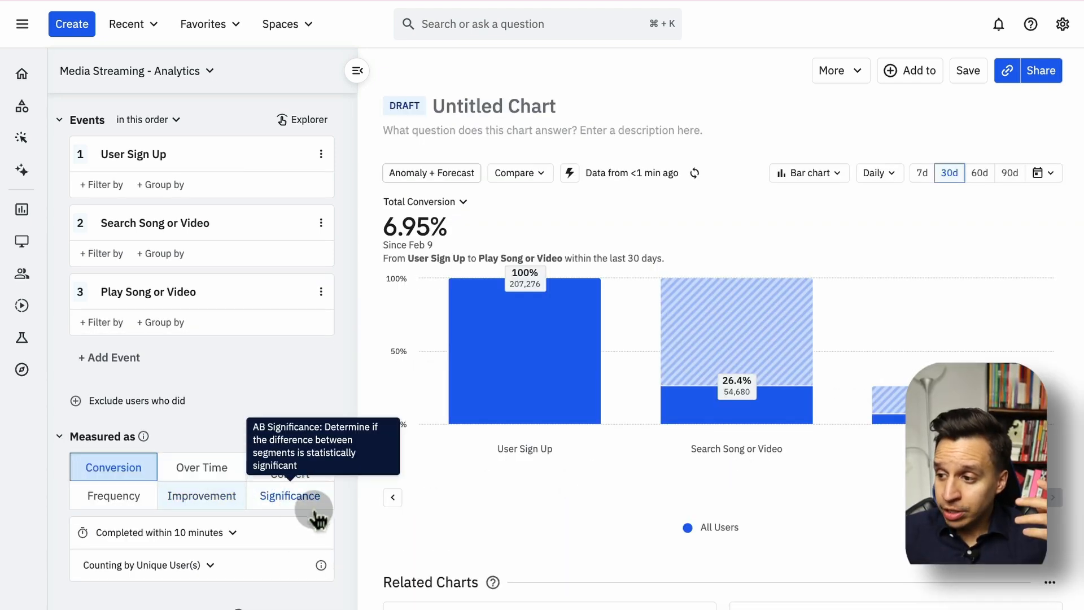
pyautogui.scroll(-3)
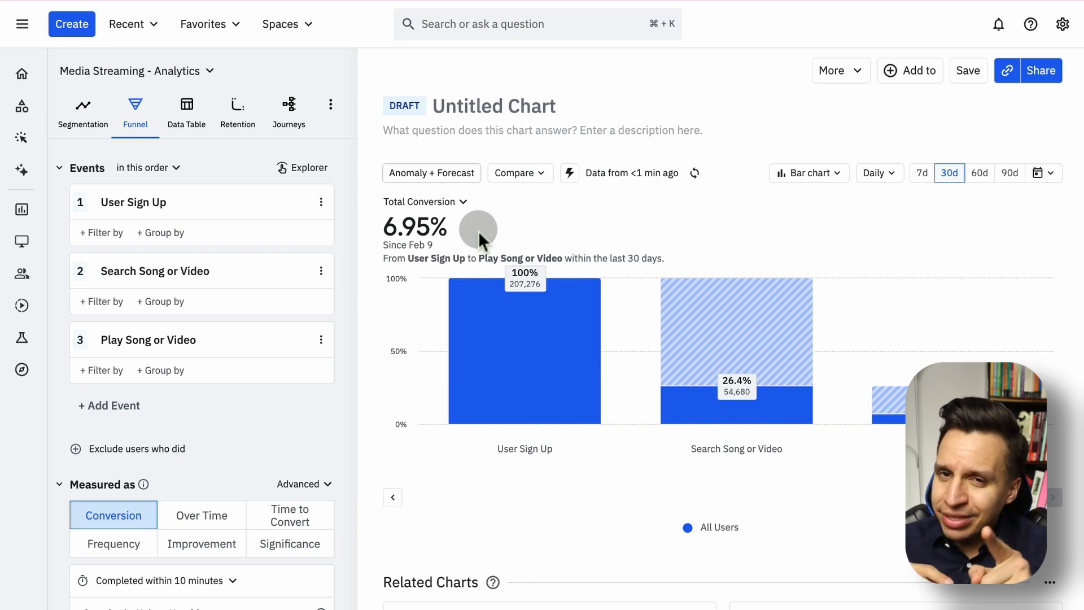
# Step: Switch to a Data Table, check User Sign Up's Uniques options, and group by Country
pyautogui.click(185, 111)
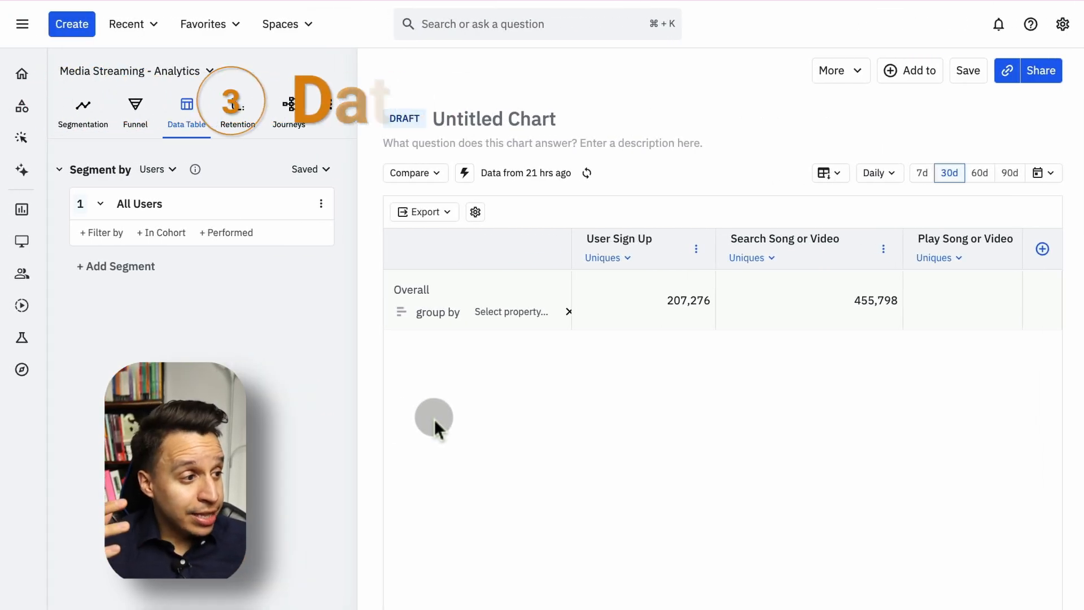
pyautogui.moveTo(746, 323)
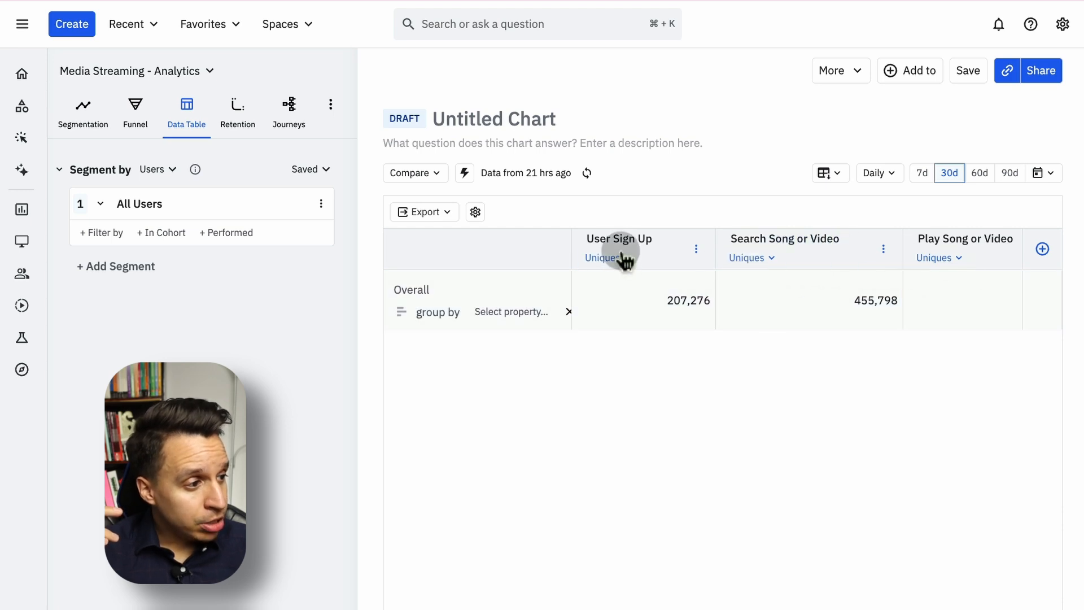
pyautogui.click(607, 257)
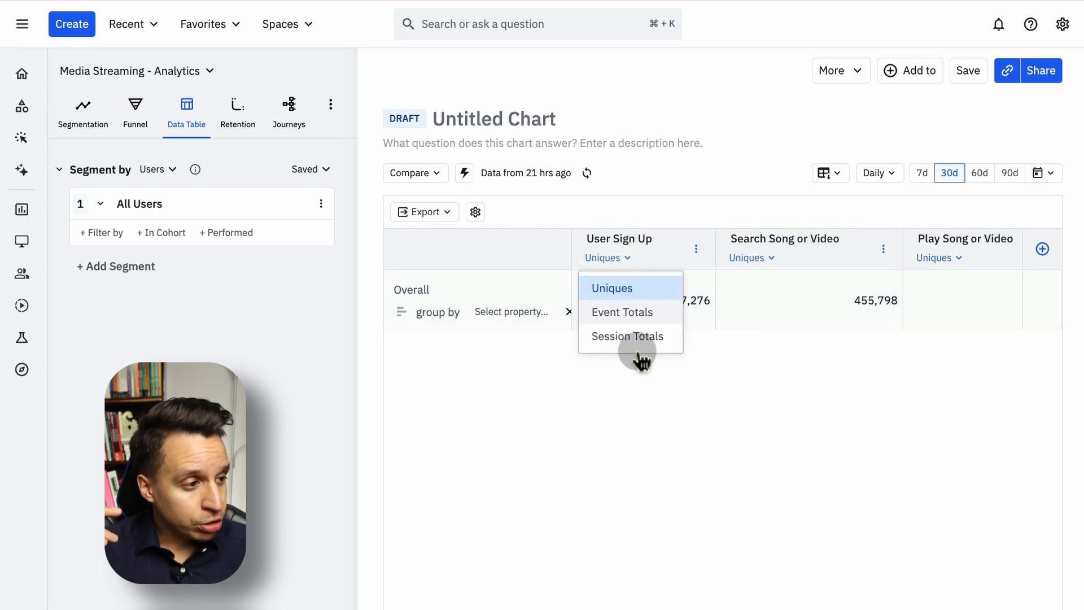
pyautogui.click(512, 311)
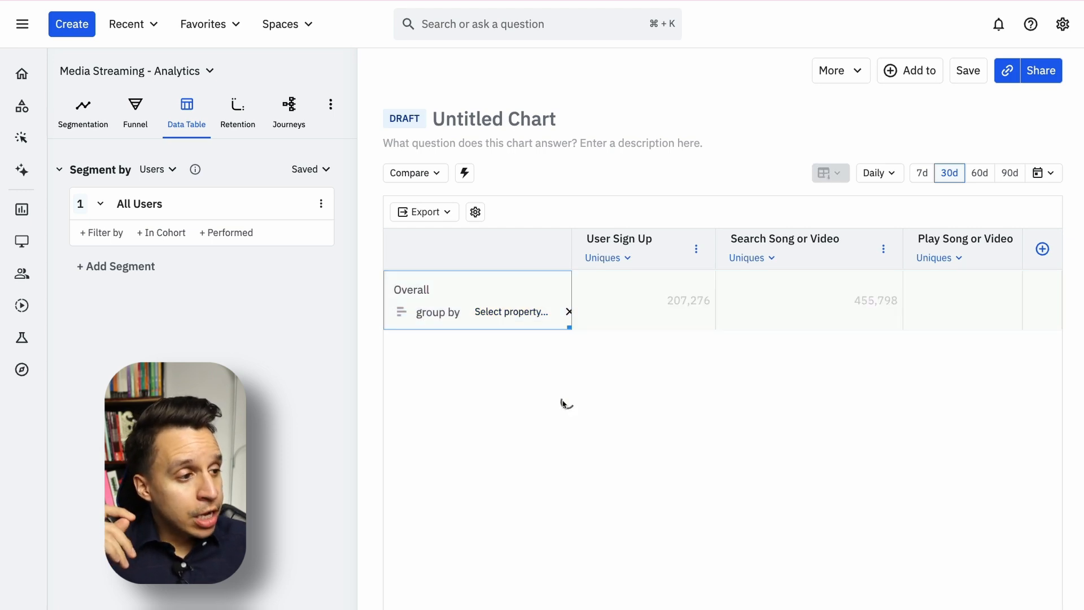
pyautogui.click(510, 311)
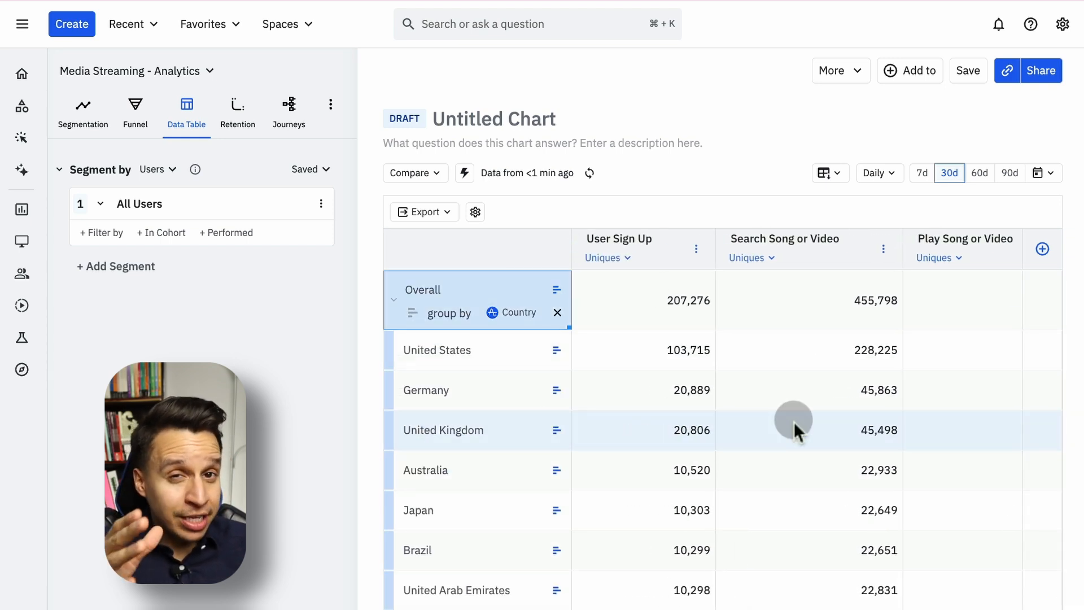
pyautogui.moveTo(809, 408)
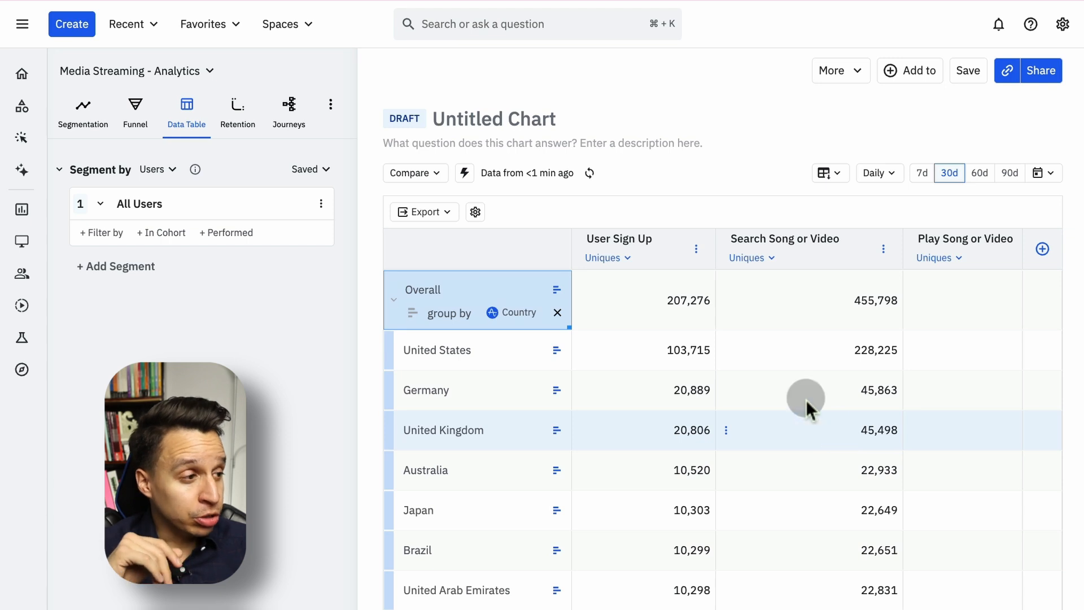
# Step: Set User Sign Up attribution to Last touch and apply the model to all columns
pyautogui.click(696, 248)
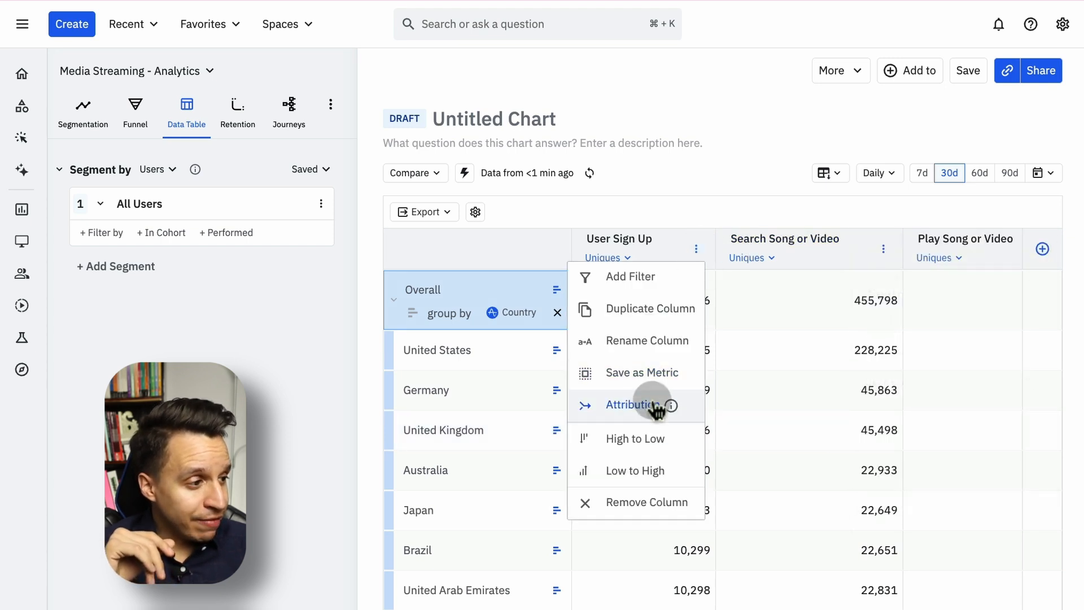
pyautogui.click(632, 404)
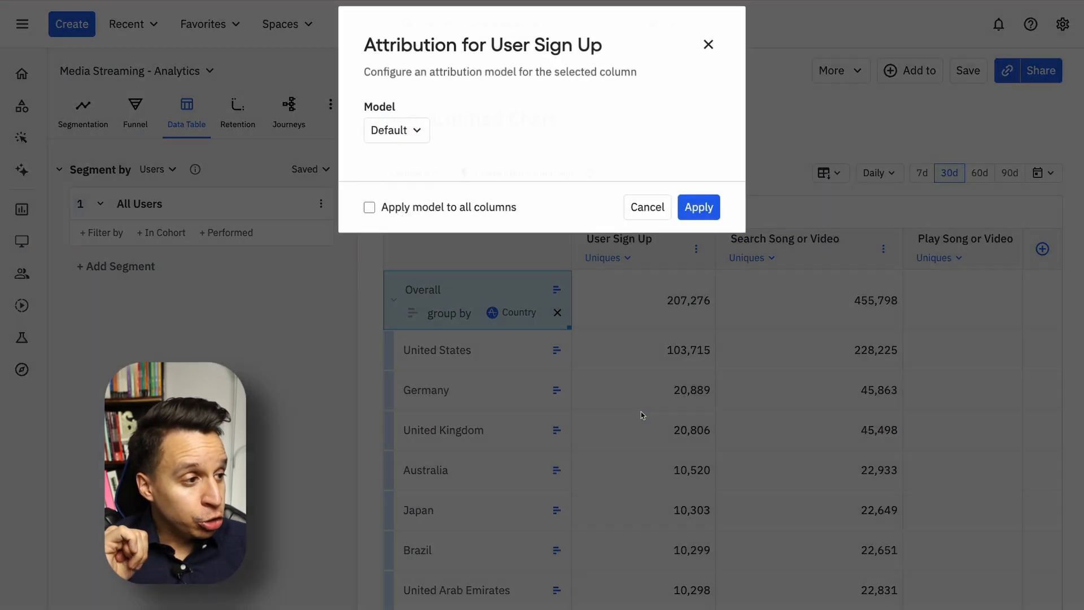
pyautogui.click(397, 129)
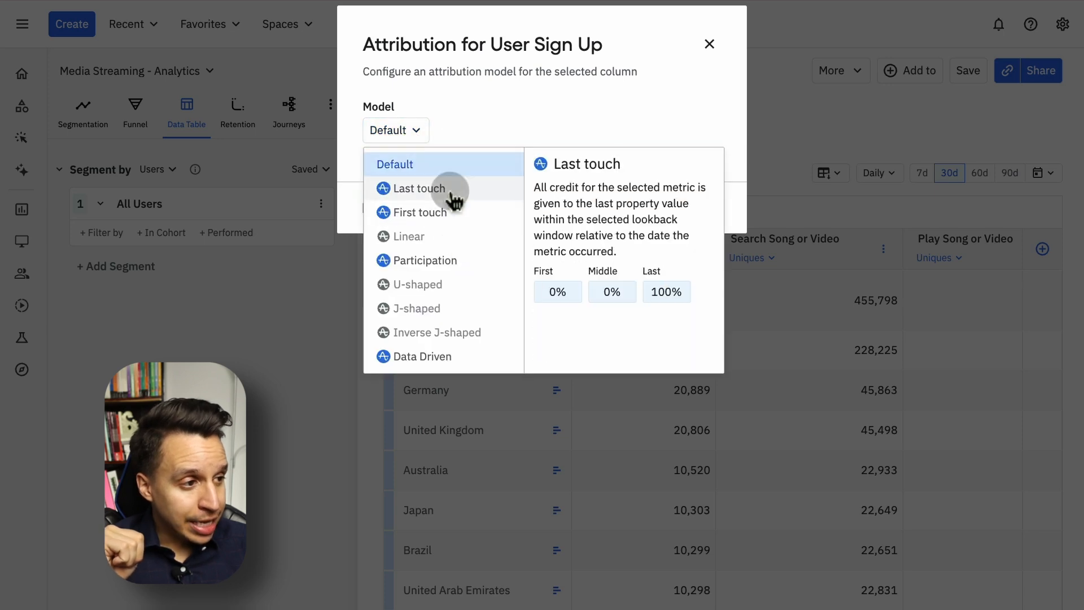
pyautogui.click(415, 188)
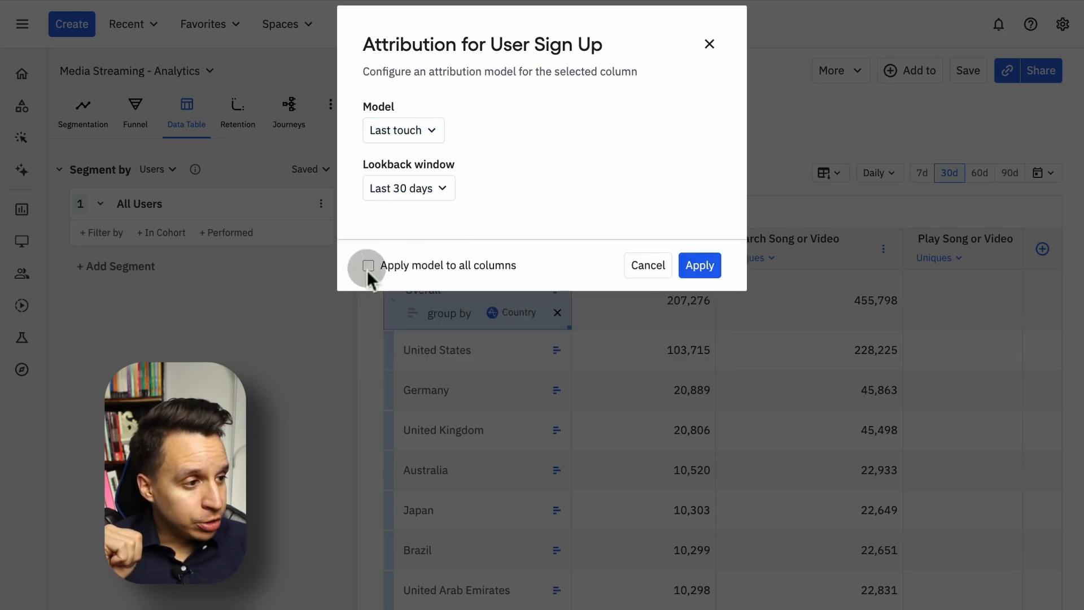
pyautogui.click(699, 265)
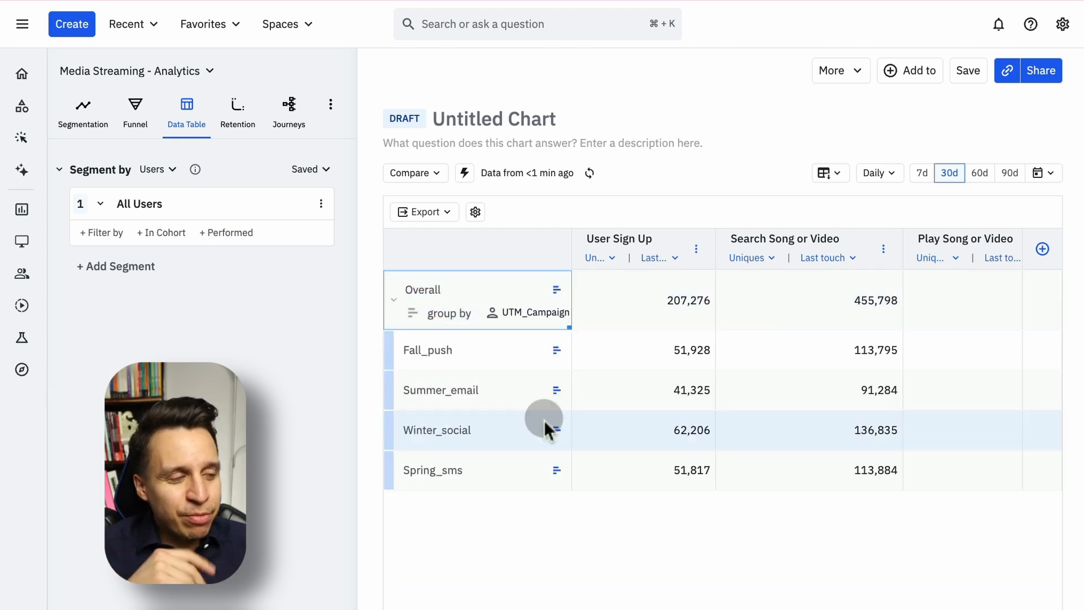
pyautogui.moveTo(798, 425)
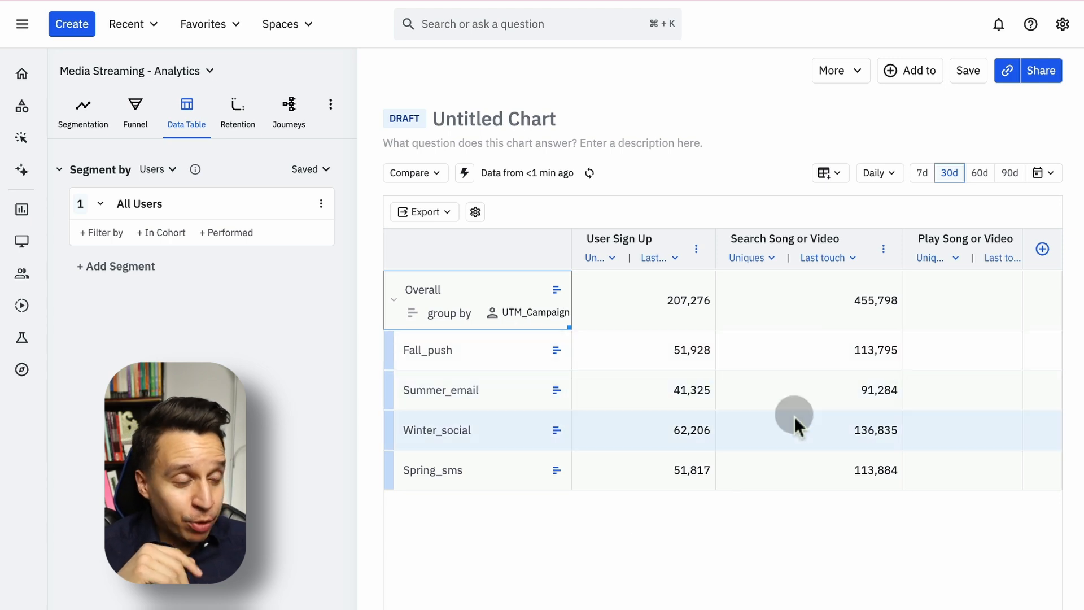
pyautogui.moveTo(840, 539)
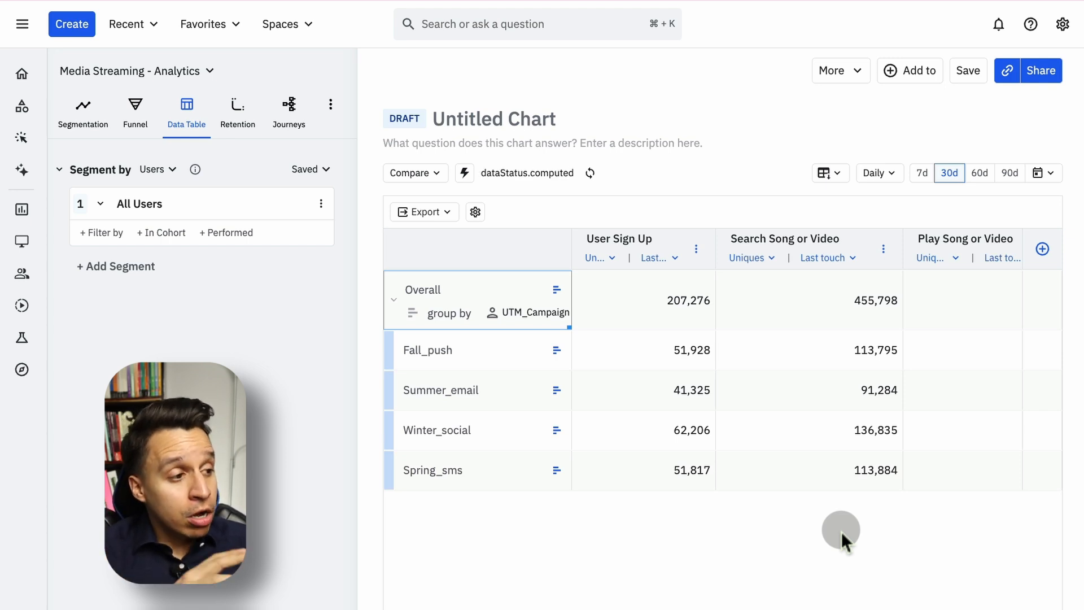
pyautogui.moveTo(793, 444)
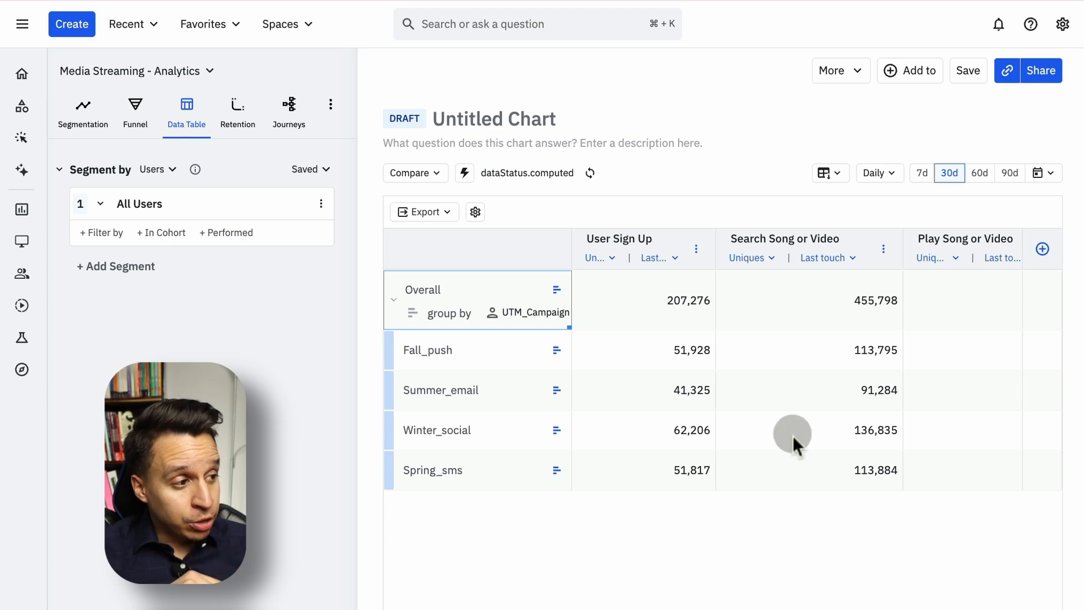
pyautogui.moveTo(714, 248)
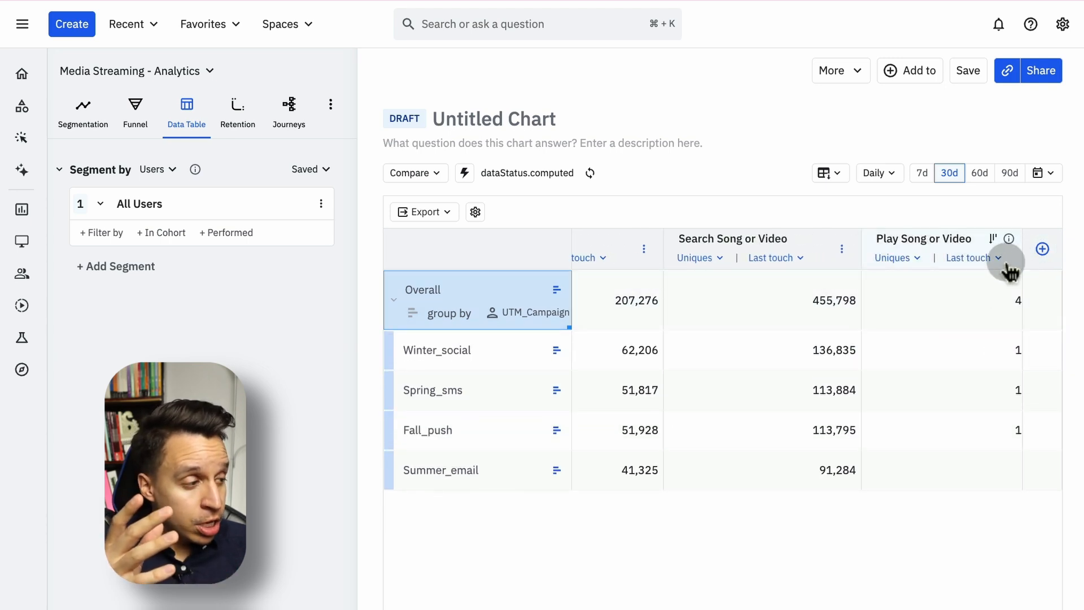
# Step: Scroll across the Data Table columns comparing the three events for each UTM campaign
pyautogui.hscroll(-3)
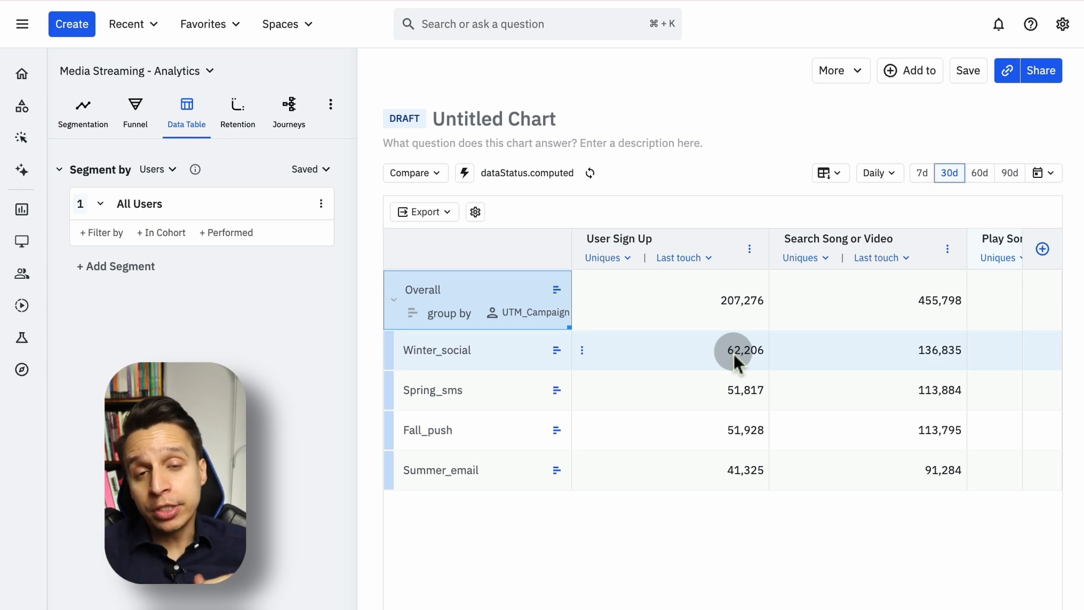
pyautogui.moveTo(541, 593)
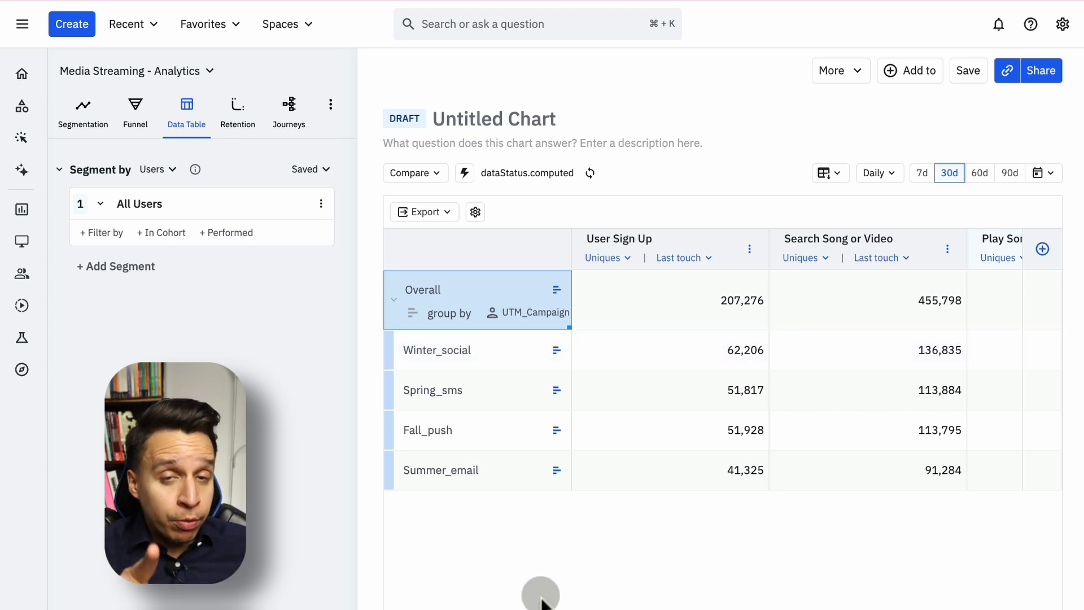
# Step: Create a retention chart from User Sign Up to Play Song or Video and browse the daily cohorts
pyautogui.click(237, 112)
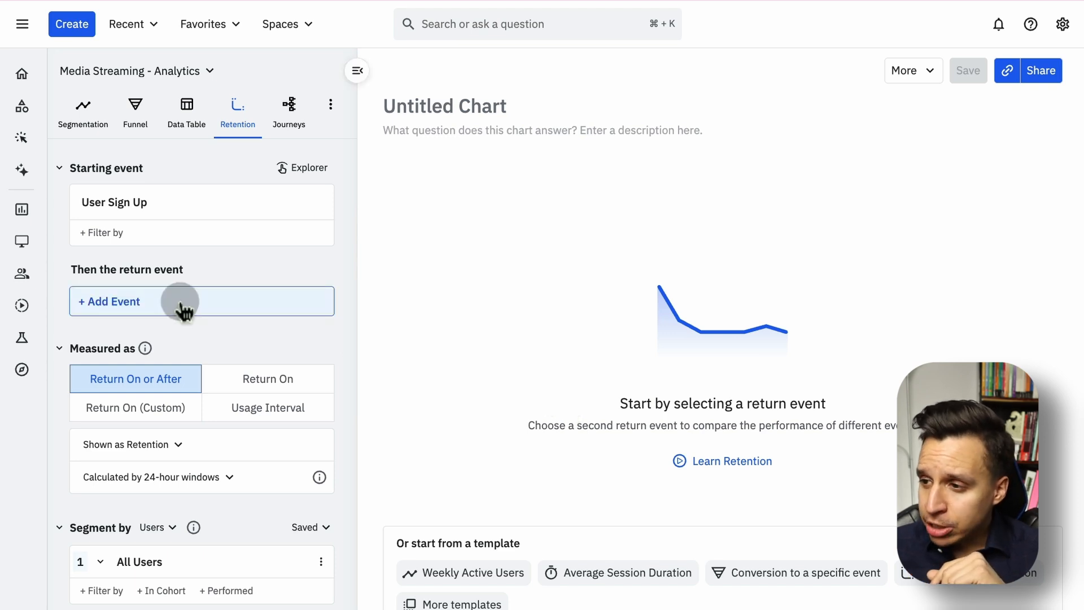
pyautogui.click(201, 301)
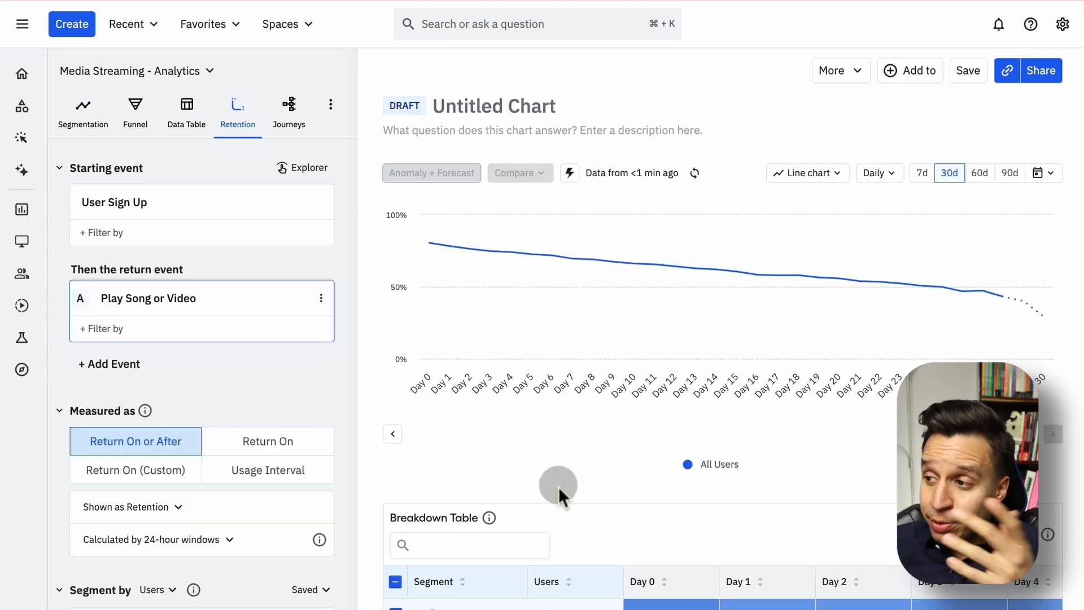
pyautogui.scroll(-3)
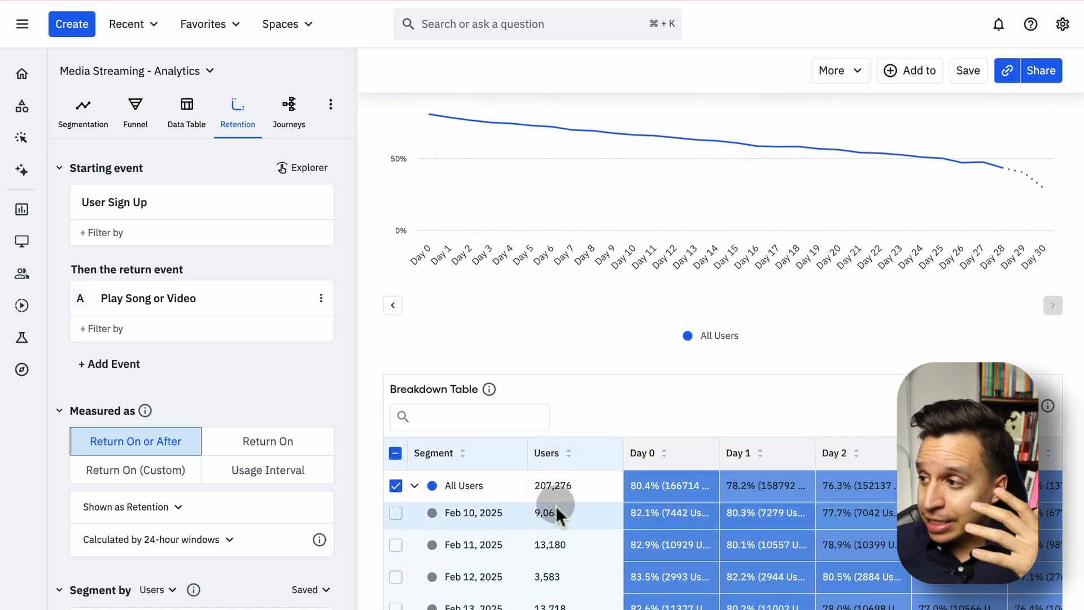
pyautogui.scroll(3)
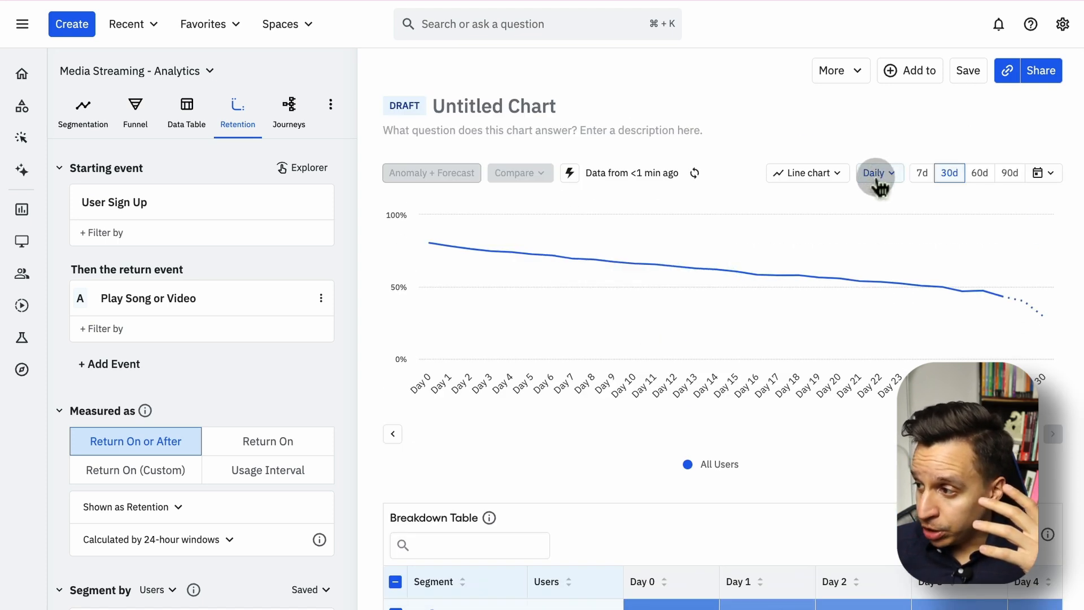
pyautogui.scroll(-3)
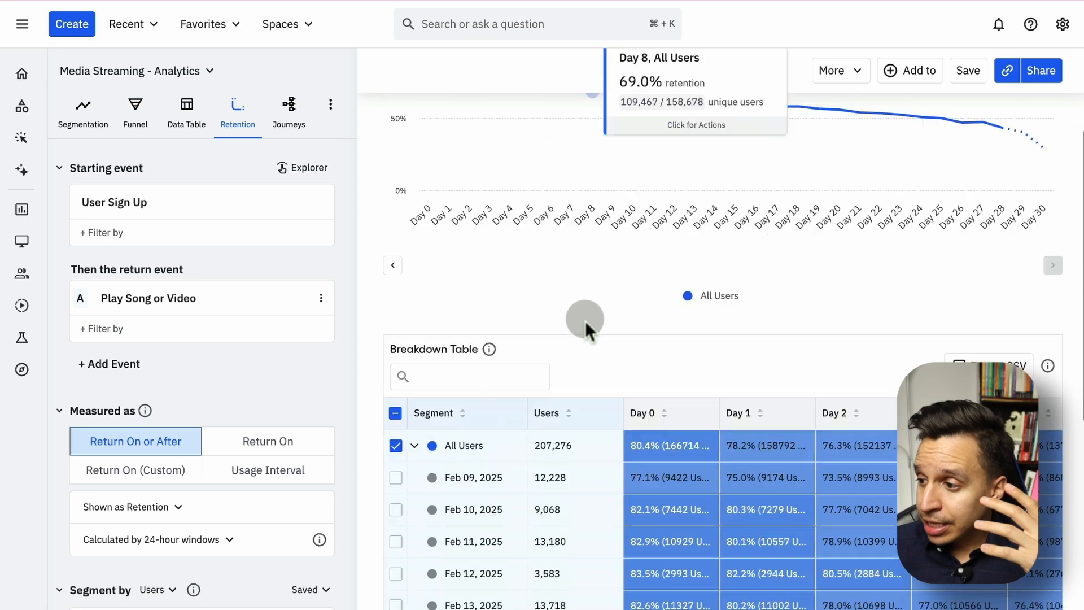
pyautogui.scroll(-3)
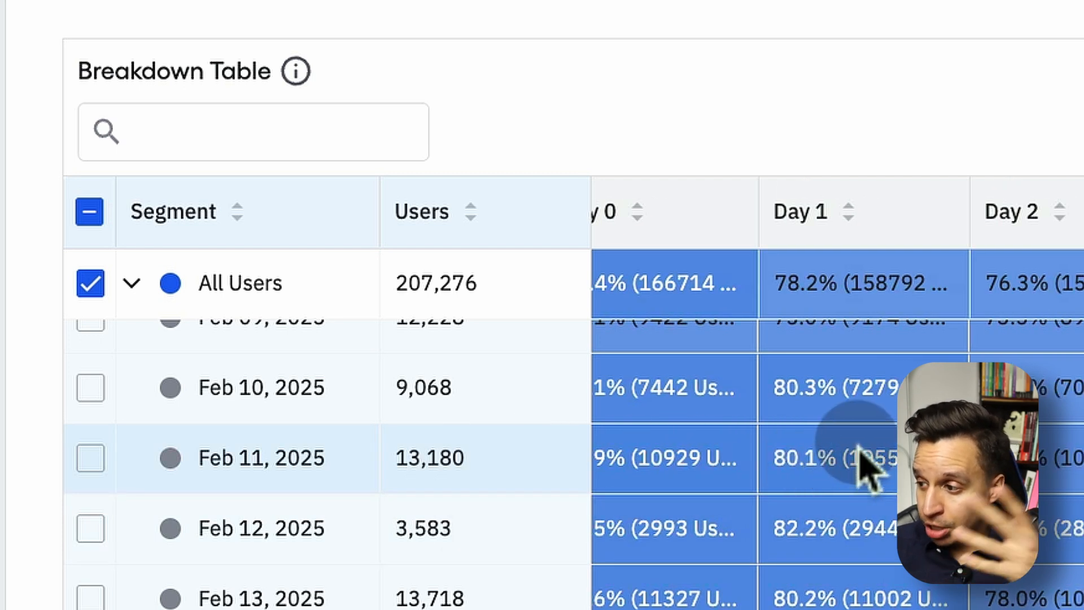
# Step: Scroll through the day-by-day retention values, then start a new Journeys chart
pyautogui.hscroll(3)
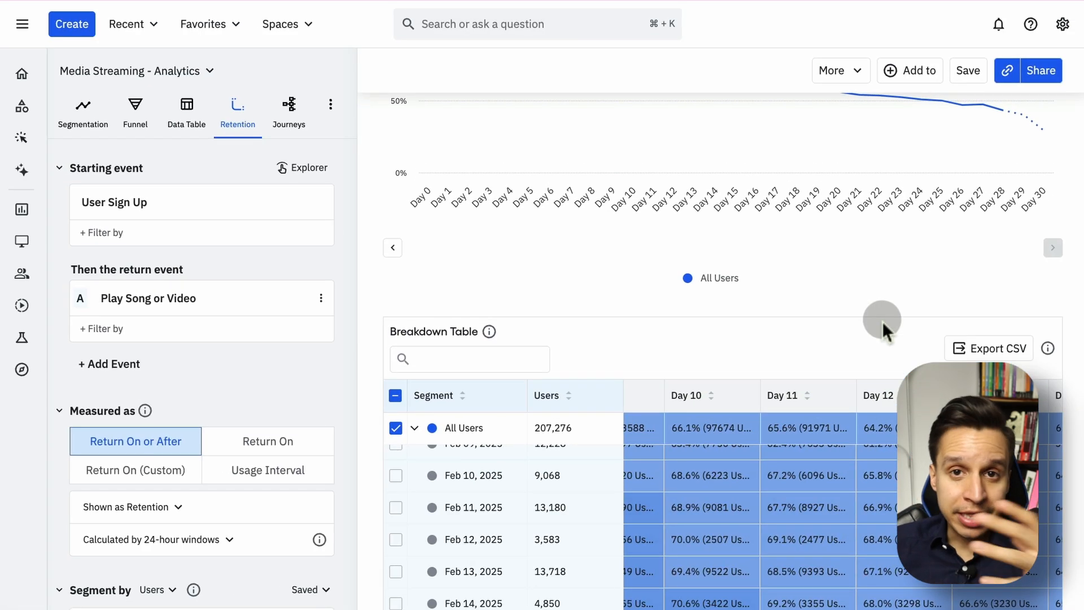
pyautogui.moveTo(740, 339)
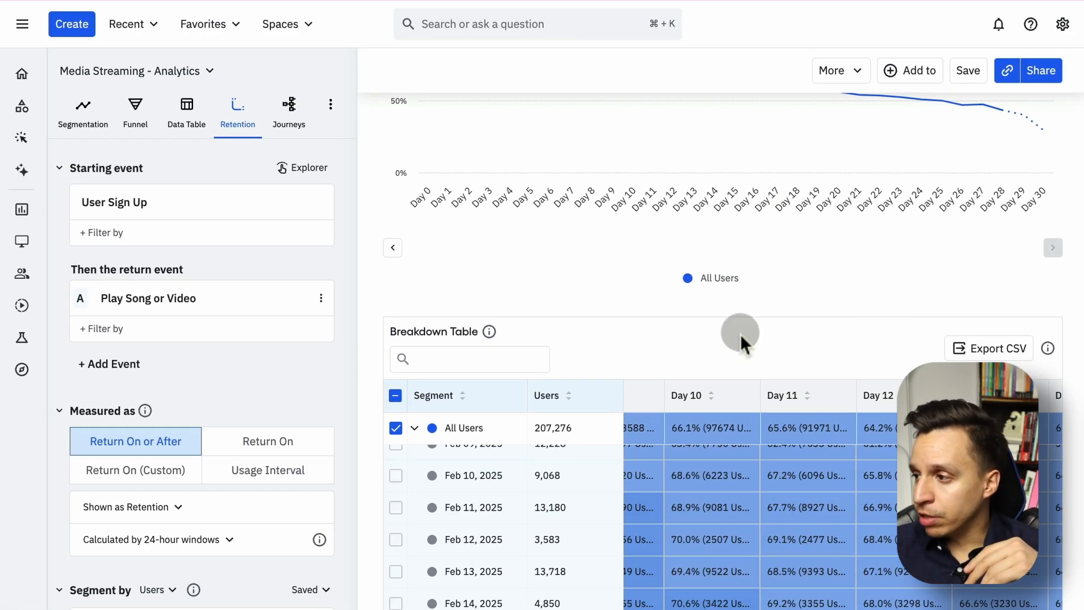
pyautogui.scroll(3)
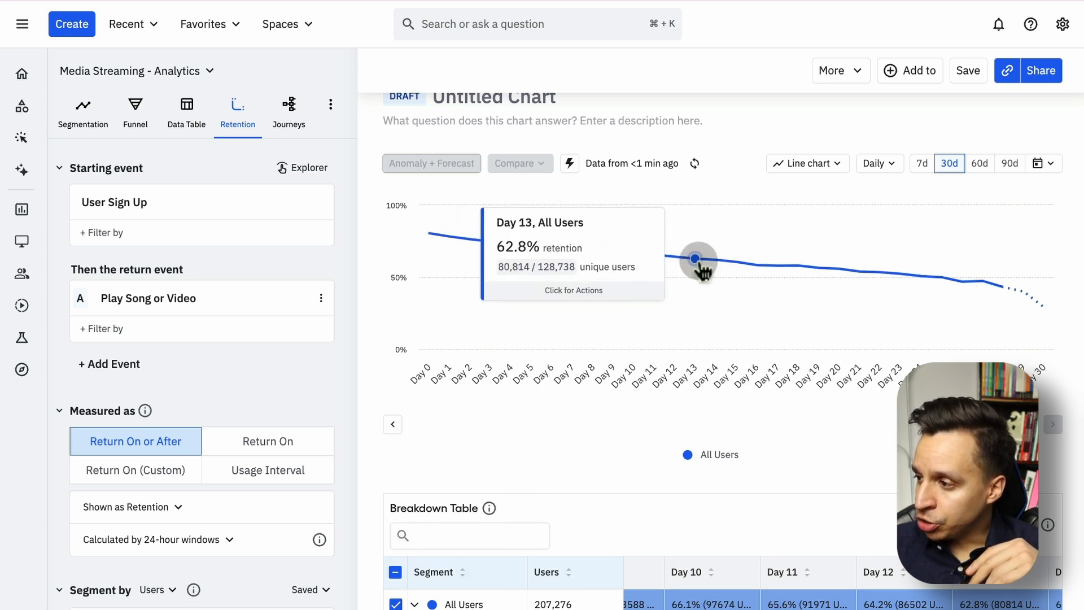
pyautogui.moveTo(985, 280)
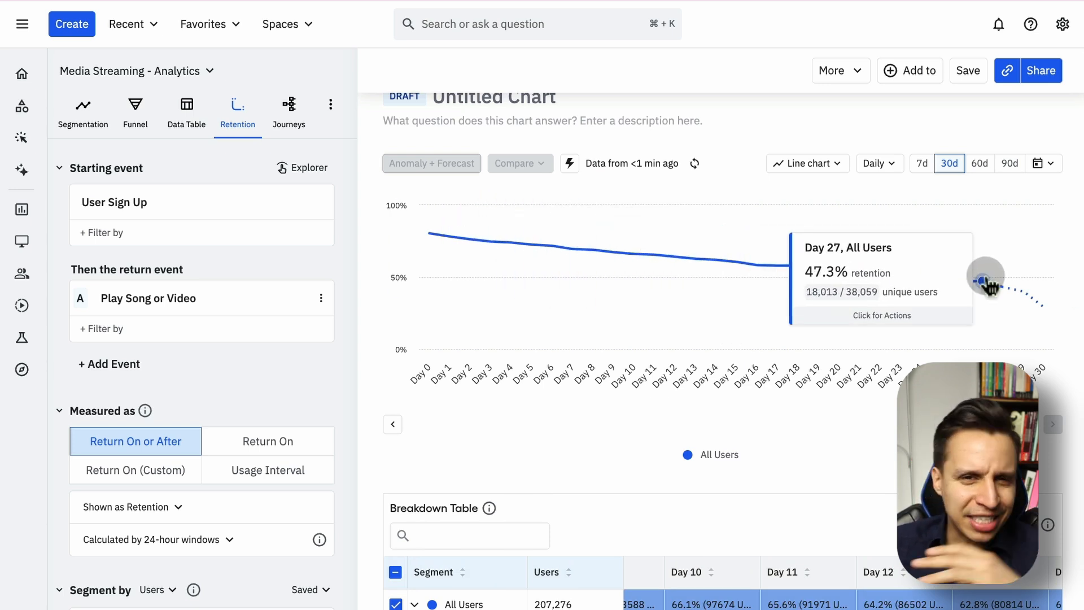
pyautogui.moveTo(631, 255)
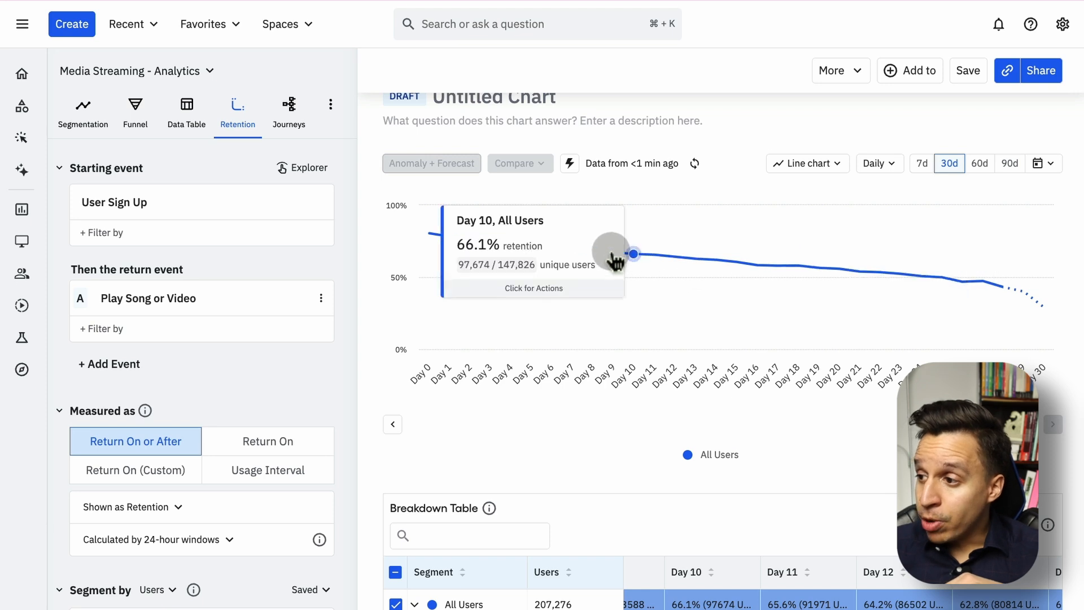
pyautogui.moveTo(563, 249)
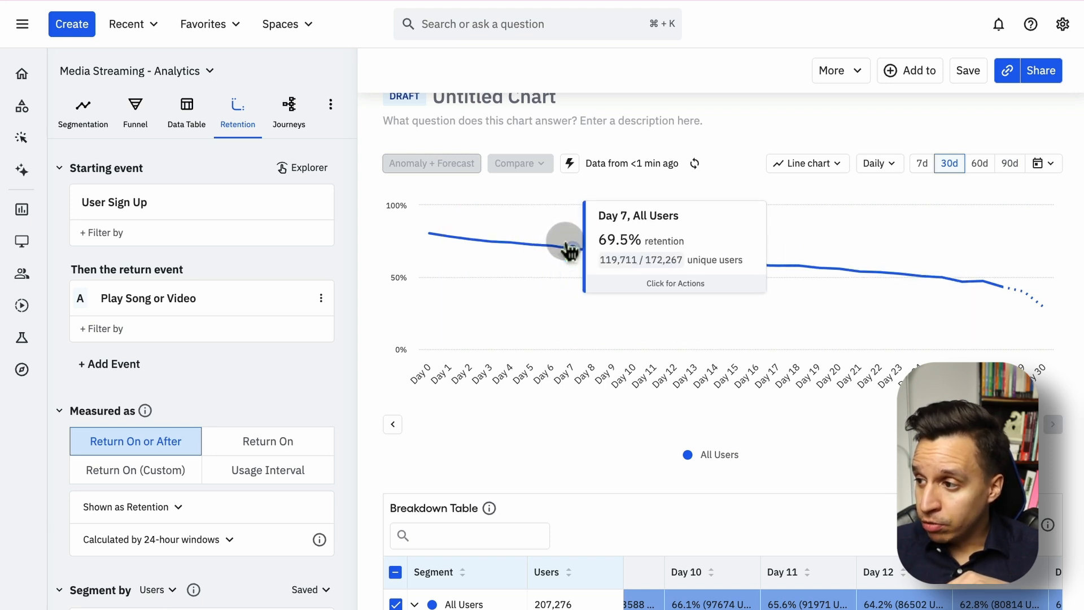
pyautogui.moveTo(1022, 291)
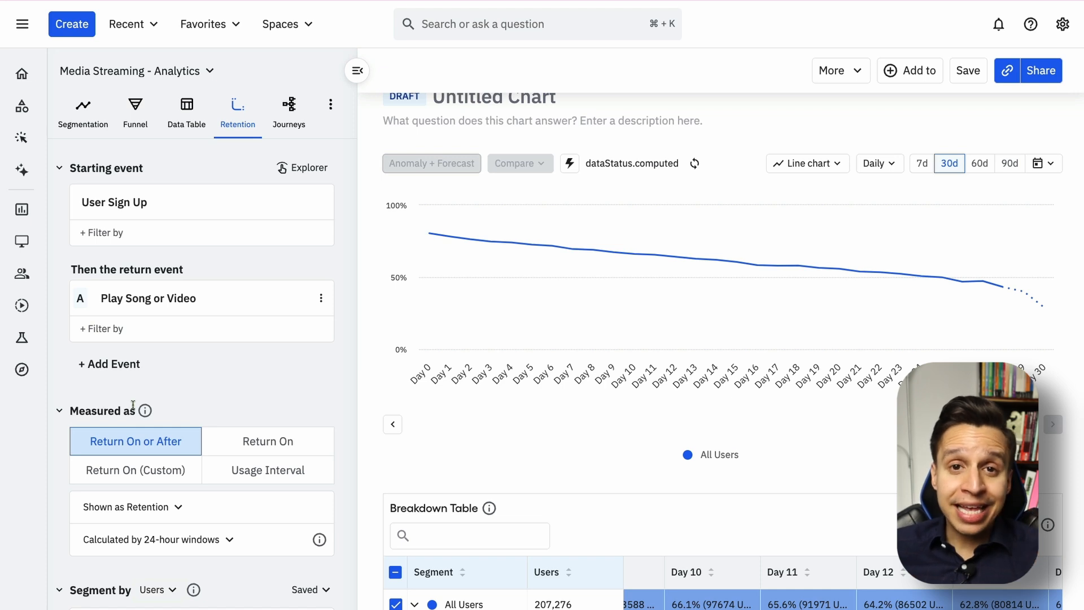
pyautogui.click(289, 111)
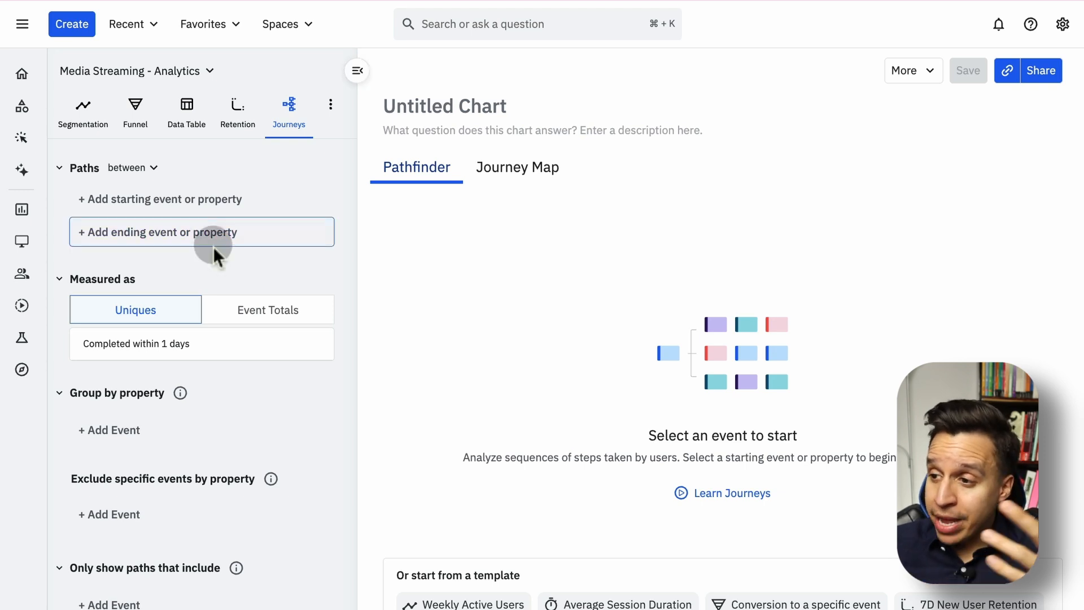
pyautogui.moveTo(200, 231)
pyautogui.write('pla')
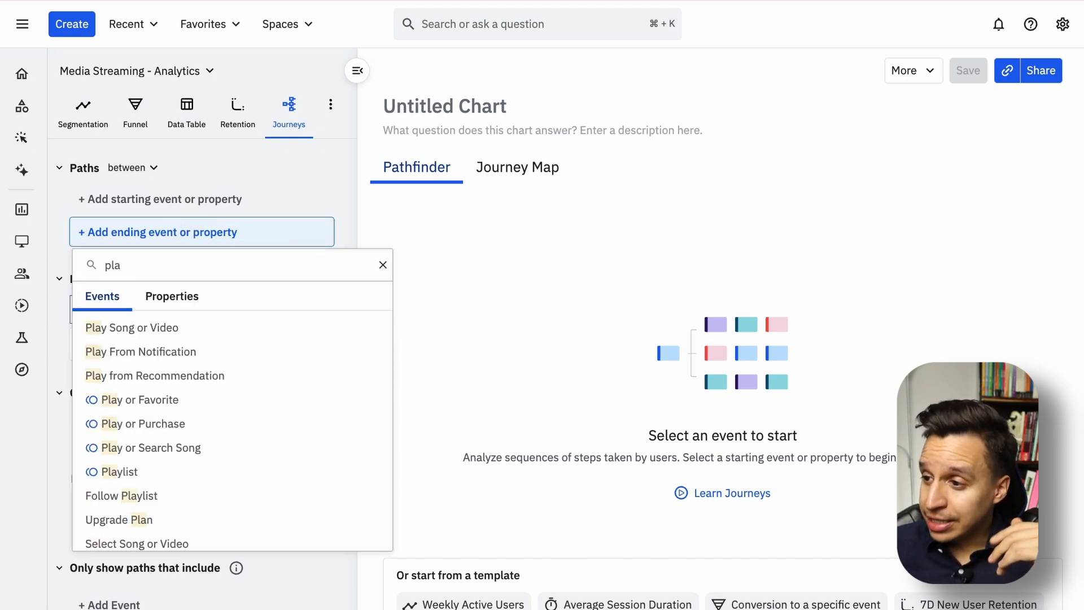
# Step: Set Play Song or Video as the Pathfinder ending event, showing Select Song or Video before it
pyautogui.click(132, 327)
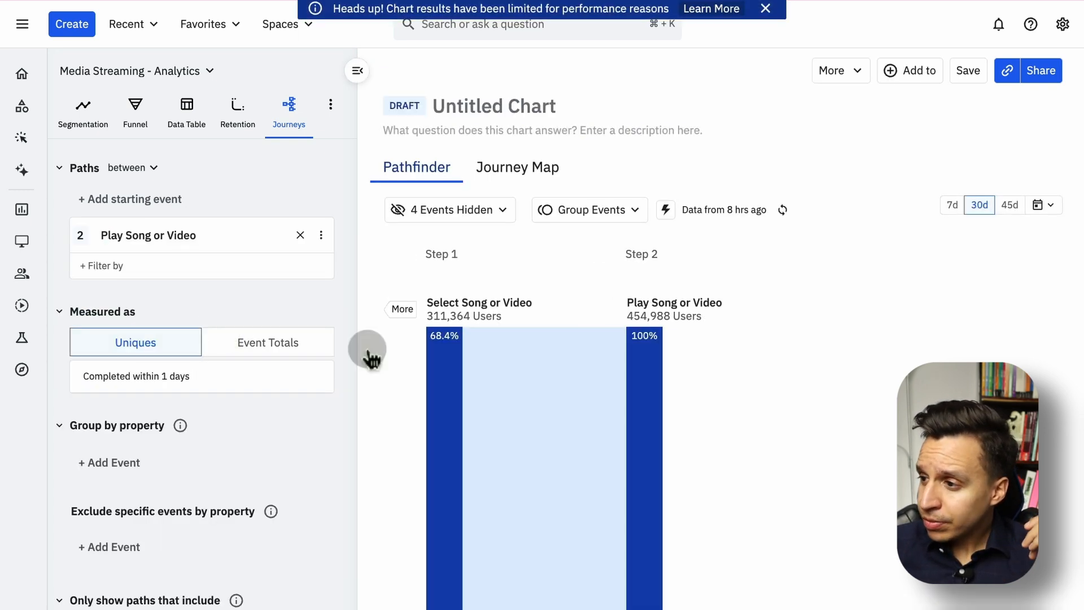
pyautogui.scroll(-3)
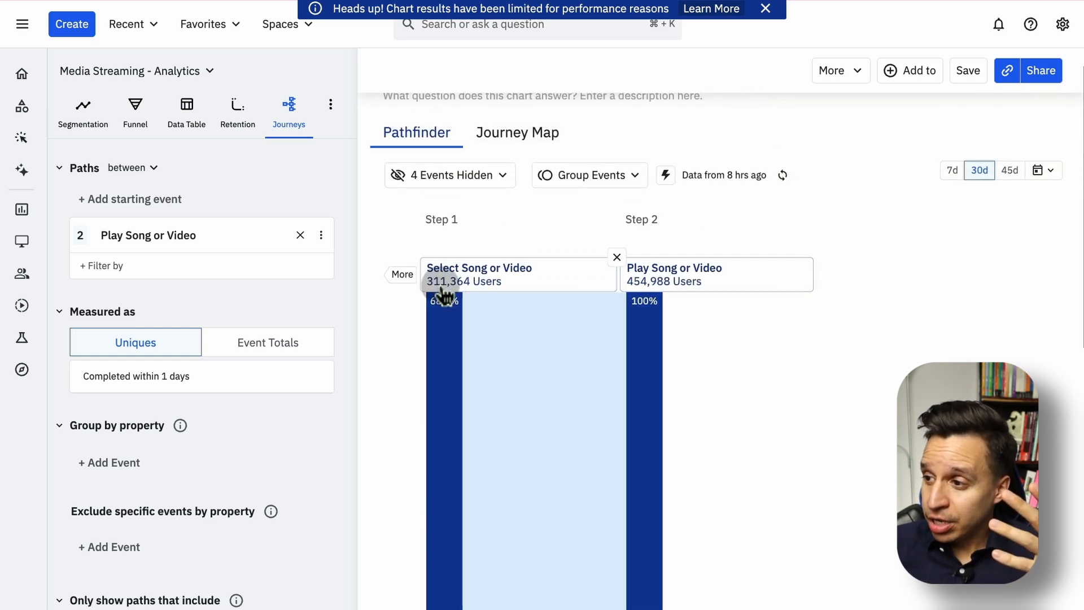
# Step: Expand the Select Song or Video node to show Main Landing Screen and Search Song or Video
pyautogui.click(402, 274)
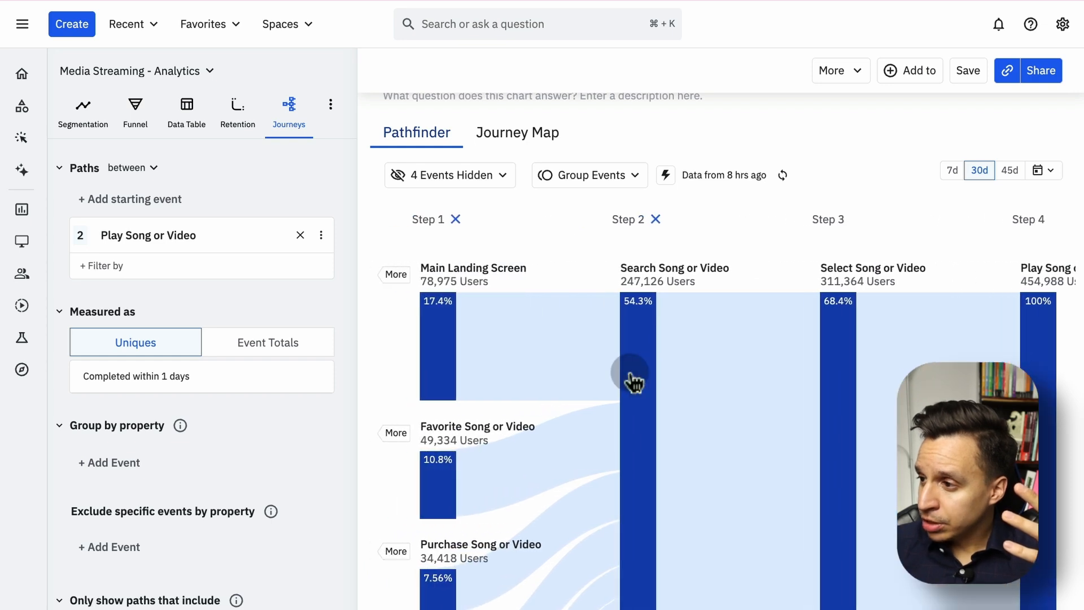
pyautogui.scroll(3)
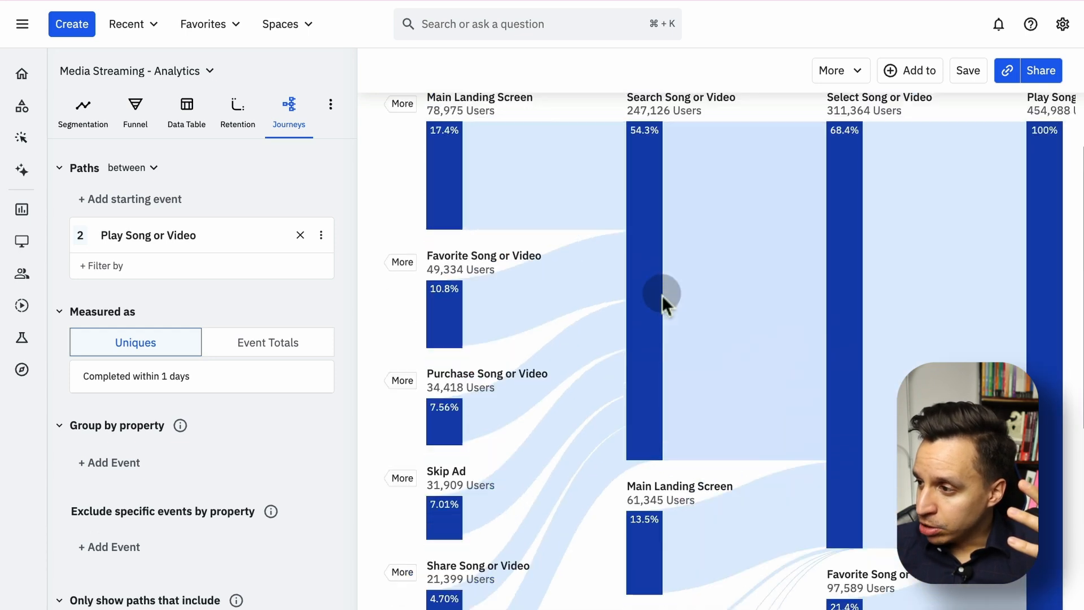
pyautogui.moveTo(847, 259)
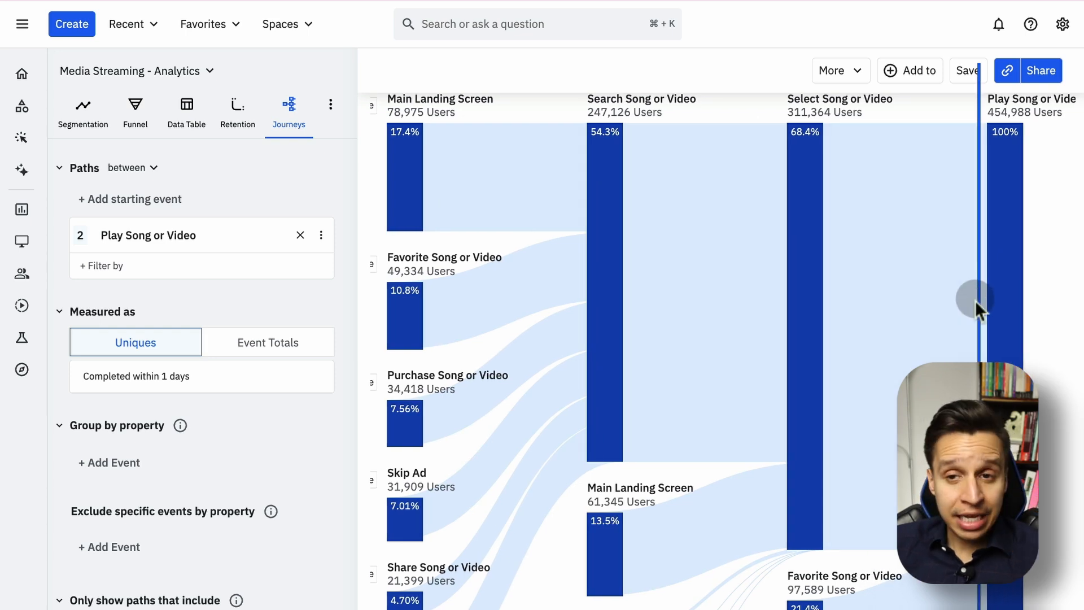
pyautogui.scroll(-3)
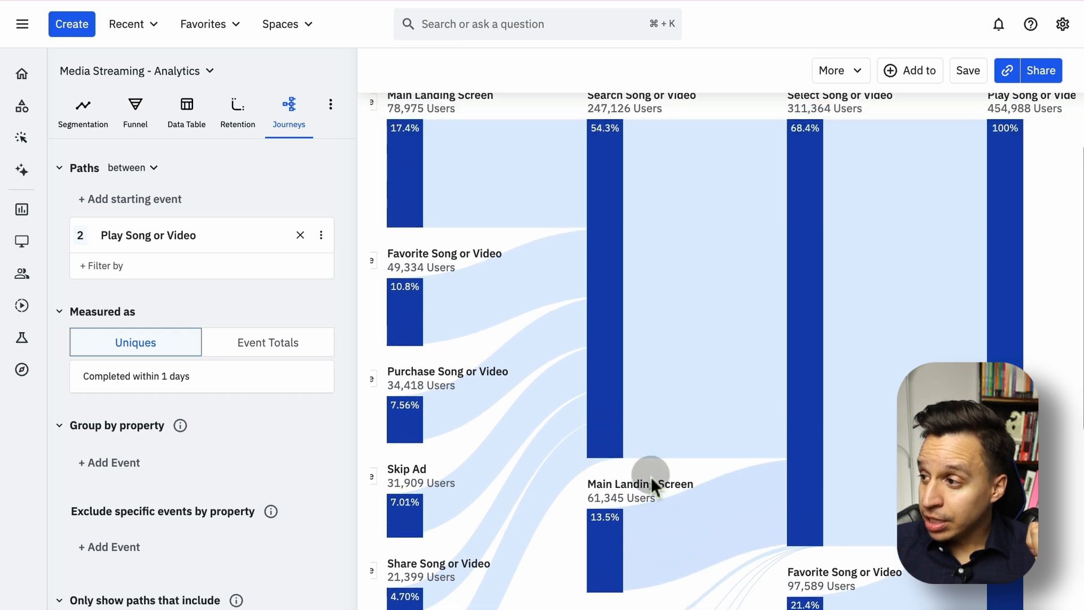
pyautogui.scroll(-3)
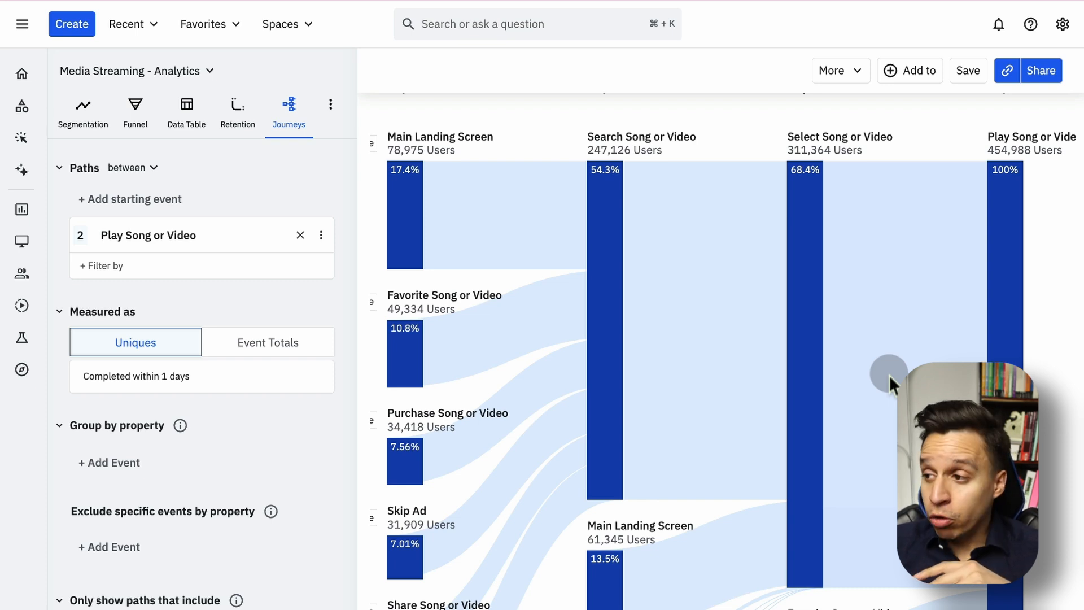
pyautogui.scroll(3)
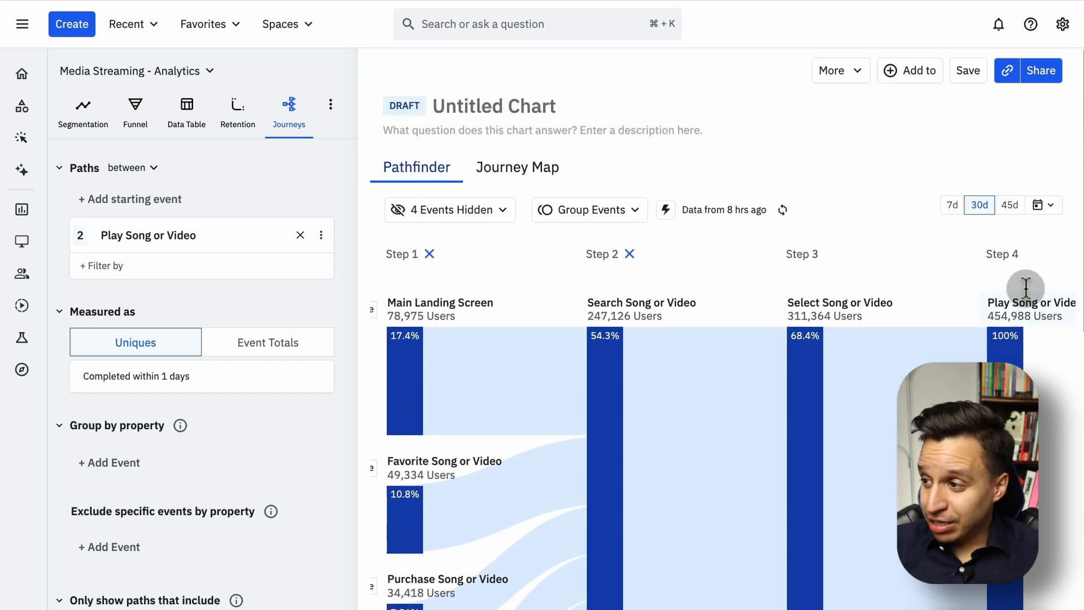
pyautogui.moveTo(670, 359)
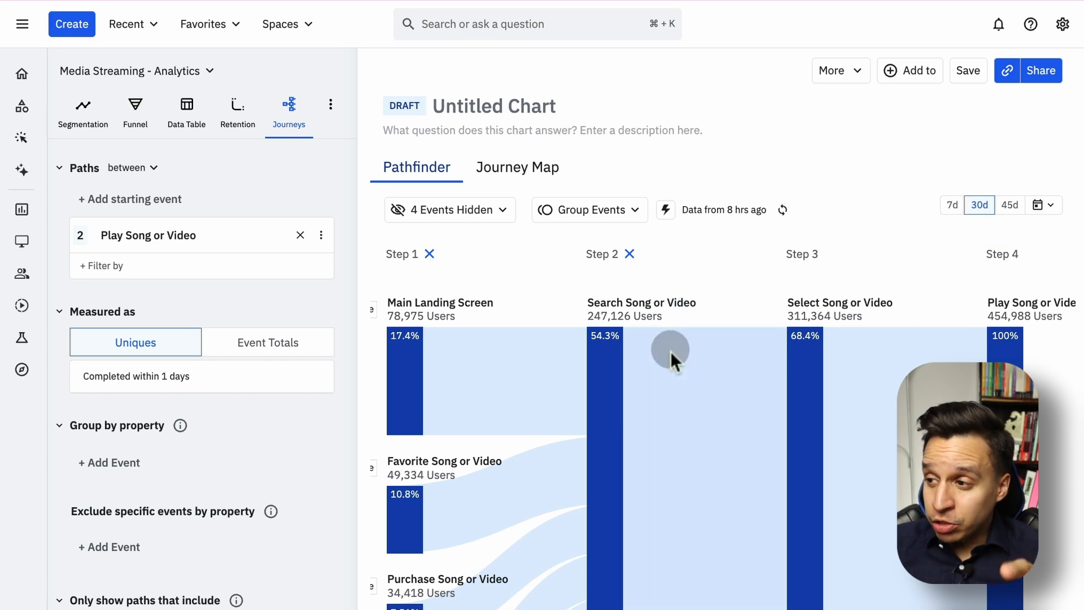
pyautogui.moveTo(498, 218)
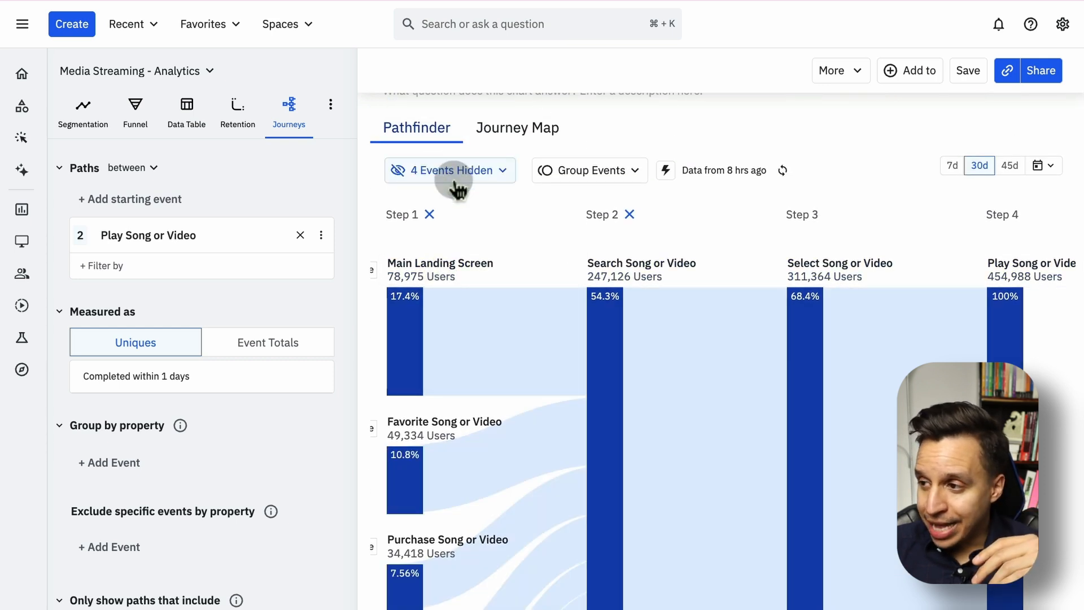
# Step: Add Main Landing Screen to the hidden events after searching 'main', and apply
pyautogui.click(448, 170)
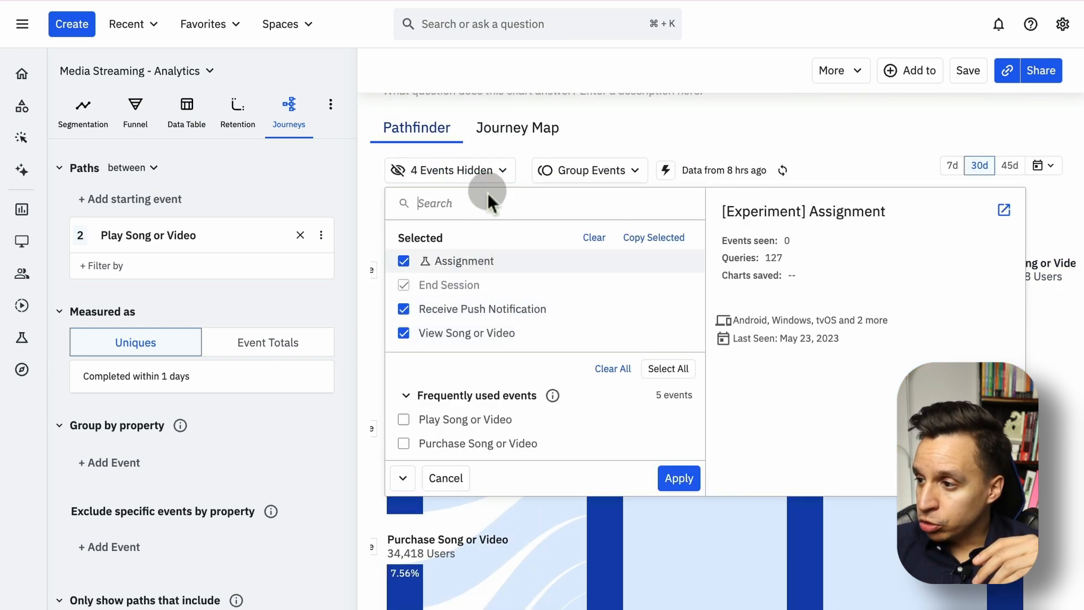
pyautogui.write('main')
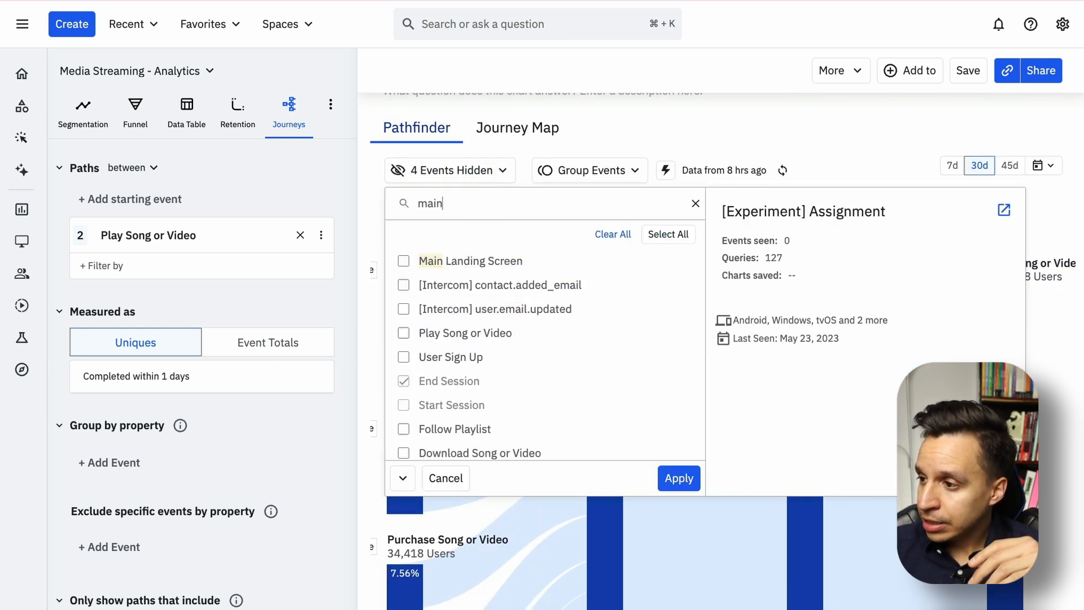
pyautogui.click(403, 261)
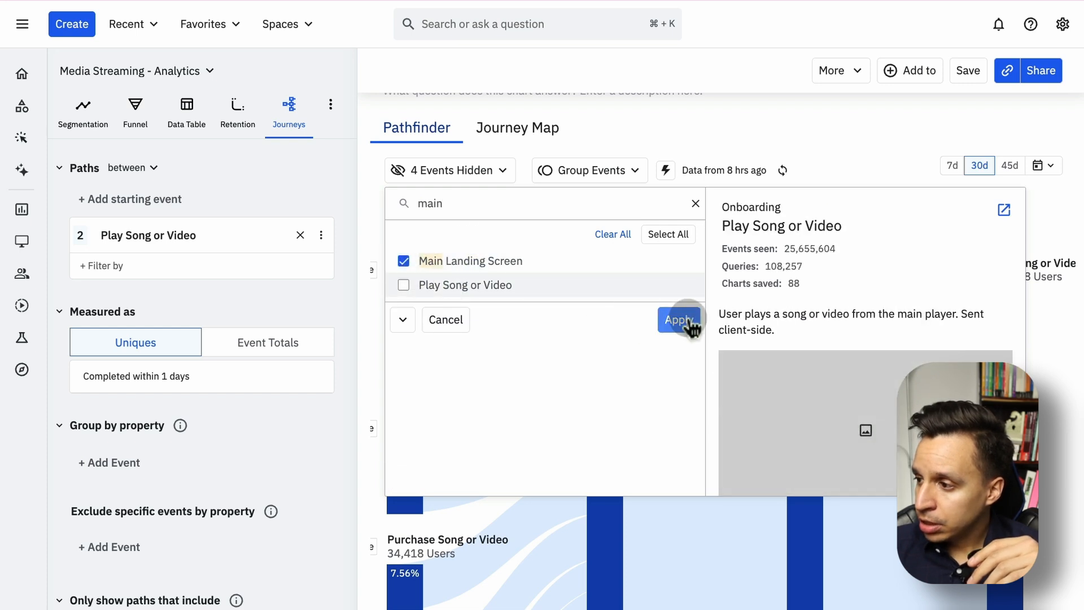
pyautogui.click(677, 319)
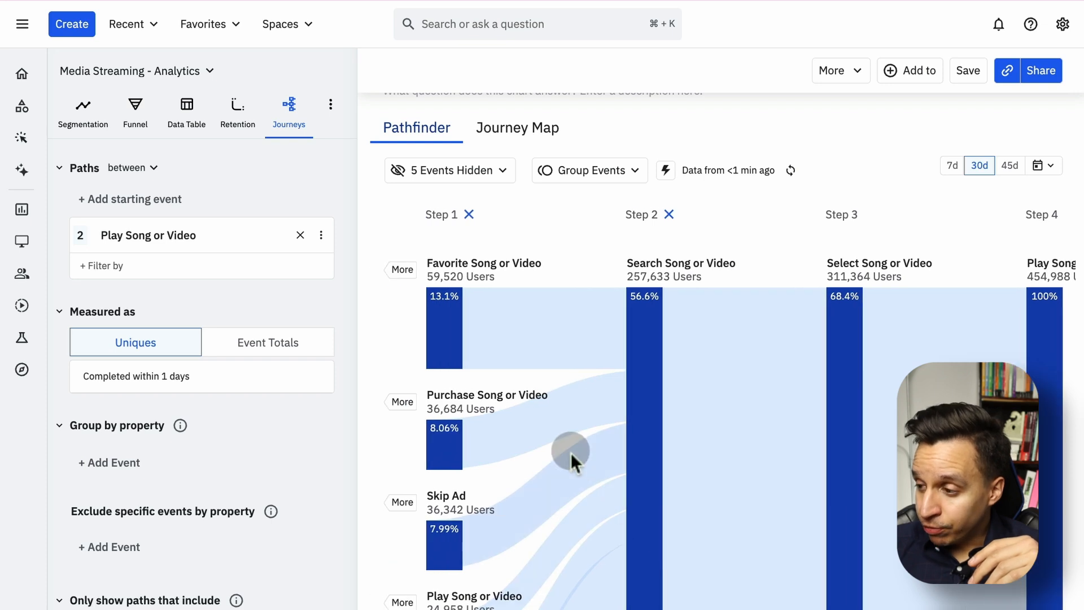
pyautogui.scroll(-3)
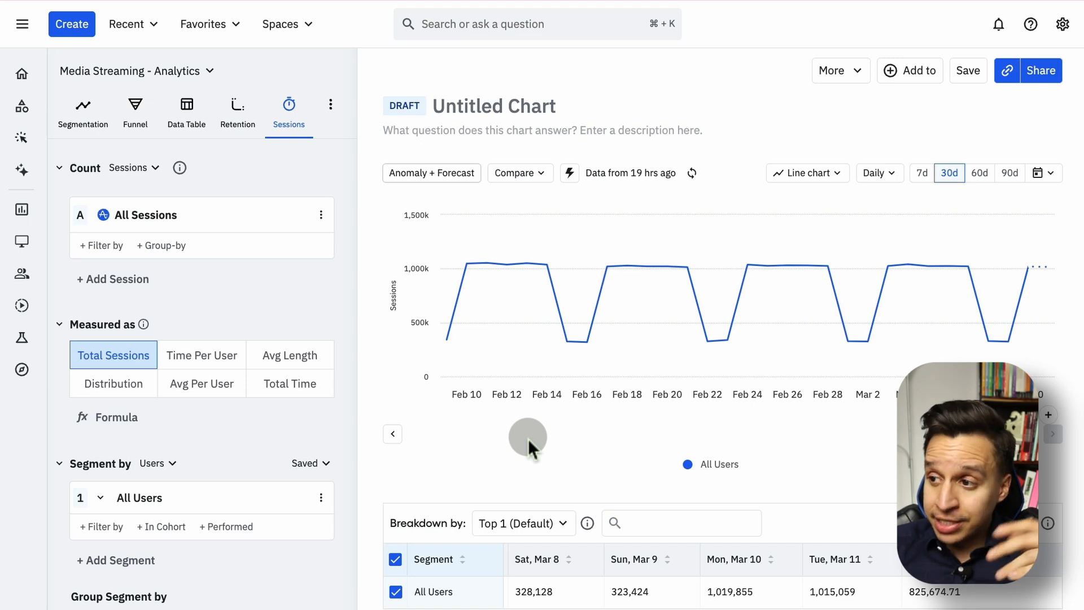
pyautogui.moveTo(318, 216)
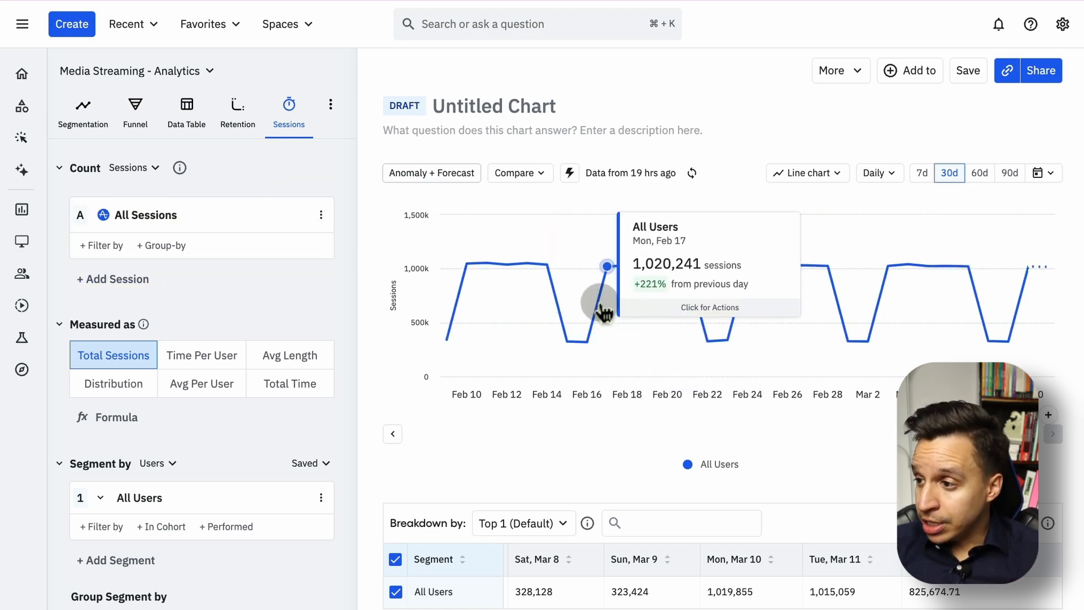
pyautogui.moveTo(626, 346)
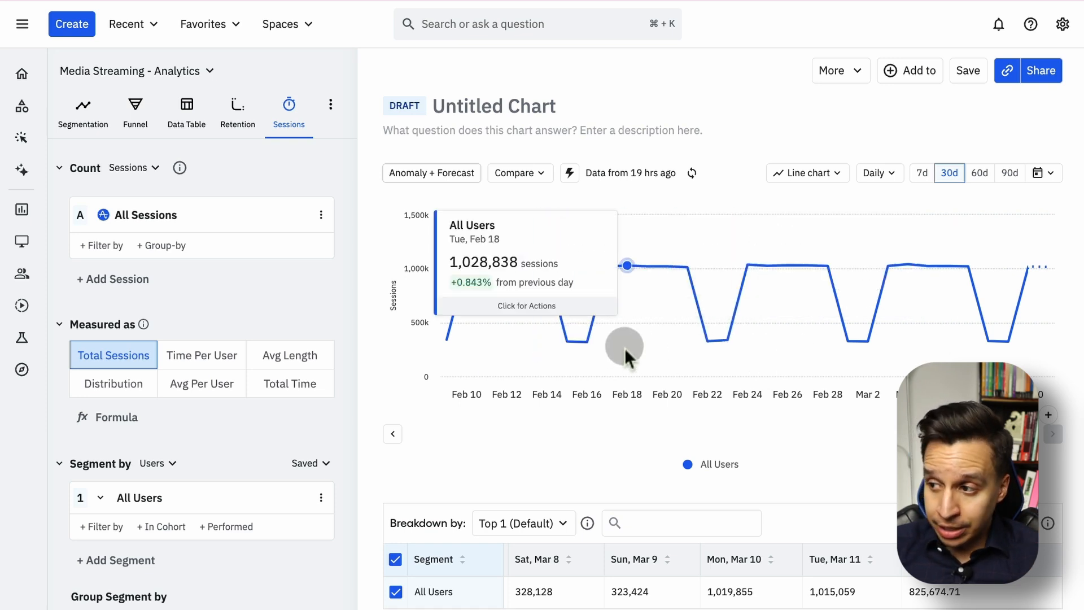
pyautogui.moveTo(526, 298)
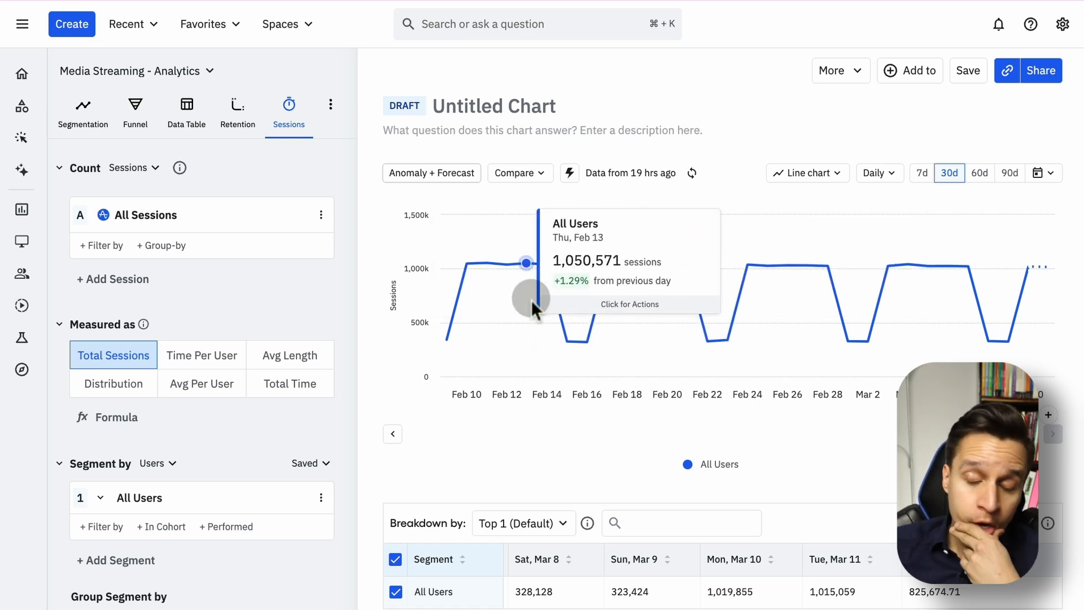
pyautogui.moveTo(645, 421)
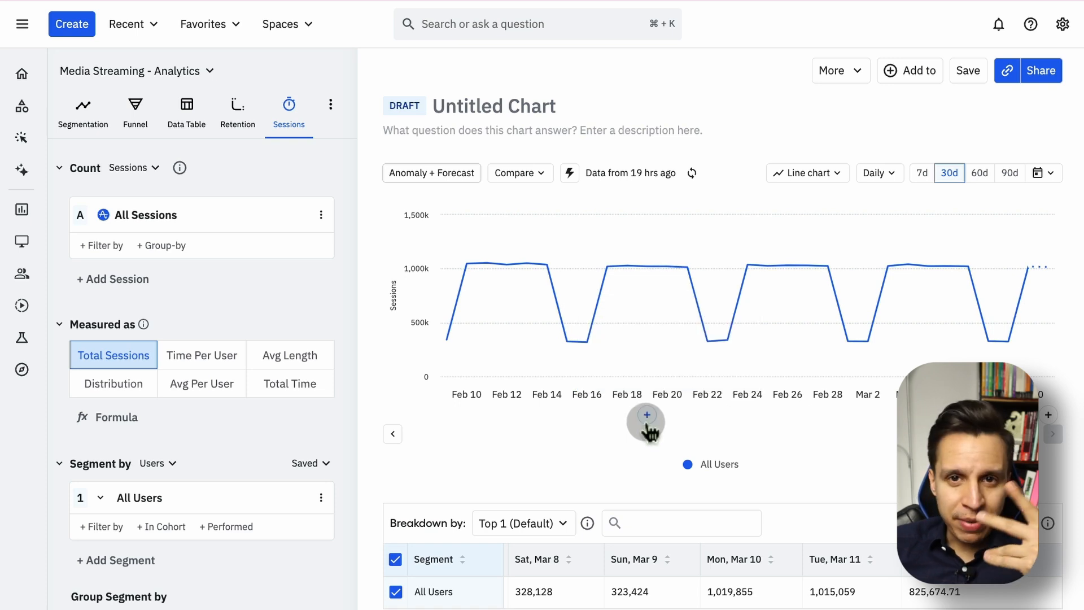
pyautogui.moveTo(209, 219)
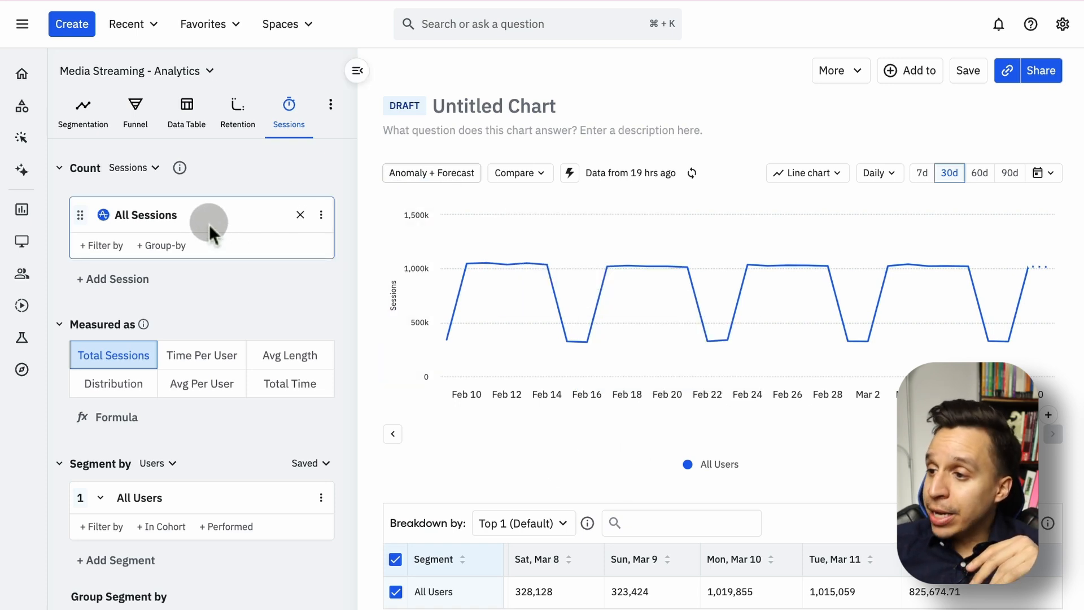
pyautogui.moveTo(201, 354)
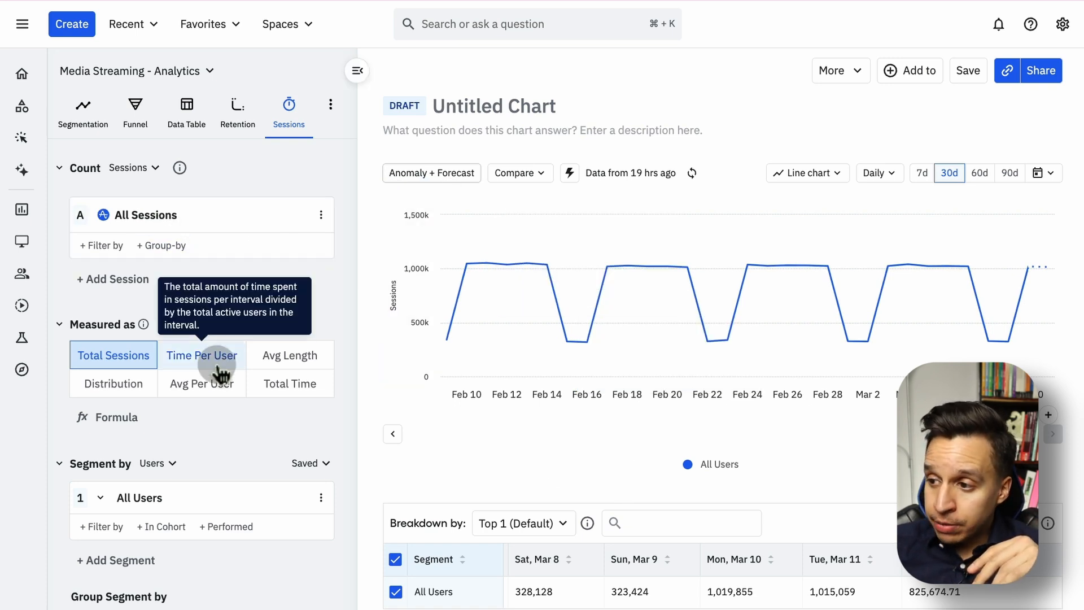
pyautogui.click(201, 355)
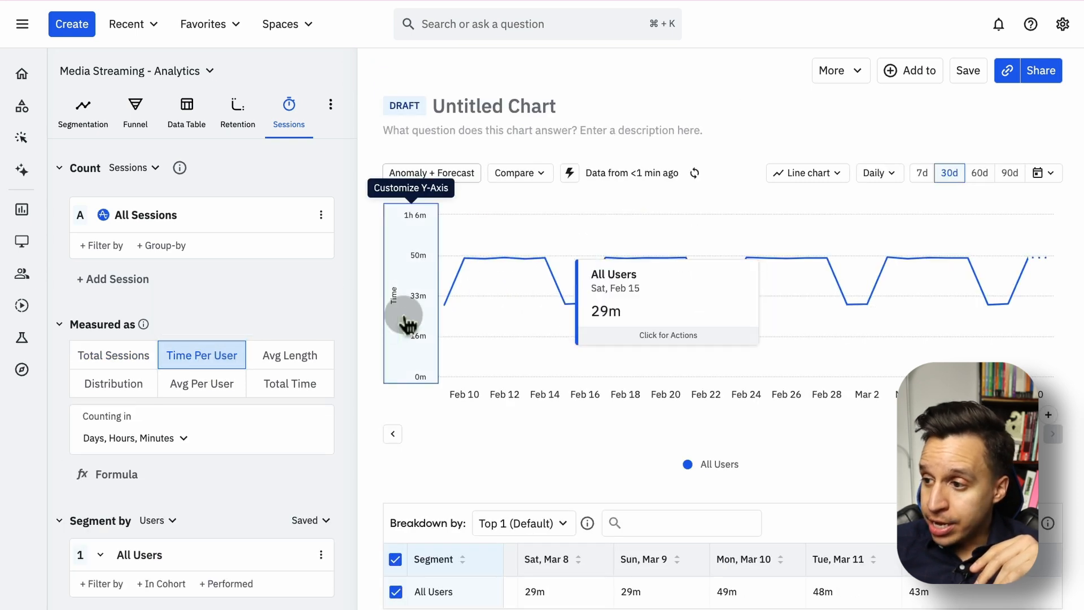
pyautogui.click(290, 355)
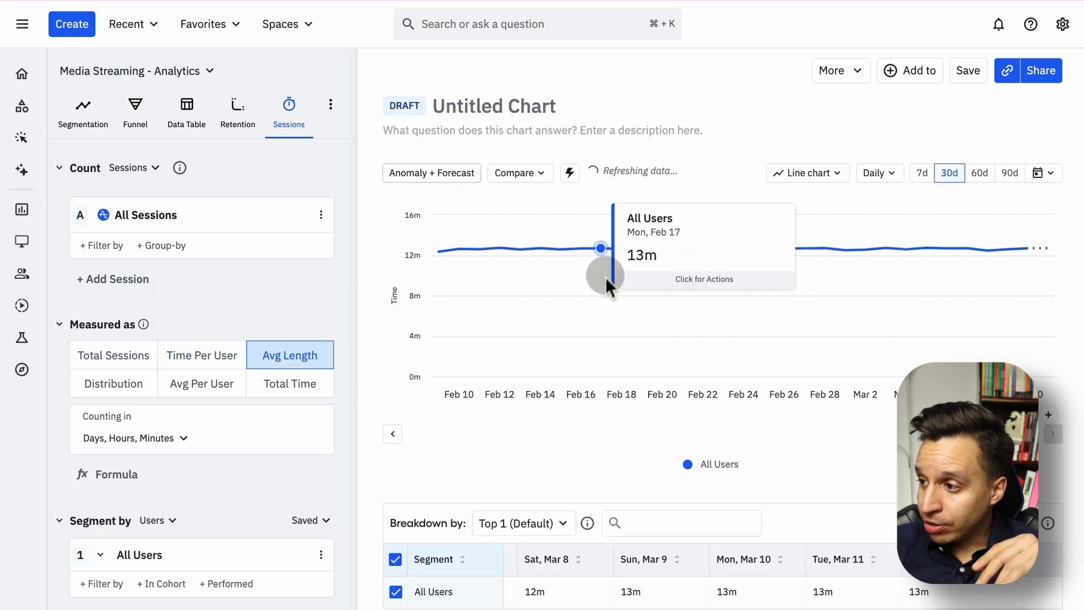
pyautogui.moveTo(698, 240)
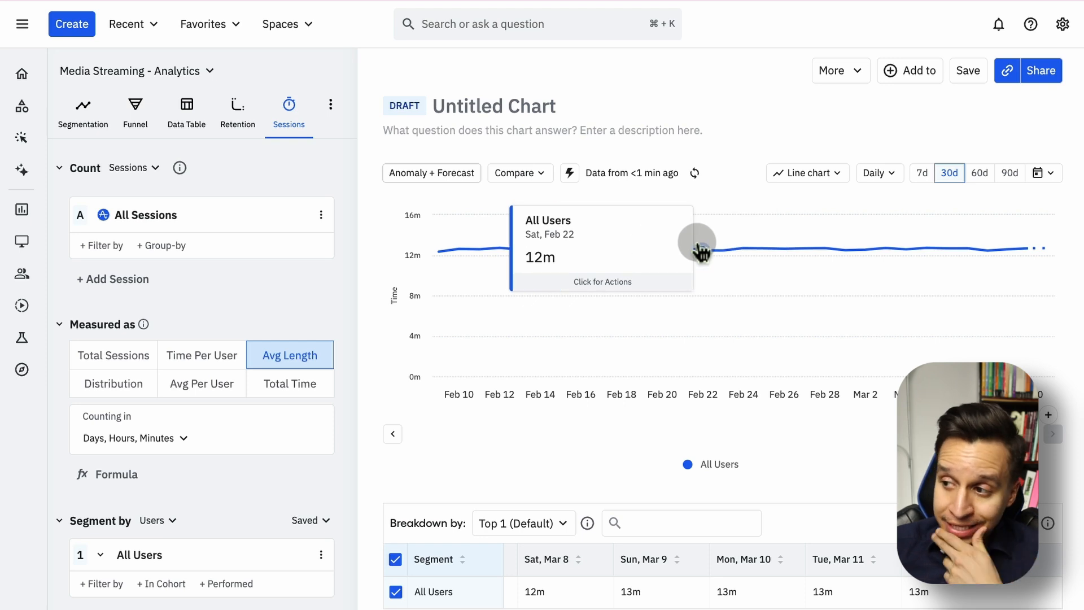
pyautogui.moveTo(622, 245)
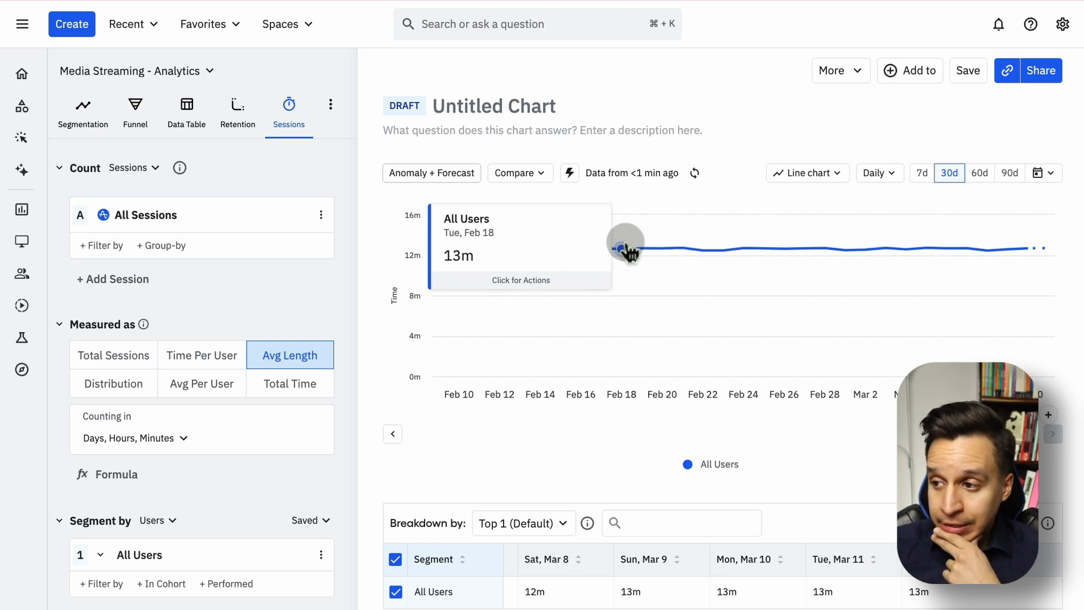
pyautogui.click(113, 383)
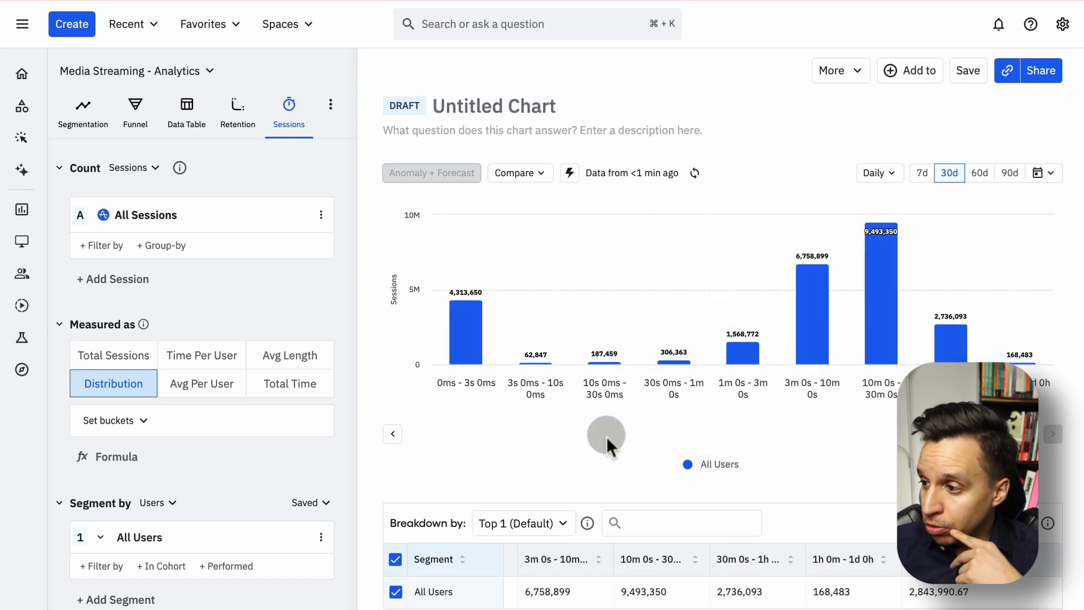
pyautogui.moveTo(874, 411)
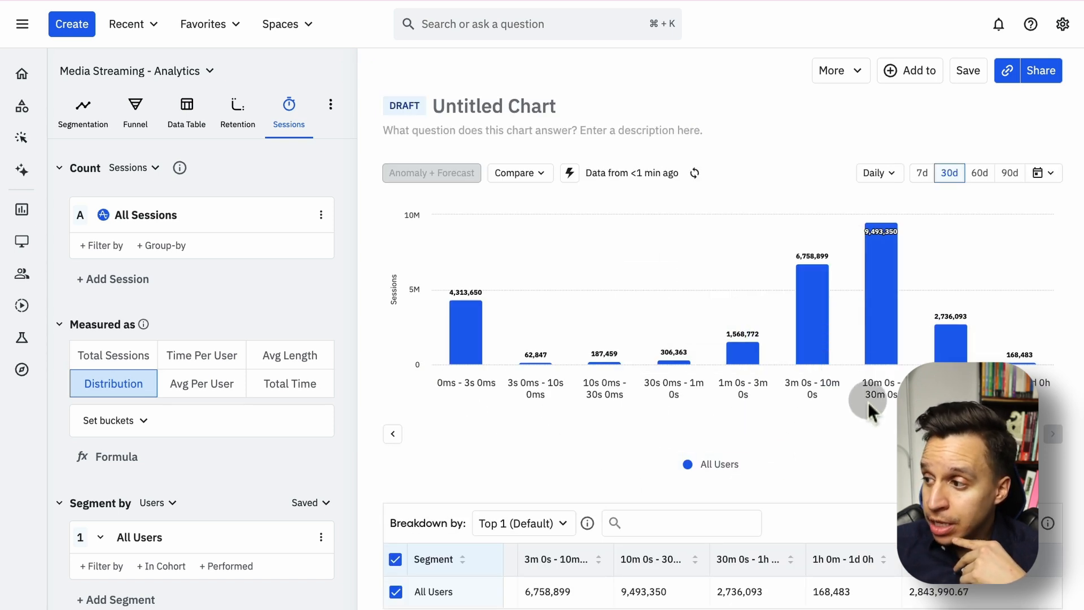
pyautogui.moveTo(201, 382)
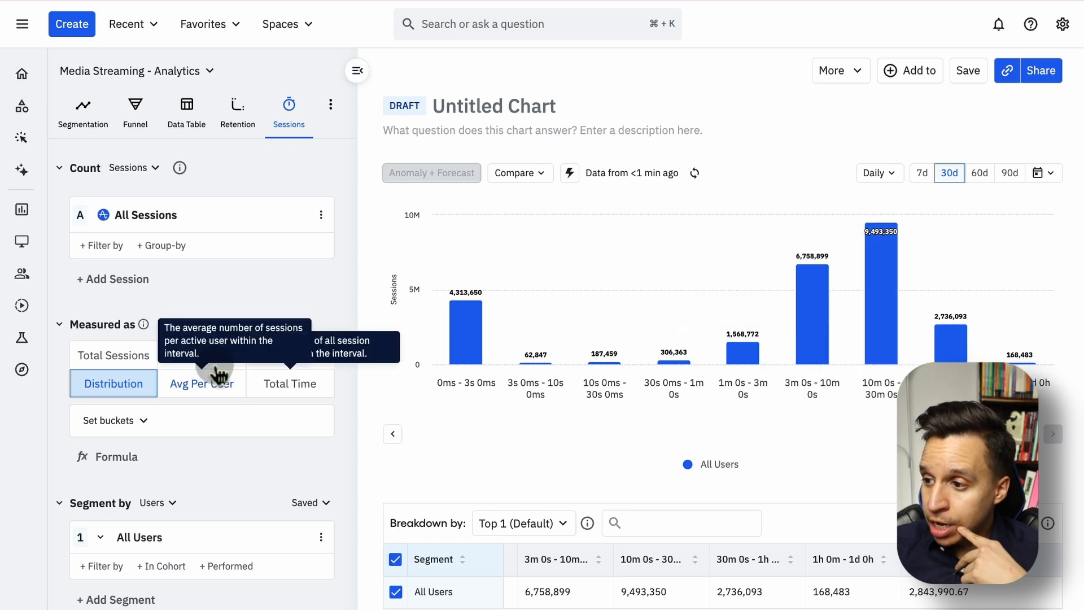
pyautogui.click(201, 383)
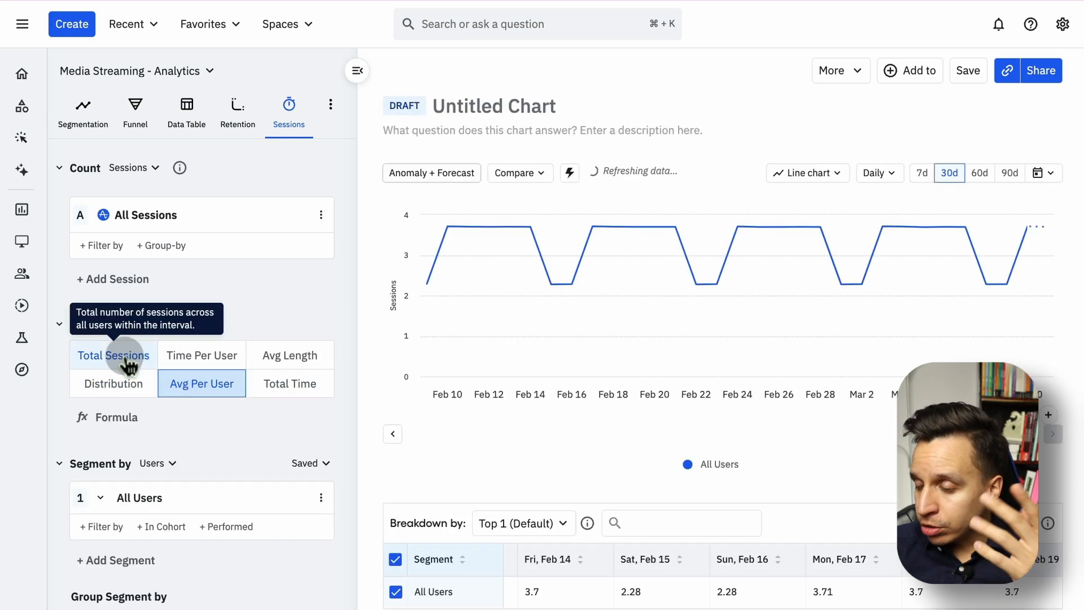
pyautogui.click(165, 245)
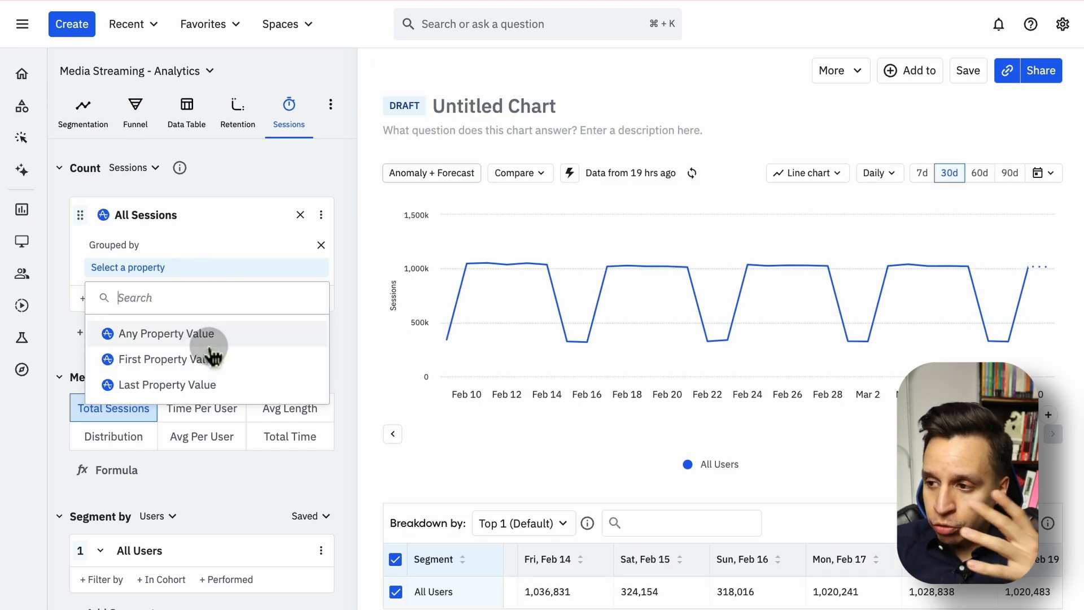
pyautogui.click(166, 359)
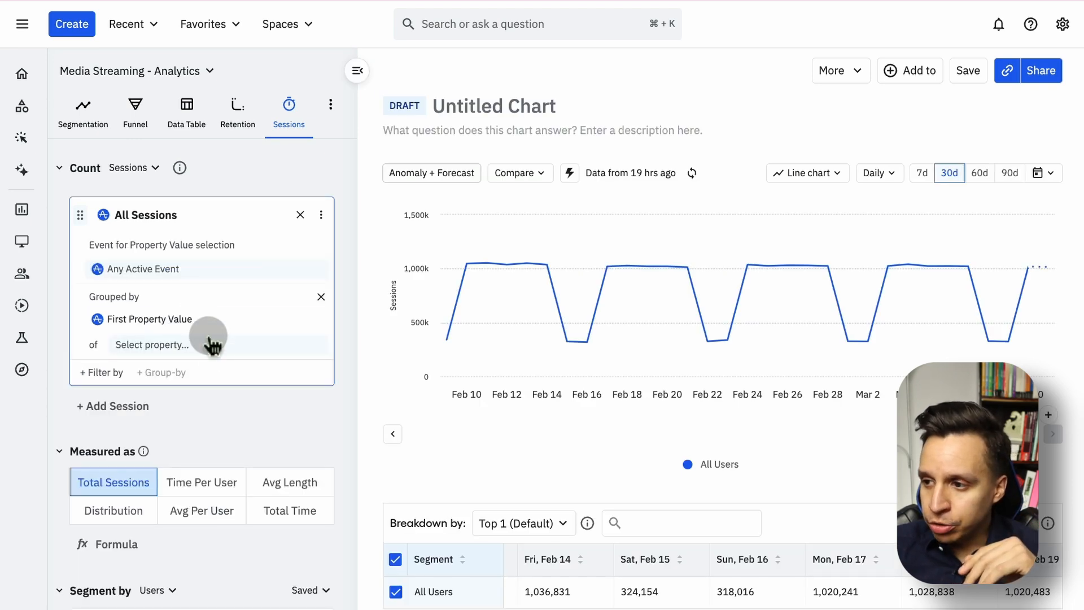
pyautogui.click(149, 344)
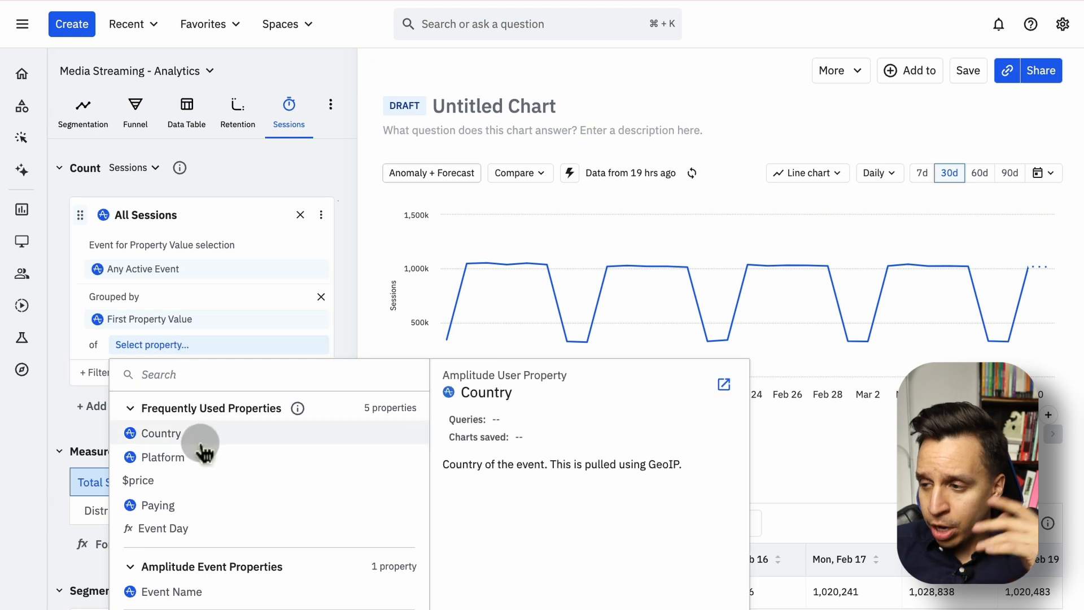
pyautogui.click(161, 433)
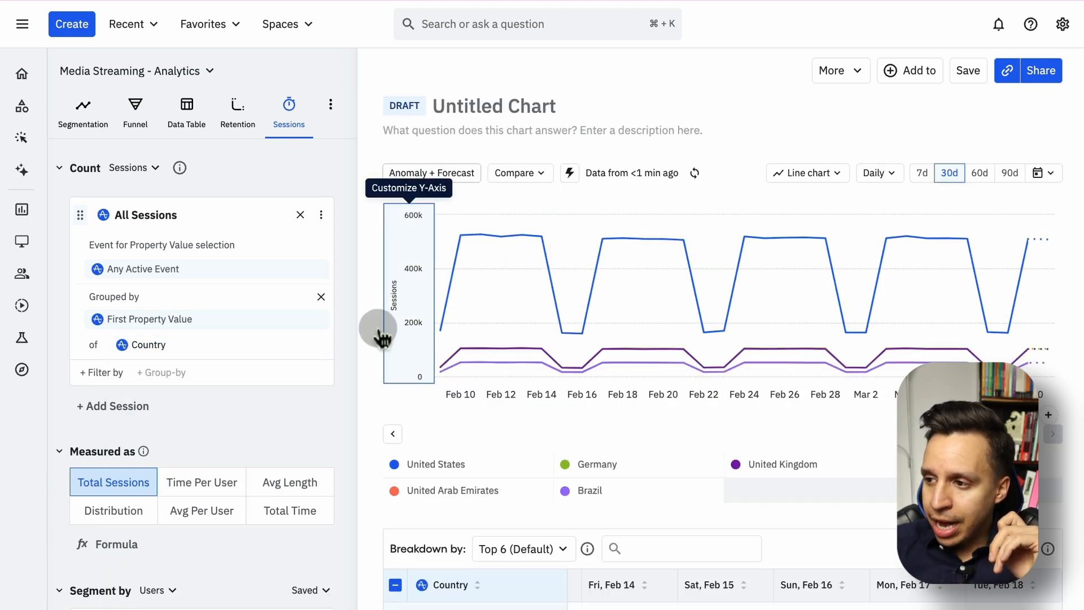
pyautogui.click(320, 296)
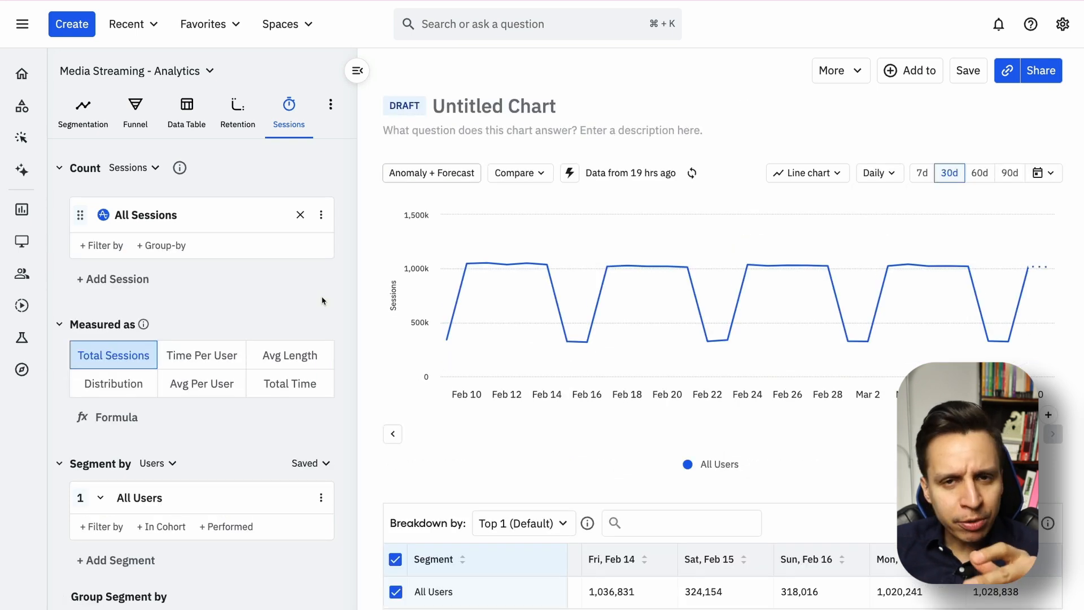
pyautogui.moveTo(197, 270)
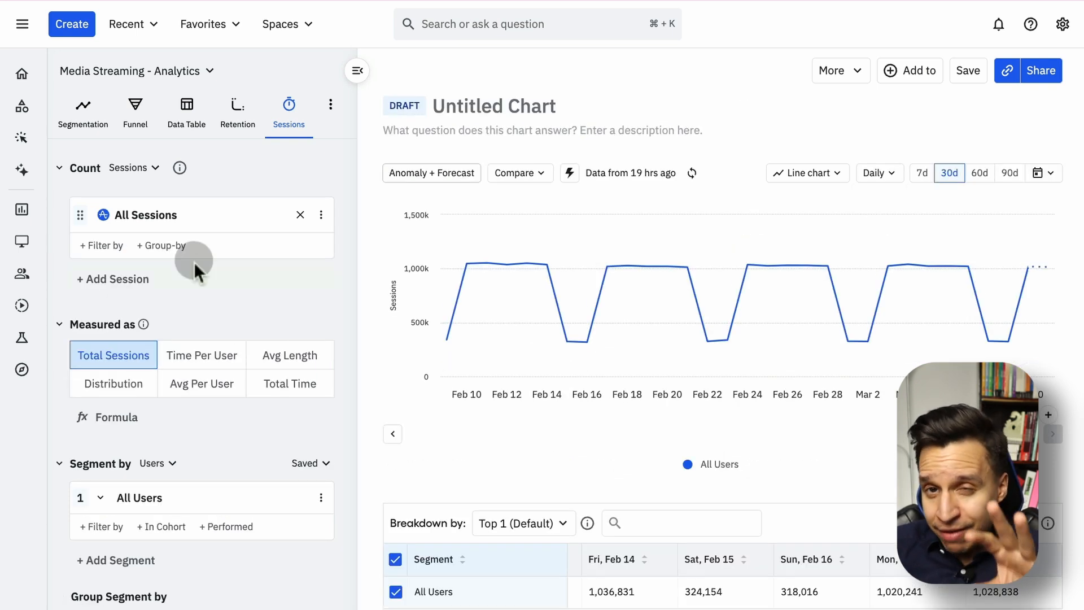
pyautogui.click(161, 246)
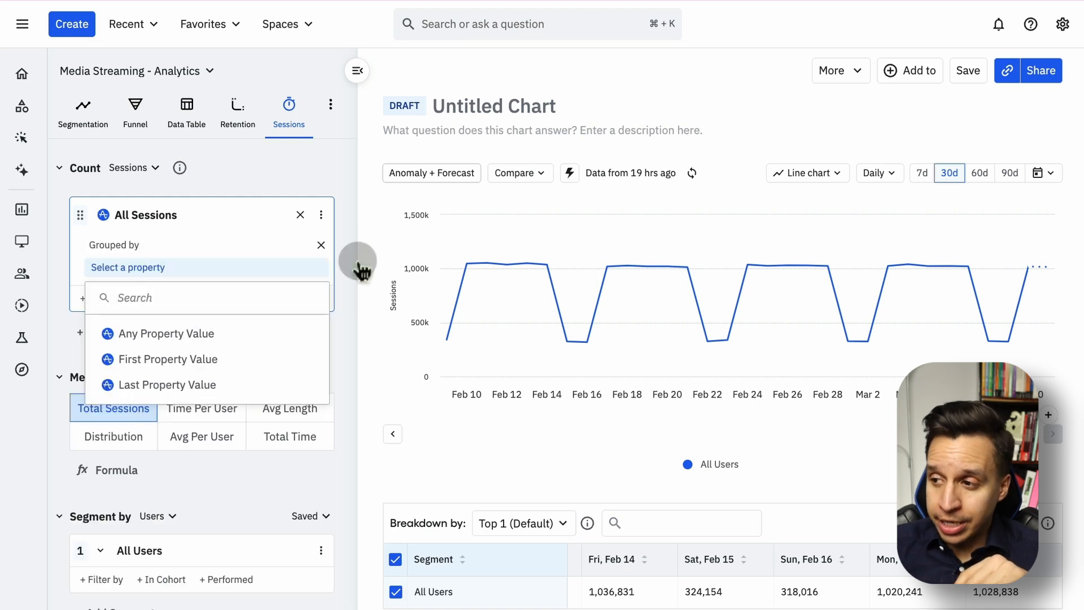
pyautogui.click(321, 245)
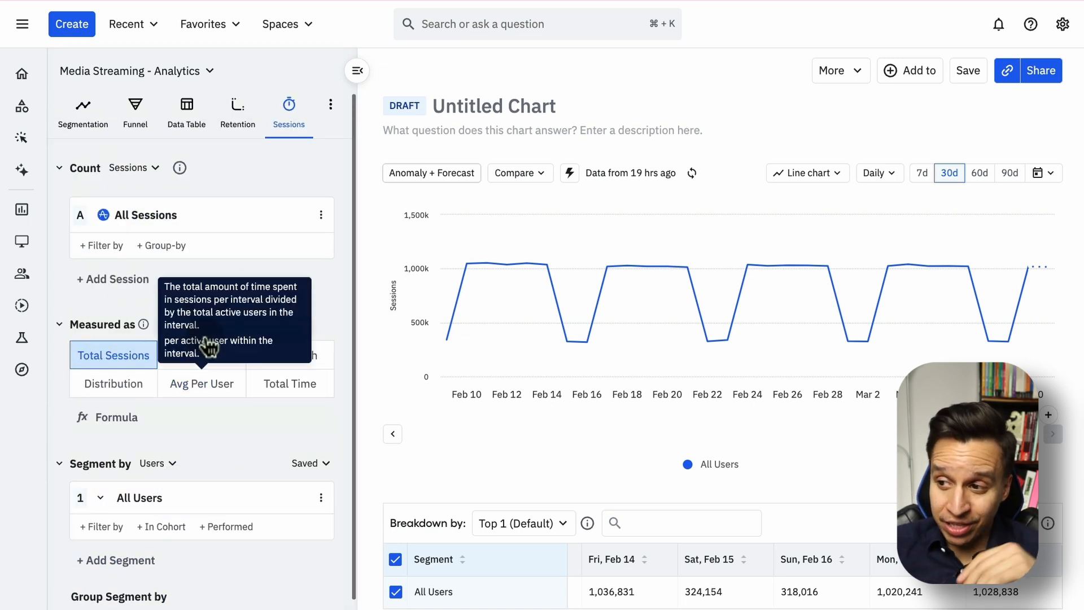
pyautogui.click(113, 279)
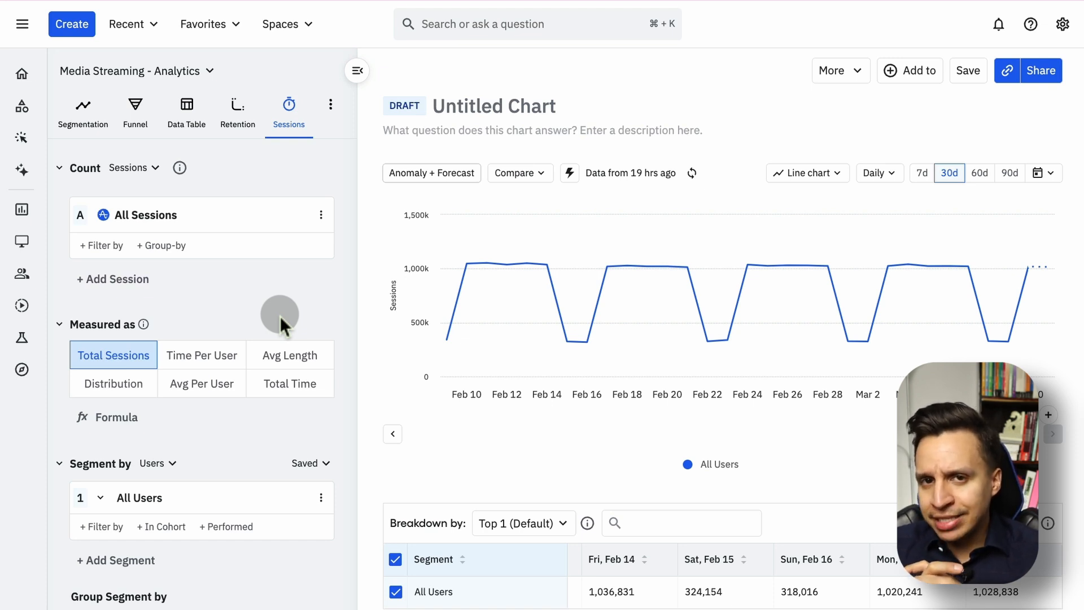
# Step: Open a new Any Event Lifecycle chart as 7-day growth and review its breakdown table
pyautogui.click(289, 114)
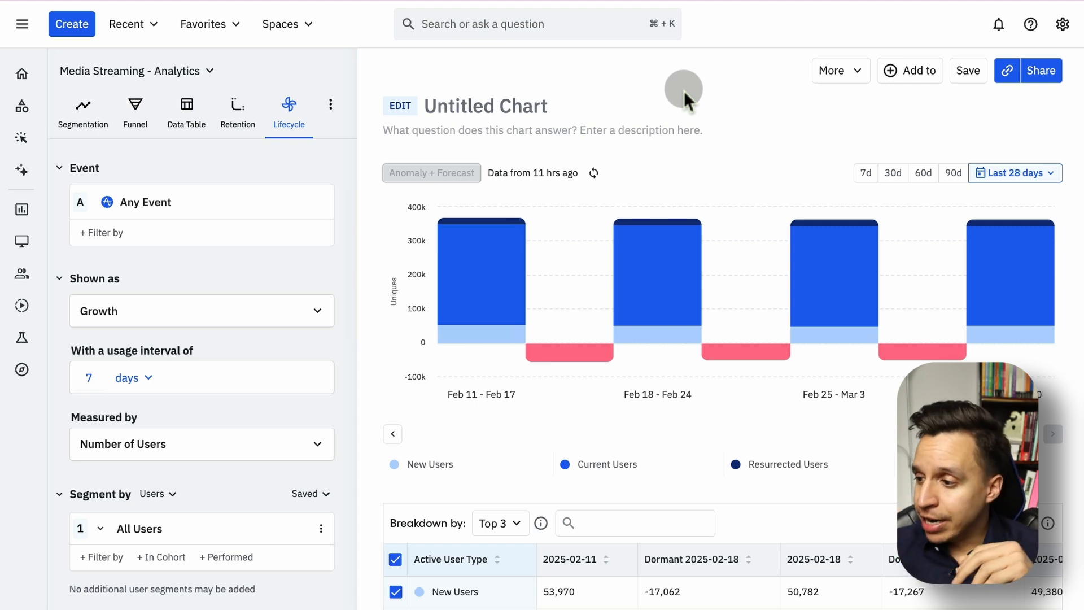
pyautogui.scroll(-3)
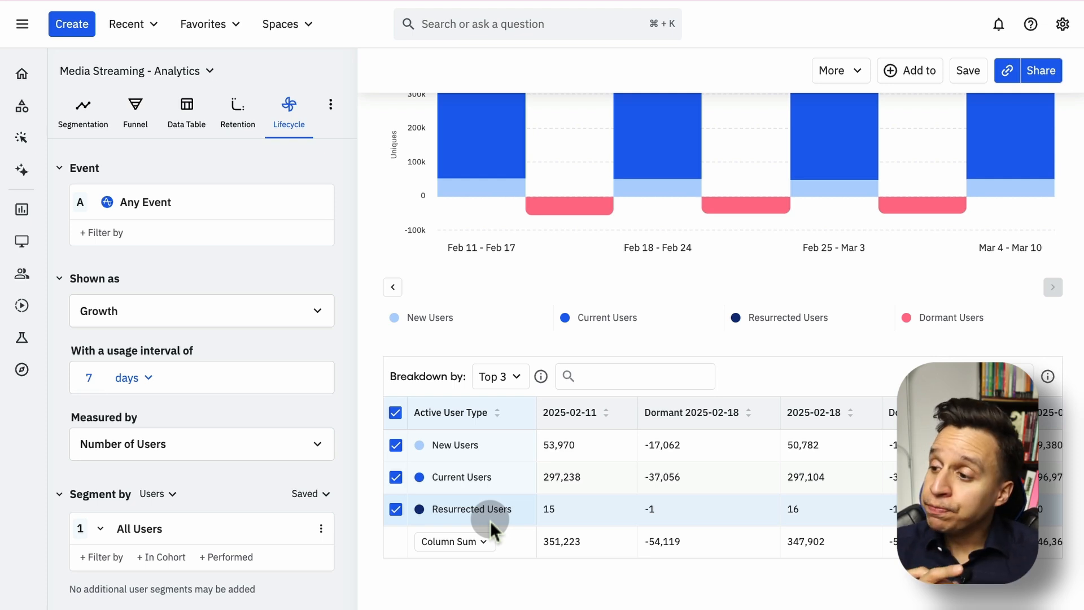
pyautogui.moveTo(553, 515)
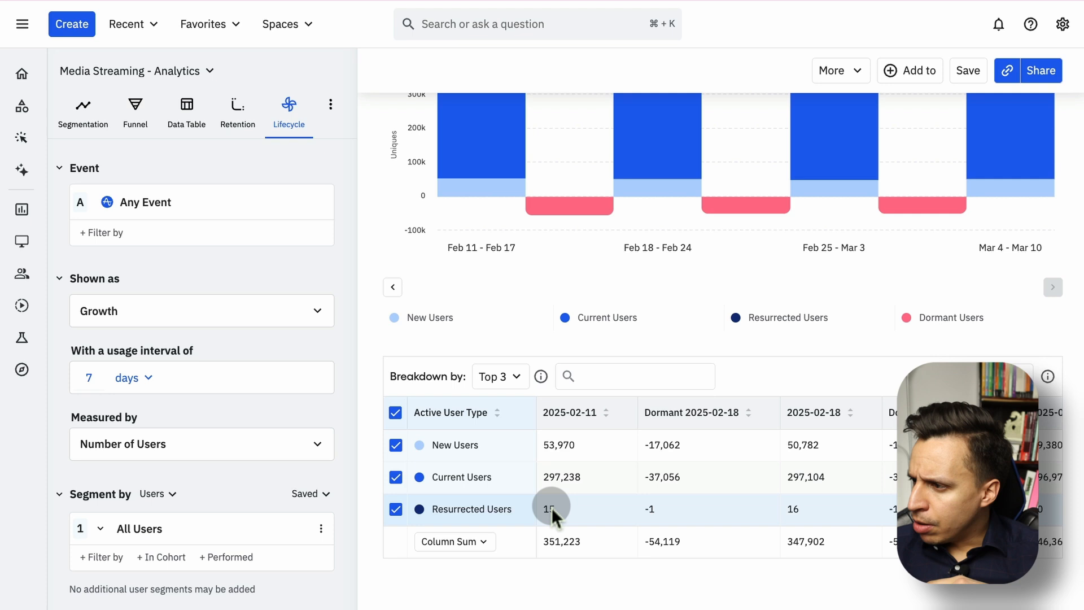
pyautogui.scroll(3)
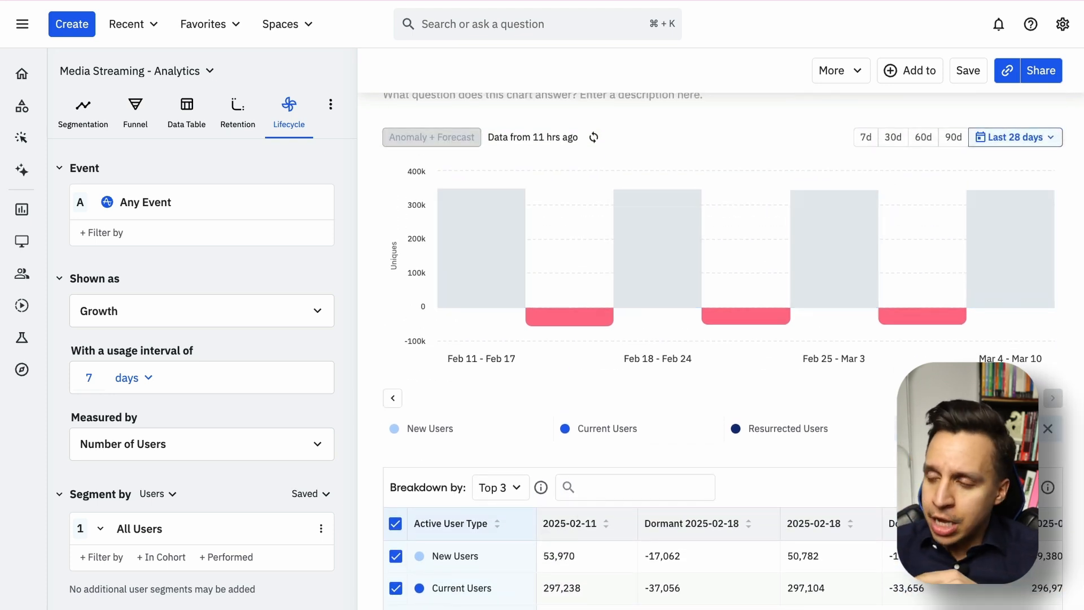
# Step: Replace Any Event with Play Song or Video from the frequently used events
pyautogui.click(145, 202)
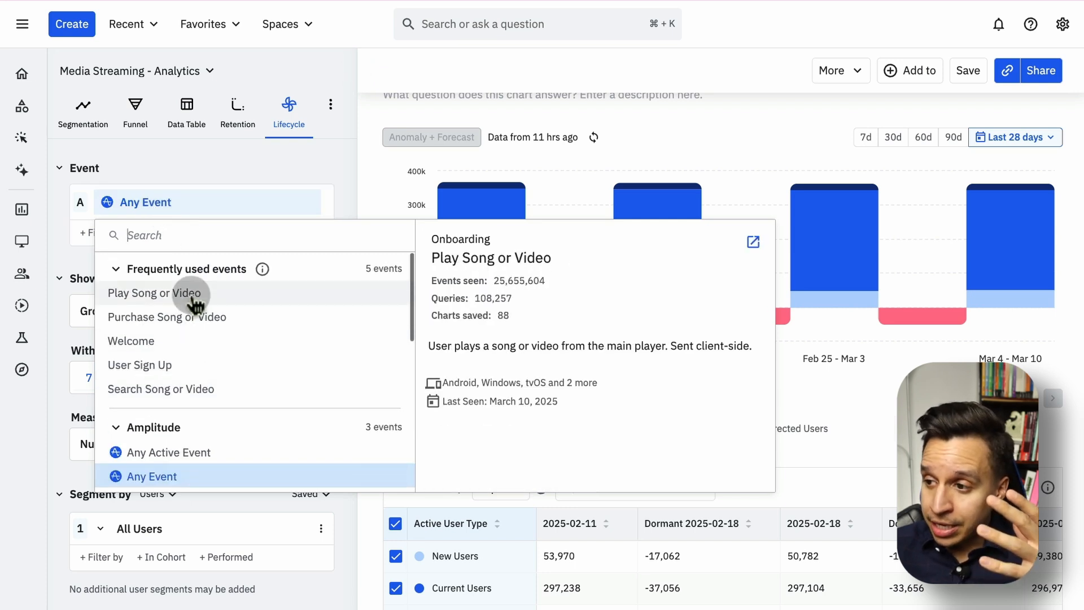
pyautogui.click(154, 293)
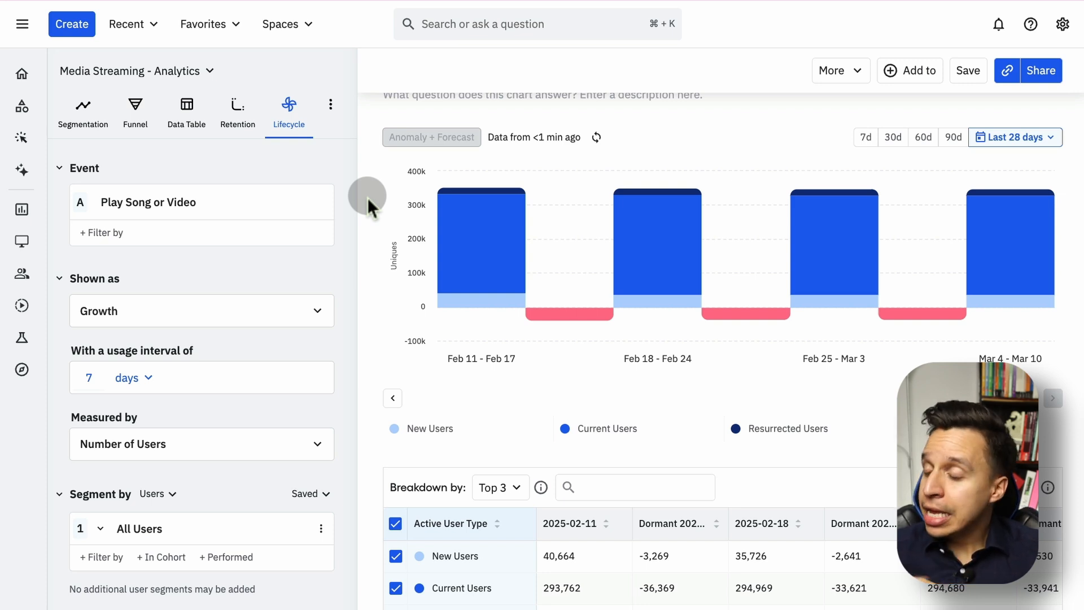
pyautogui.scroll(3)
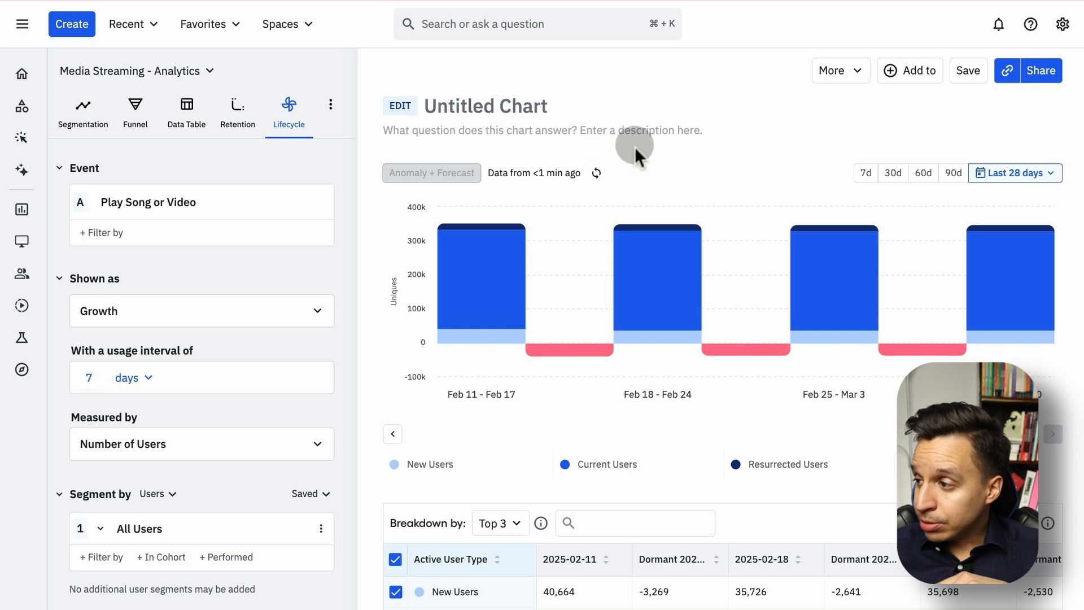
# Step: Change the lifecycle chart's date range using the 90d and 30d range buttons
pyautogui.click(1010, 173)
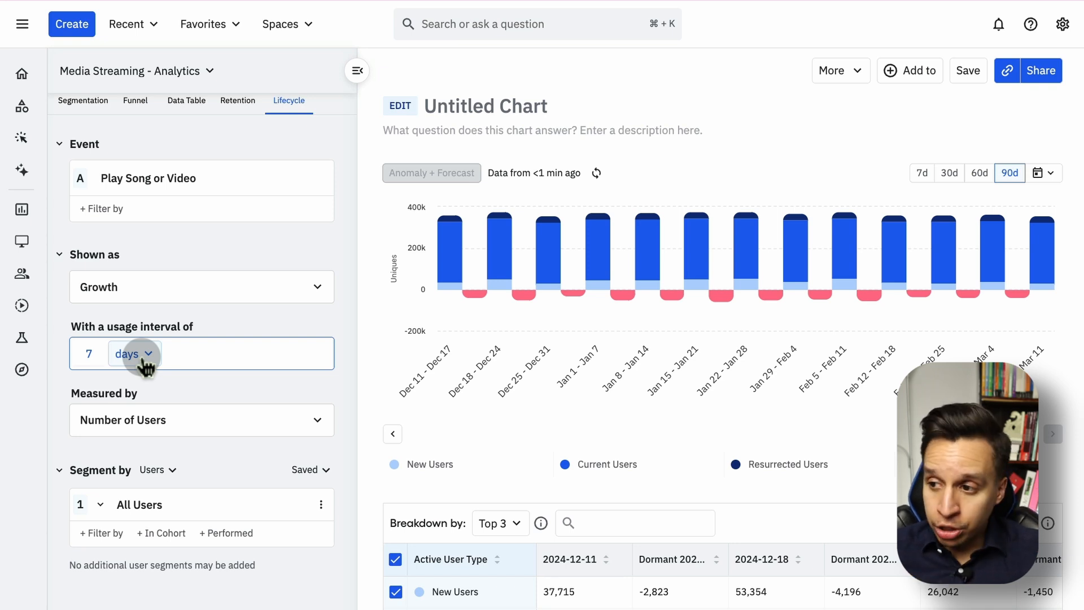
pyautogui.click(134, 353)
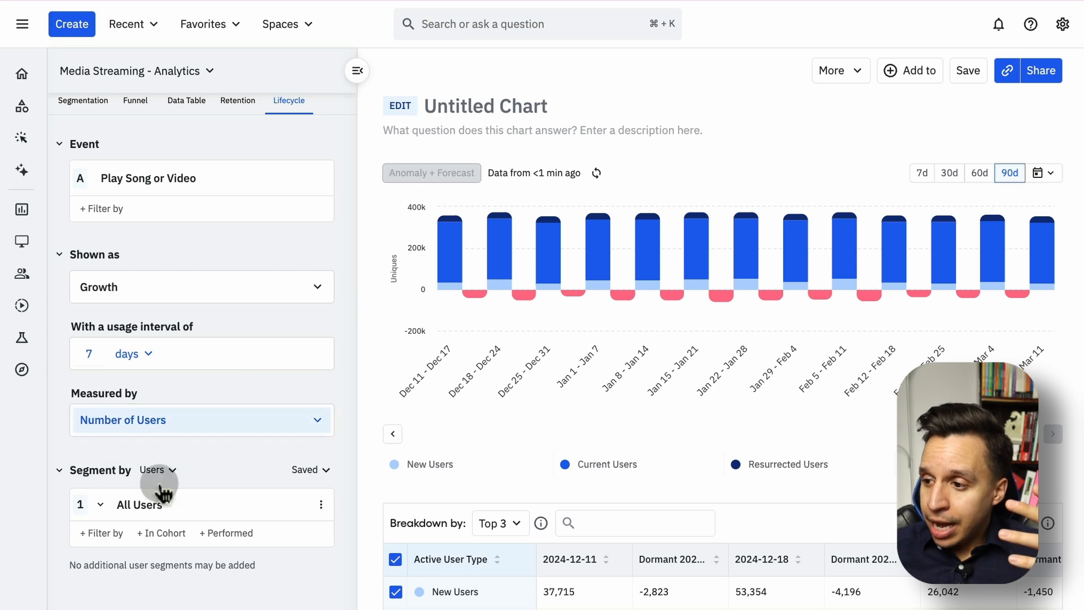
pyautogui.moveTo(549, 270)
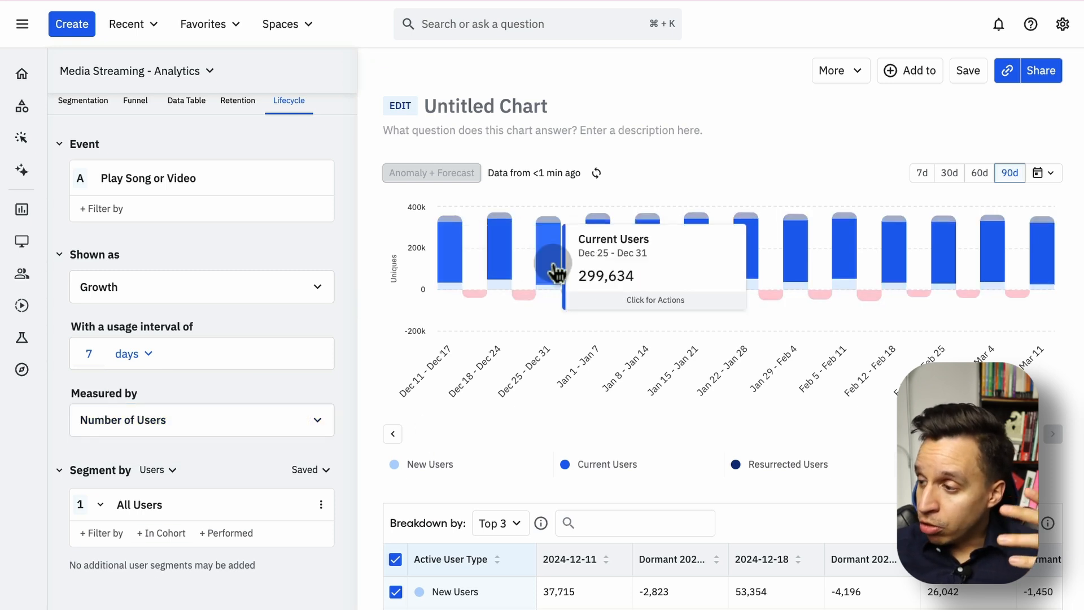
pyautogui.moveTo(745, 248)
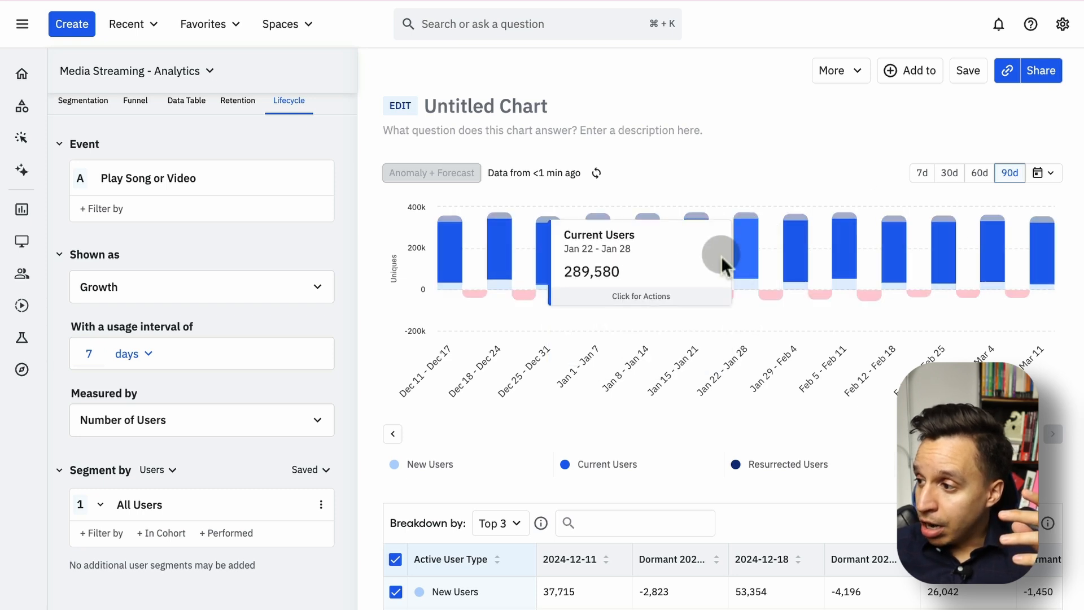
pyautogui.moveTo(949, 172)
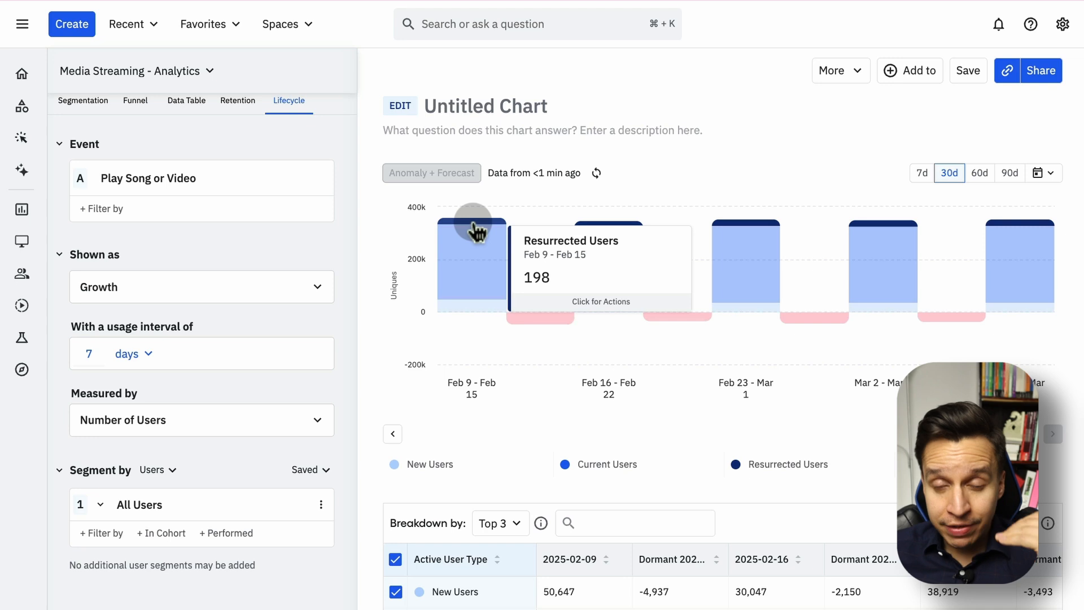
pyautogui.moveTo(490, 311)
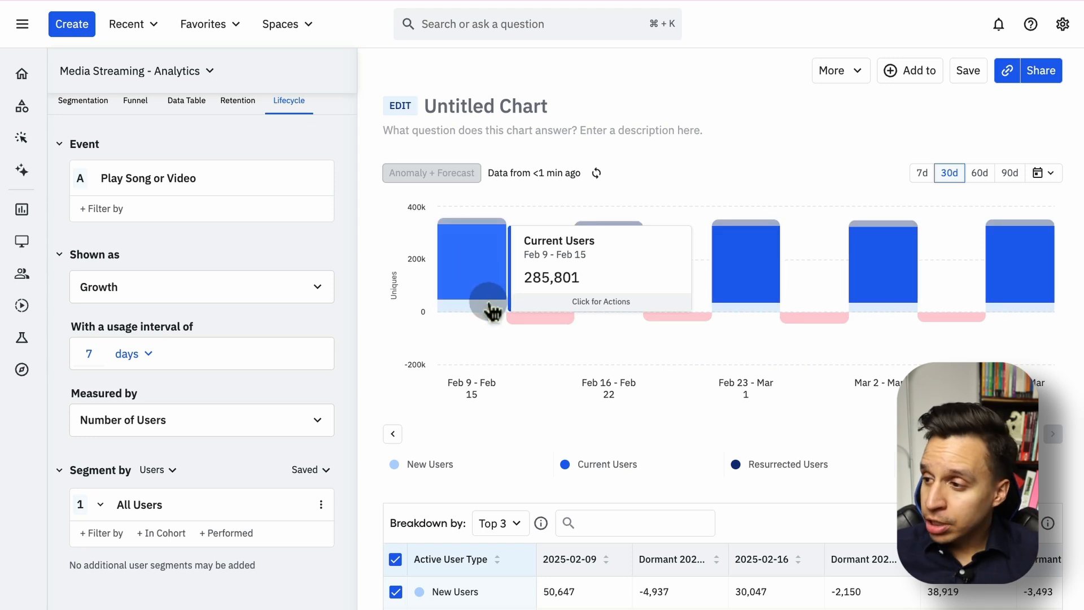
pyautogui.moveTo(532, 325)
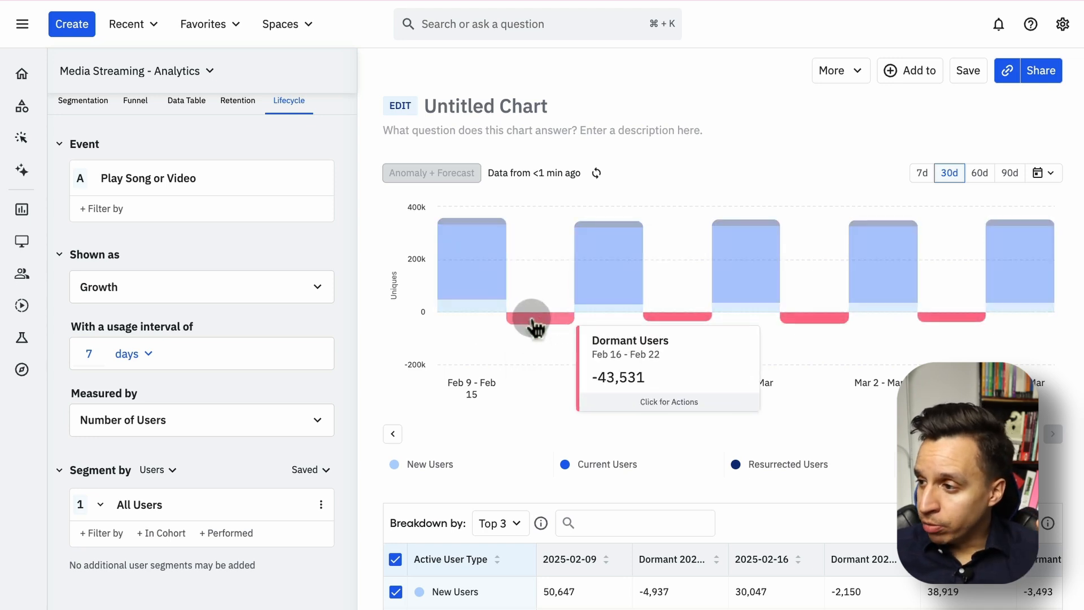
pyautogui.moveTo(799, 286)
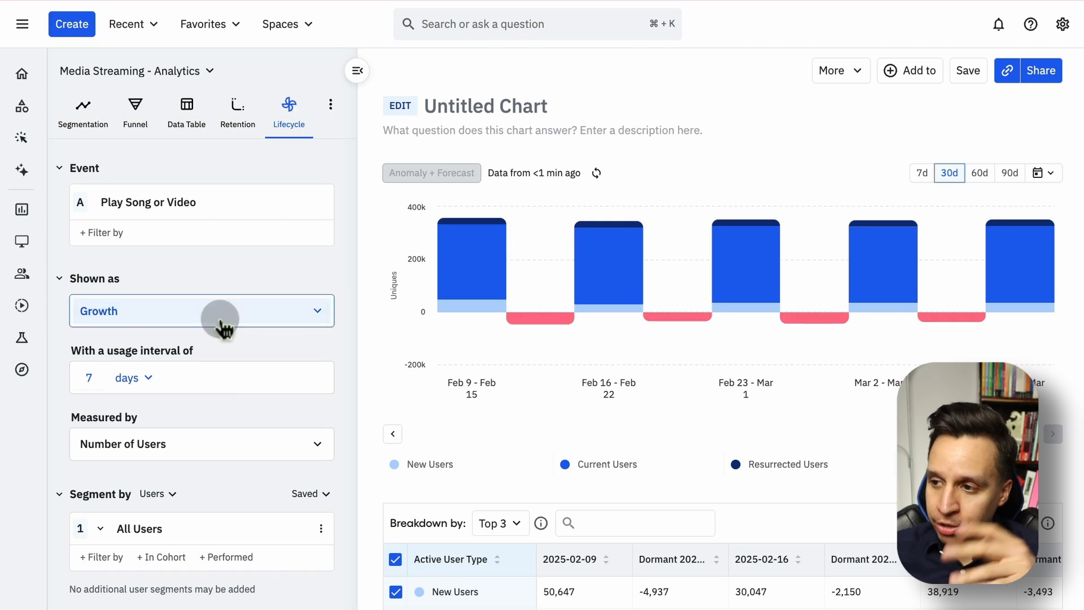
# Step: Show the lifecycle as Pulse, giving weekly ratios from 0.70 to 1.23
pyautogui.click(201, 310)
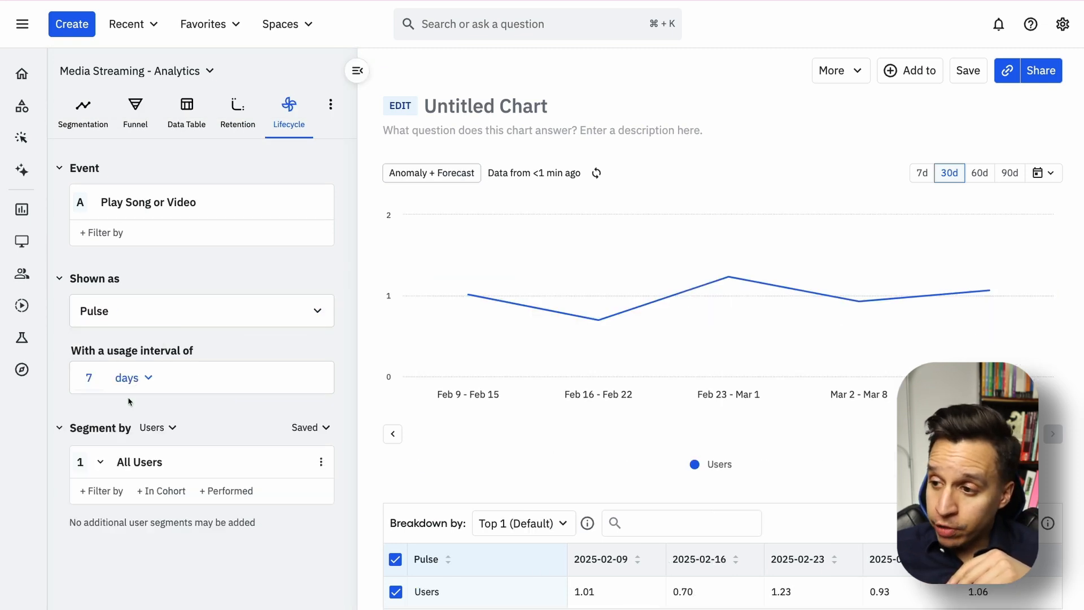
pyautogui.moveTo(468, 293)
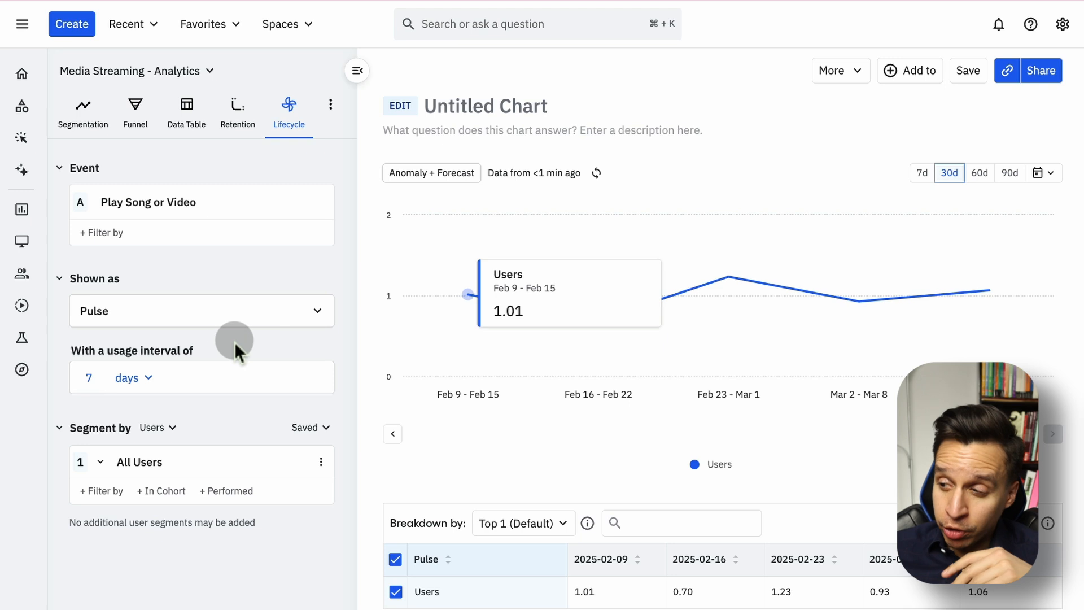
pyautogui.moveTo(862, 389)
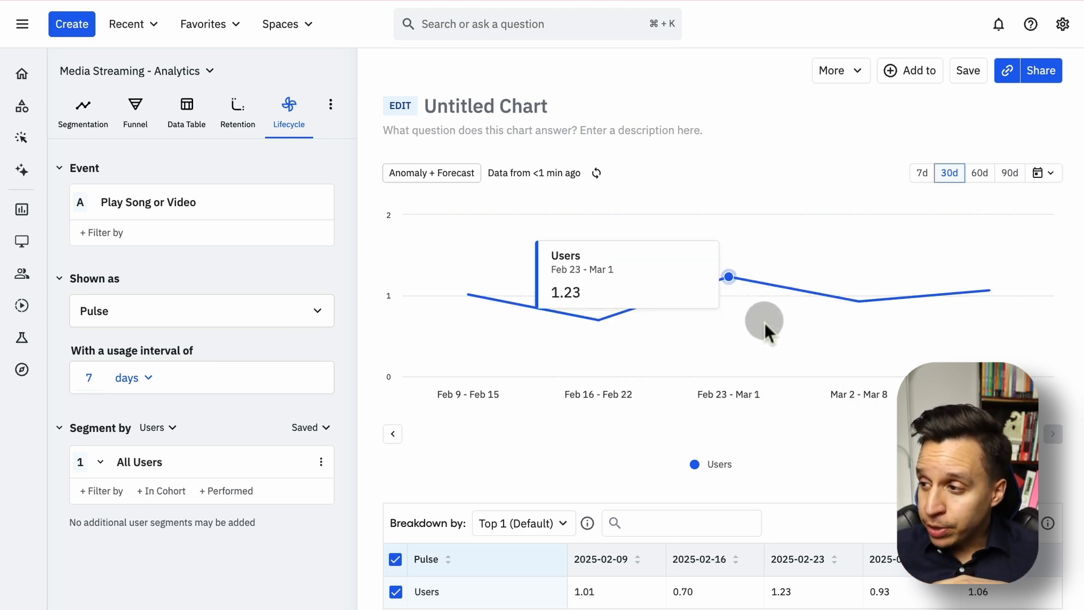
pyautogui.moveTo(746, 297)
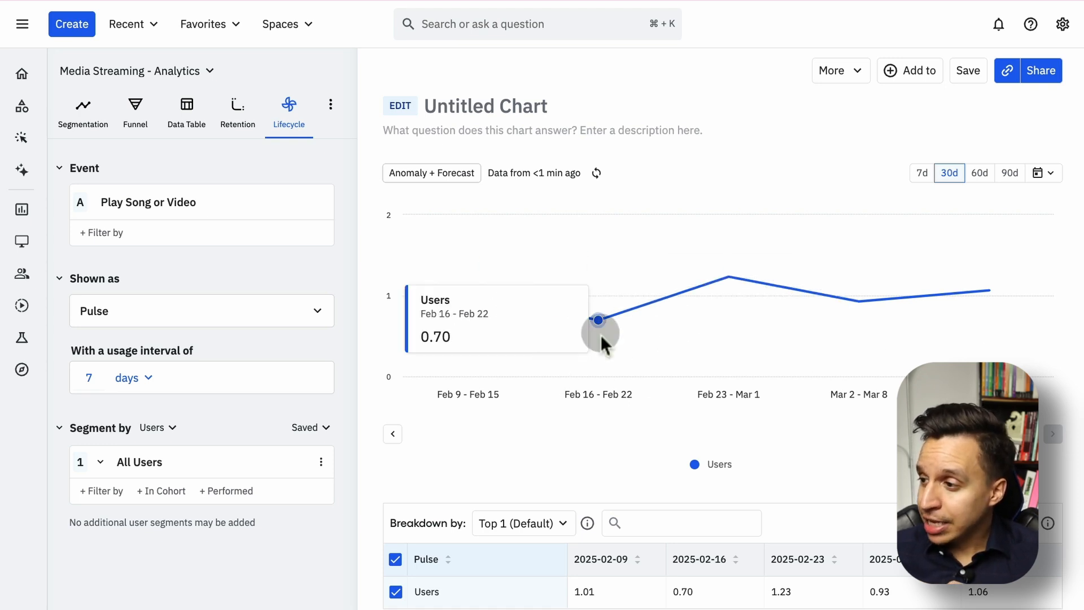
pyautogui.moveTo(596, 321)
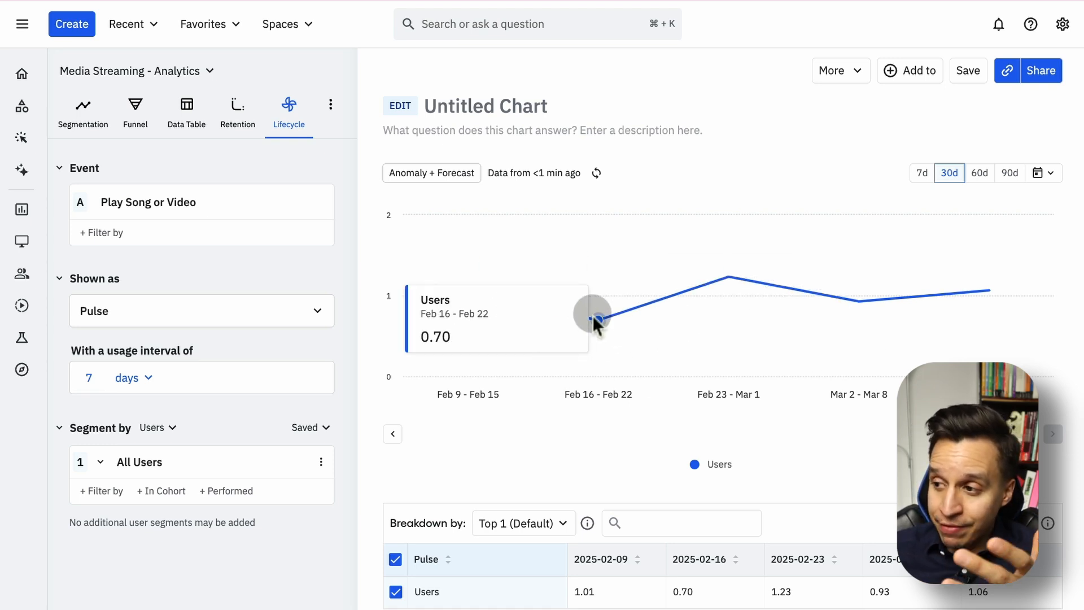
pyautogui.moveTo(727, 277)
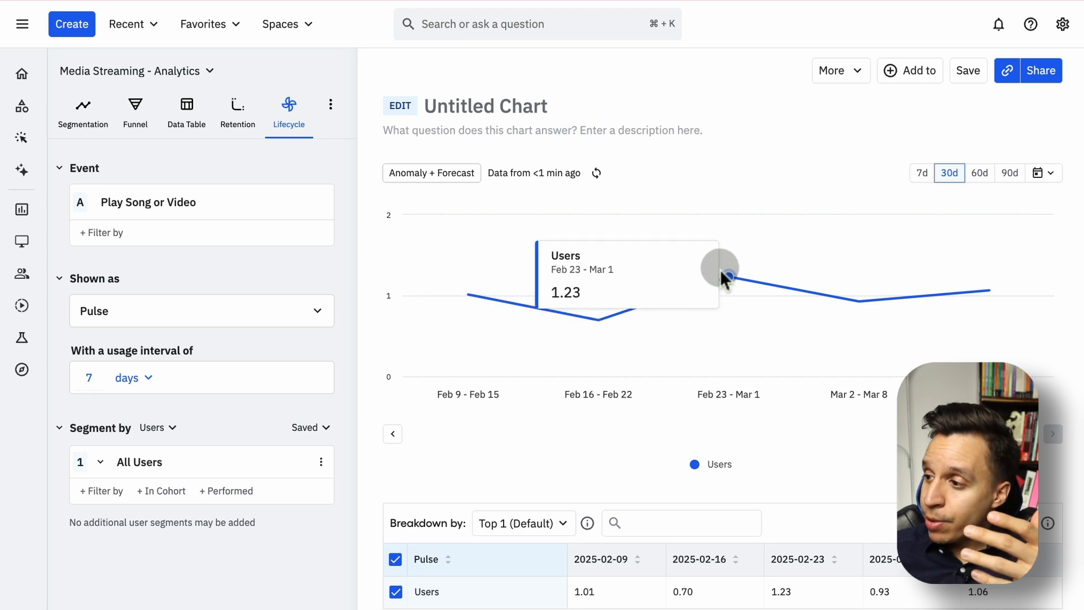
# Step: Widen the pulse ratio line's date range to the last 90 days
pyautogui.click(1008, 172)
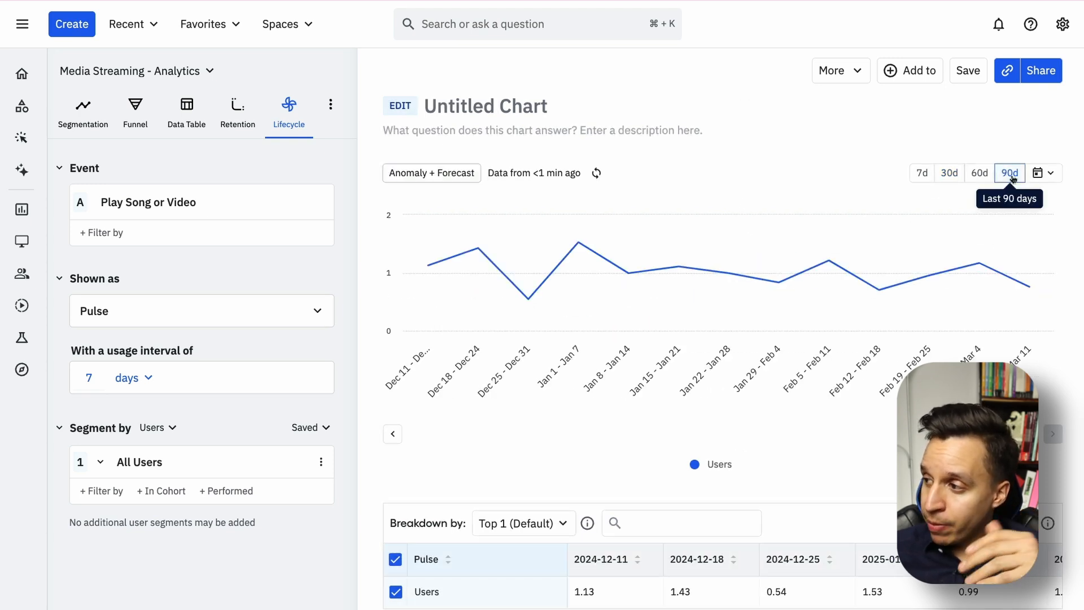
pyautogui.moveTo(776, 282)
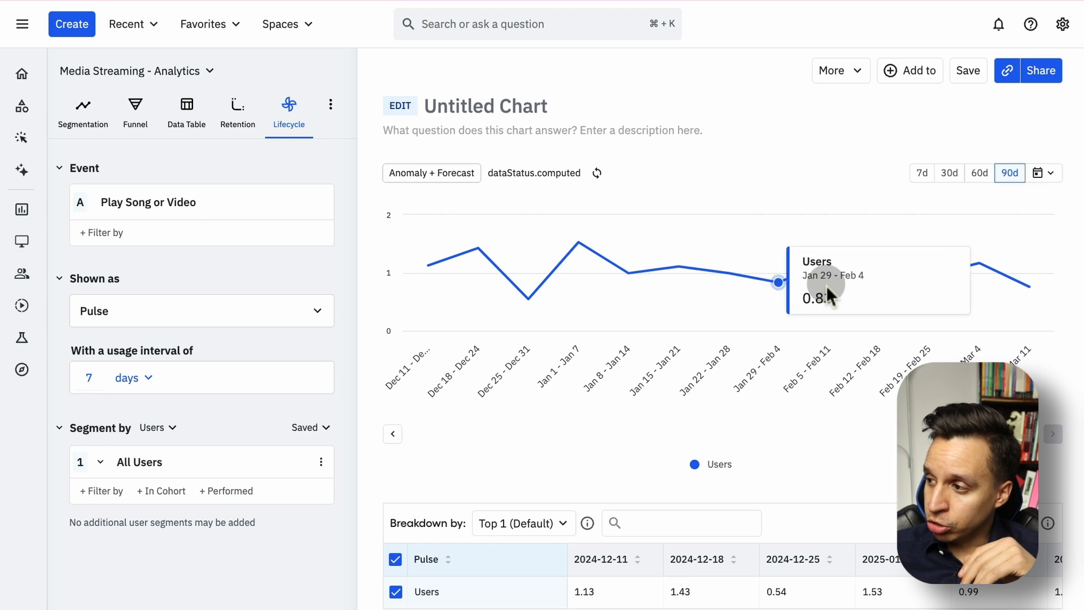
pyautogui.moveTo(510, 270)
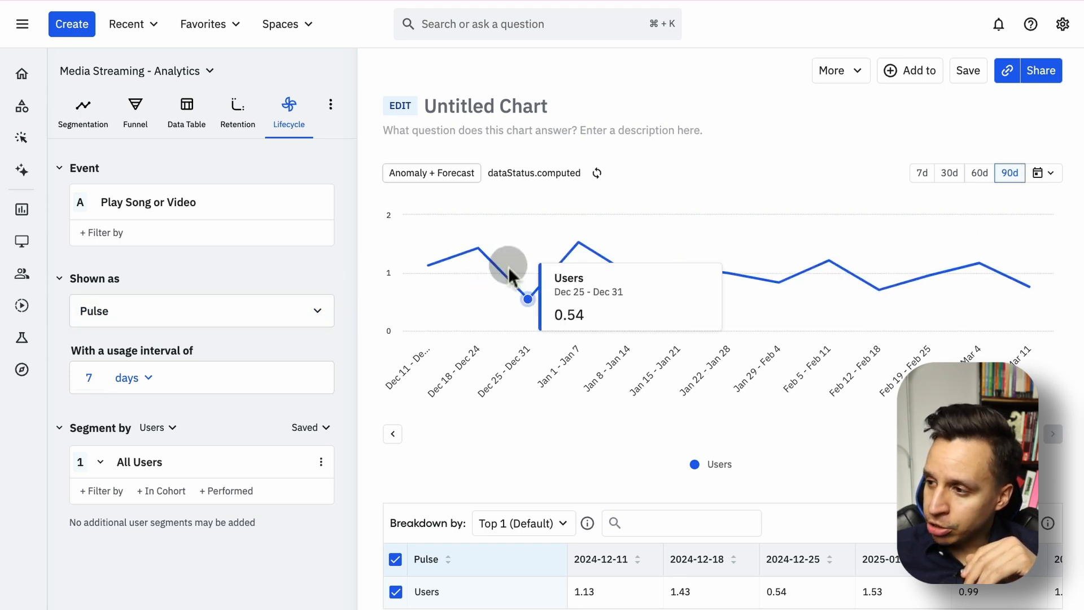
pyautogui.moveTo(629, 274)
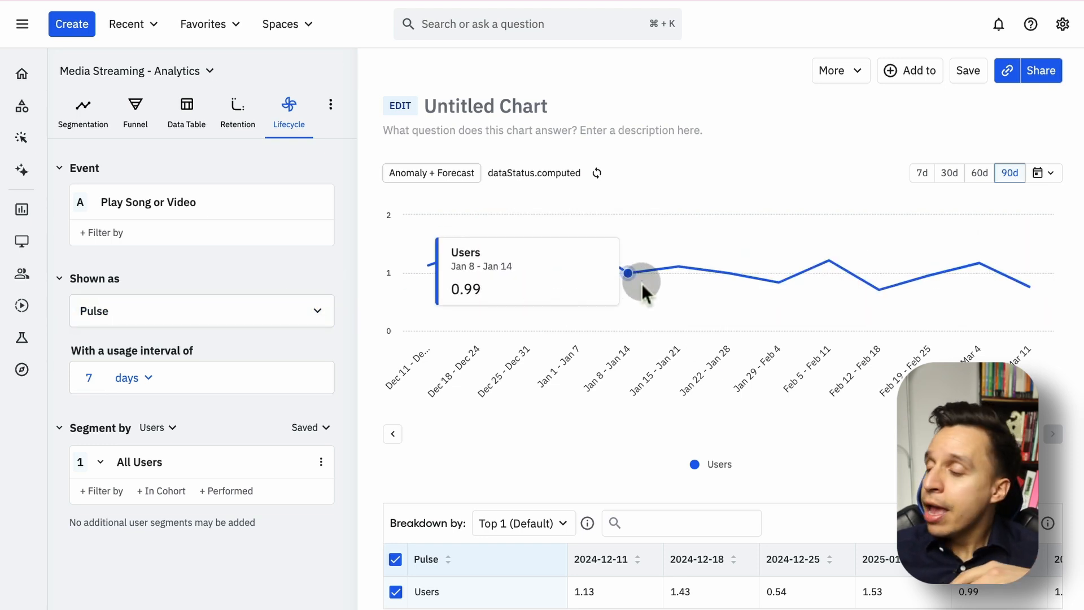
pyautogui.moveTo(973, 273)
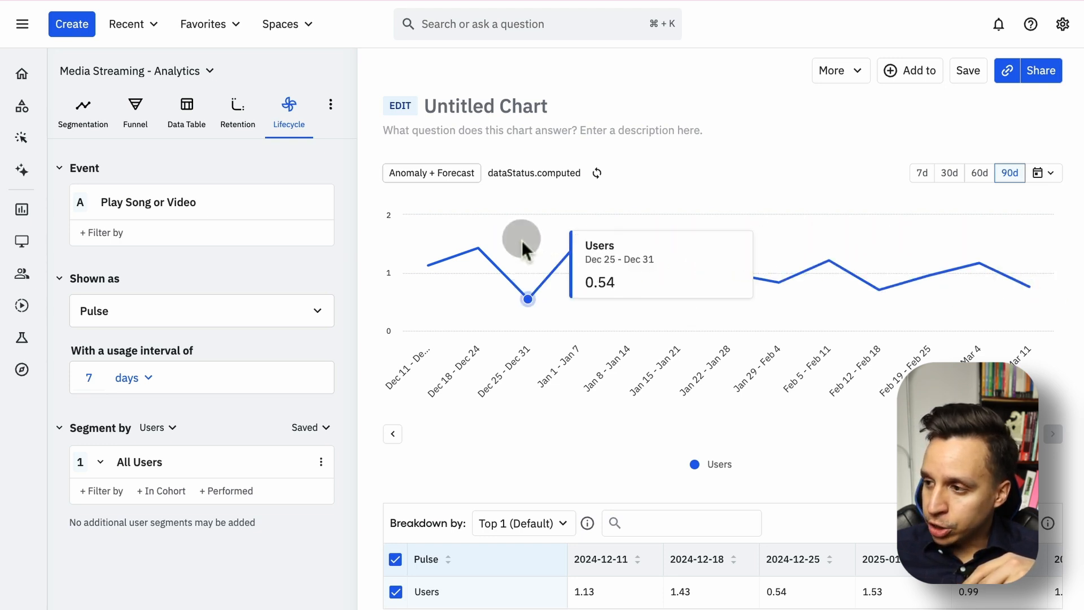
pyautogui.moveTo(761, 356)
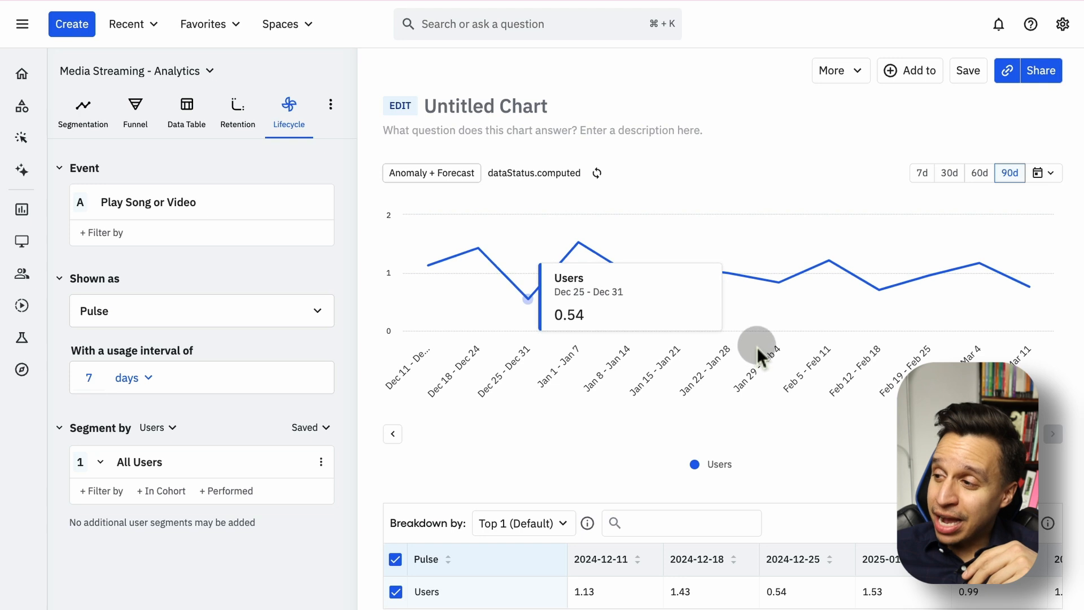
pyautogui.moveTo(779, 282)
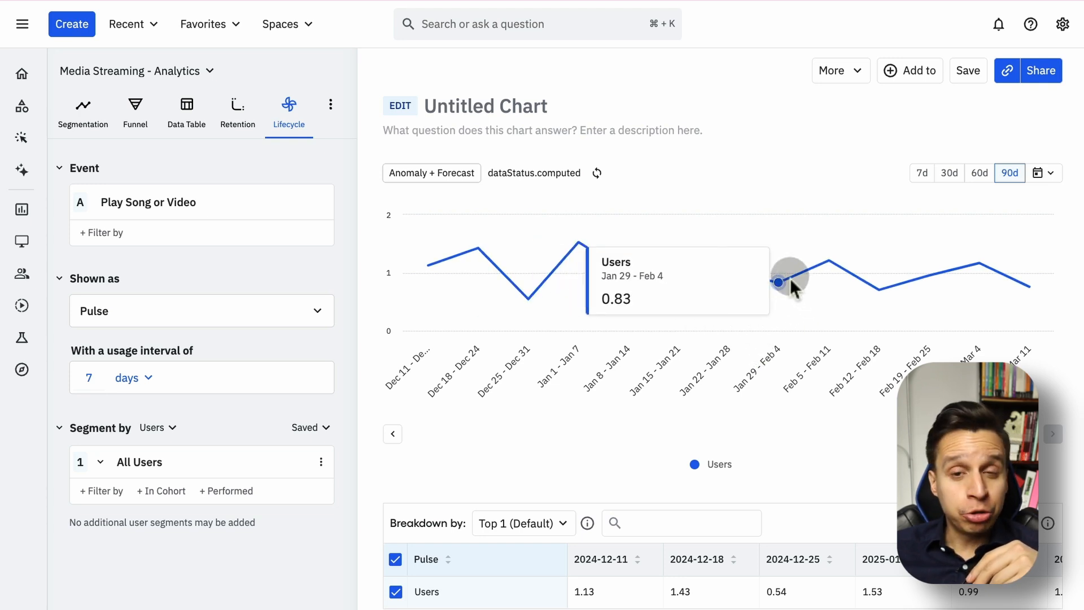
pyautogui.moveTo(475, 370)
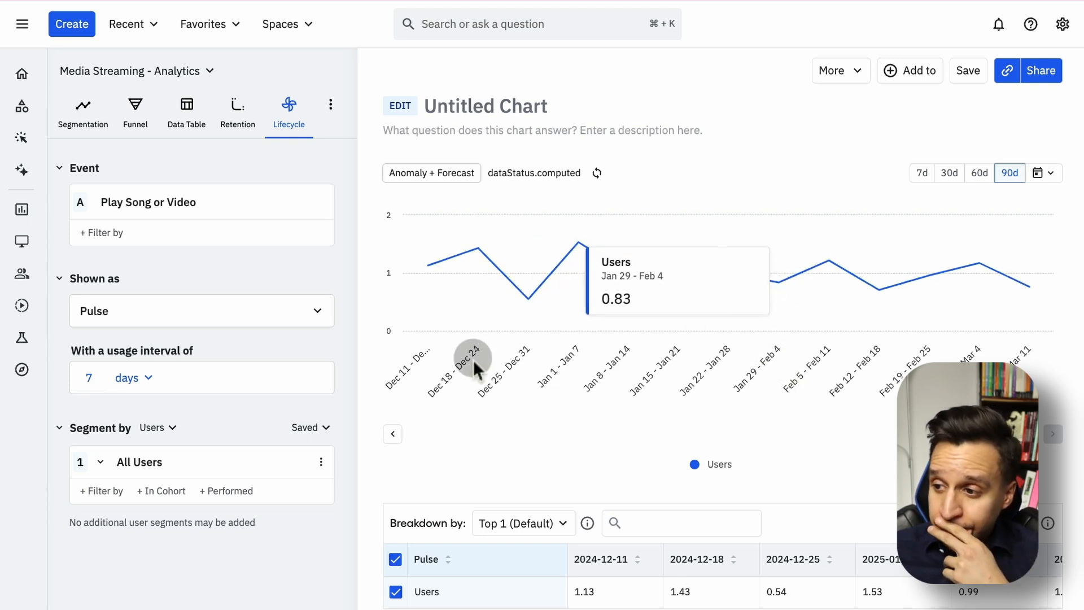
pyautogui.moveTo(543, 399)
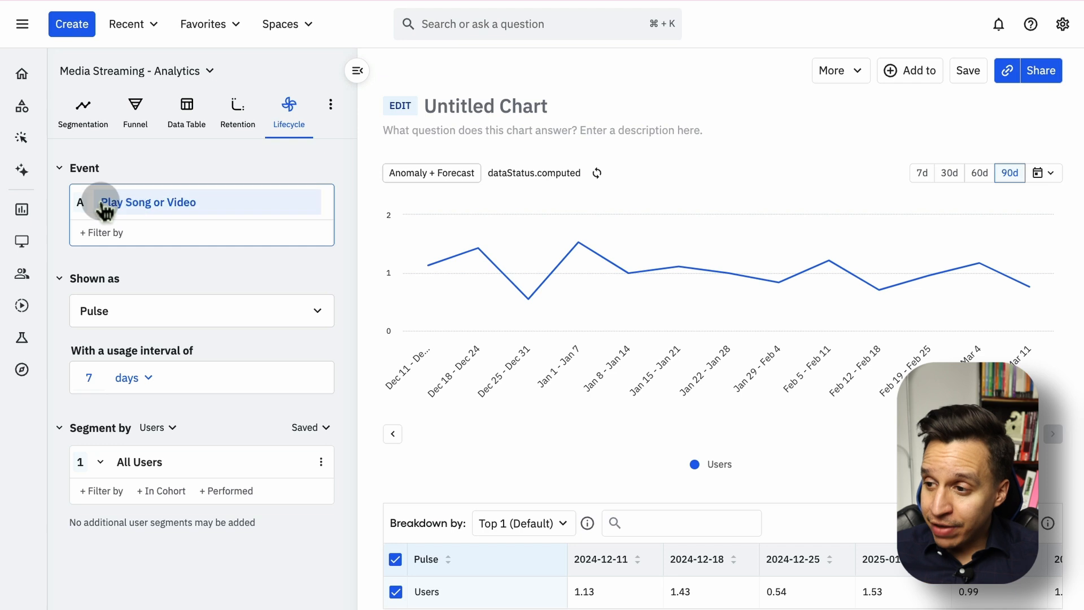
# Step: Show the 90-day Play Song or Video lifecycle as Growth bars again
pyautogui.click(200, 310)
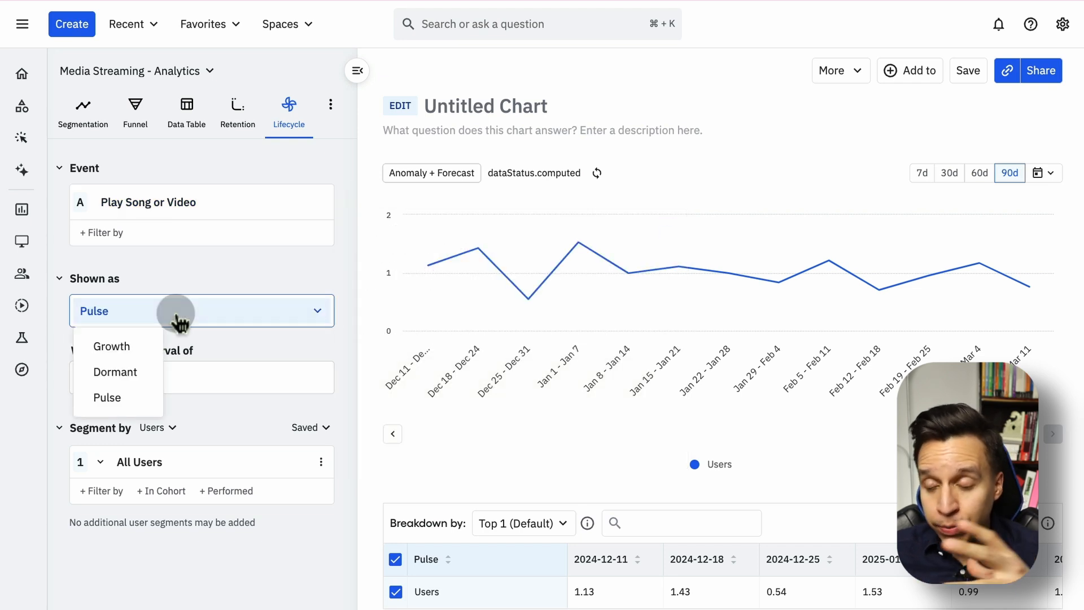
pyautogui.moveTo(112, 346)
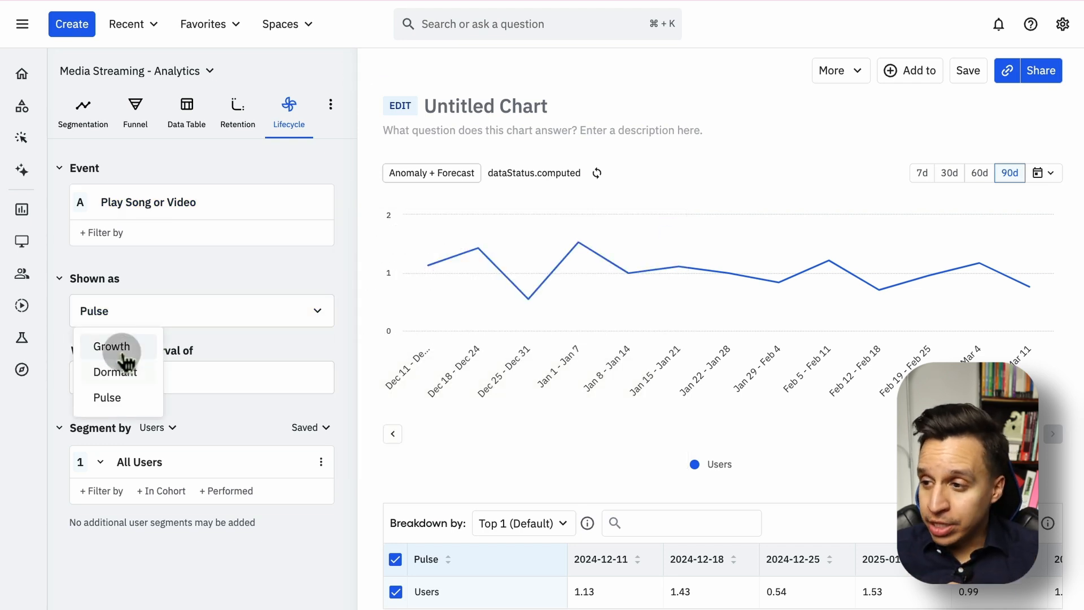
pyautogui.click(111, 346)
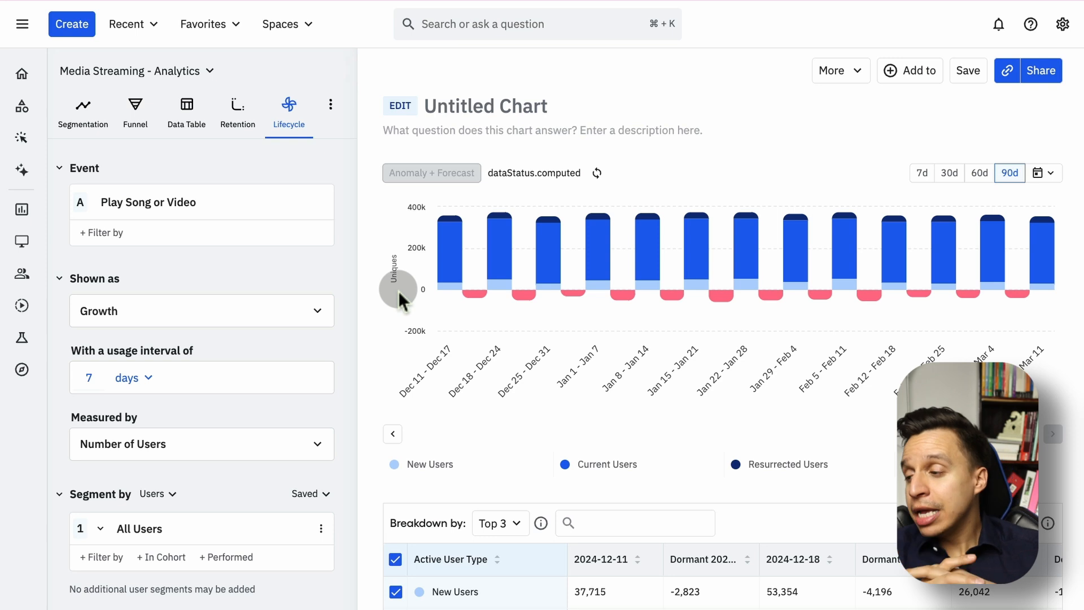